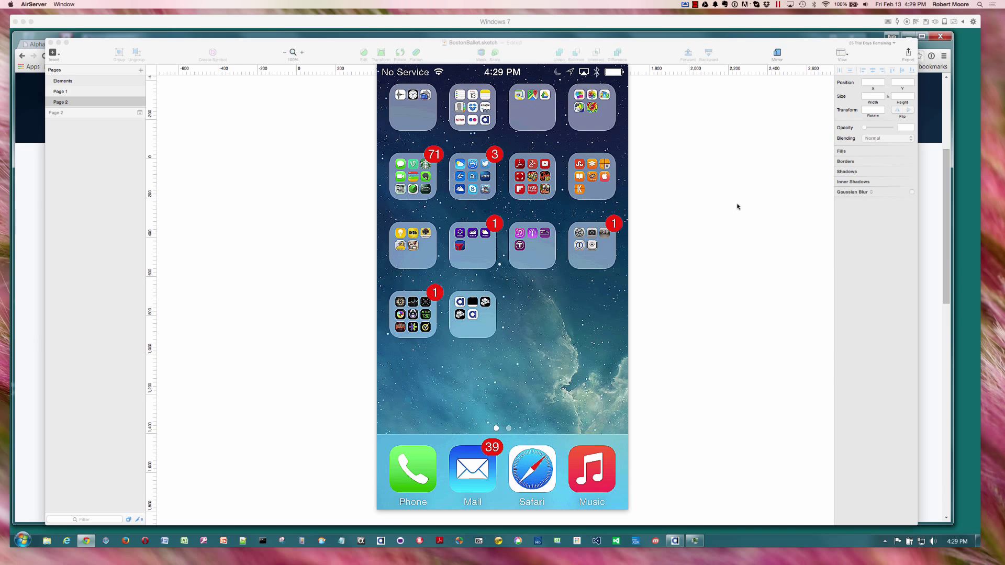
pyautogui.moveTo(756, 208)
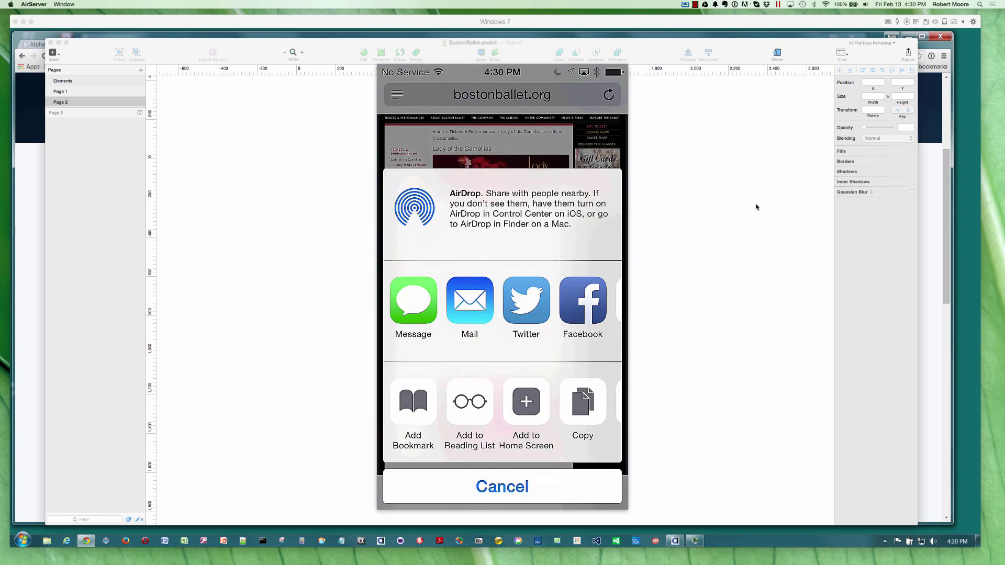
# Interact with the mirrored iPhone screen showing bostonballet.org in AirServer.
pyautogui.click(502, 487)
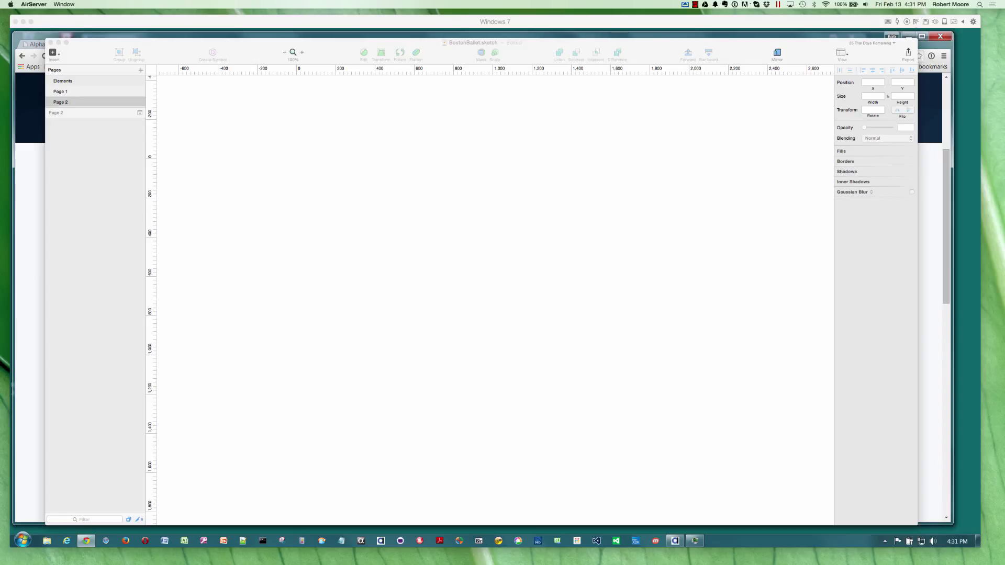
pyautogui.moveTo(457, 187)
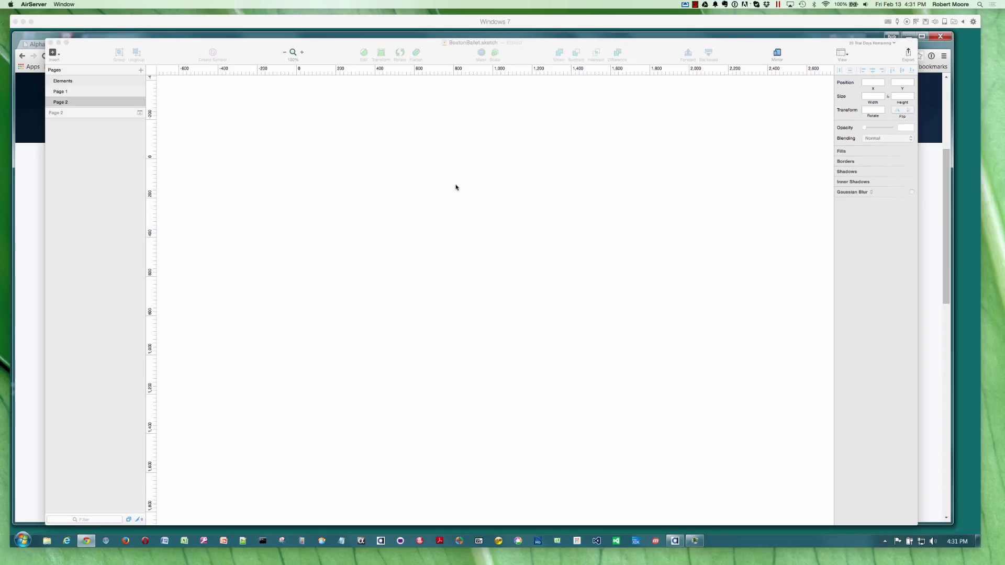
pyautogui.moveTo(437, 220)
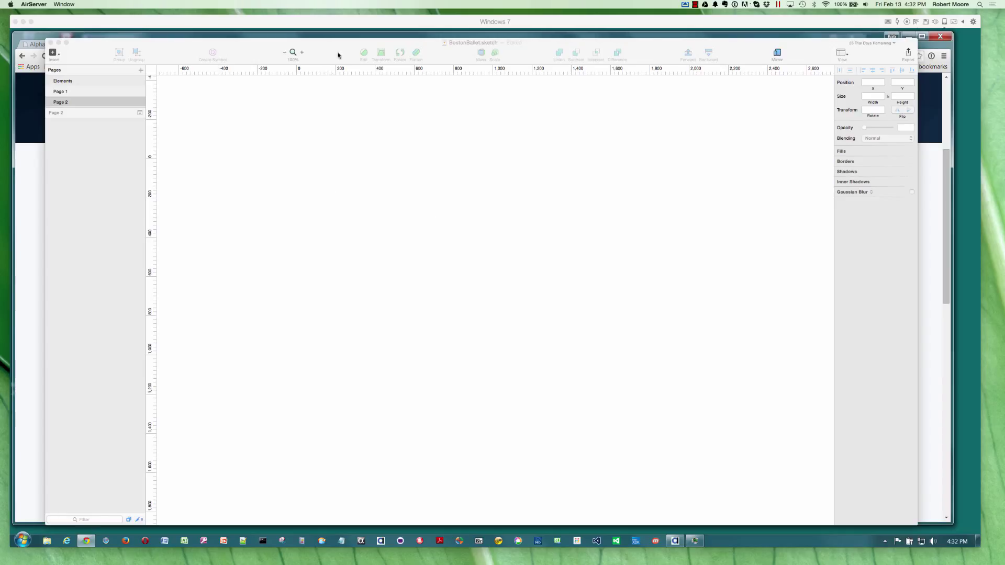
# Bring the Sketch window forward and start inserting an artboard to show iPhone presets.
pyautogui.click(66, 99)
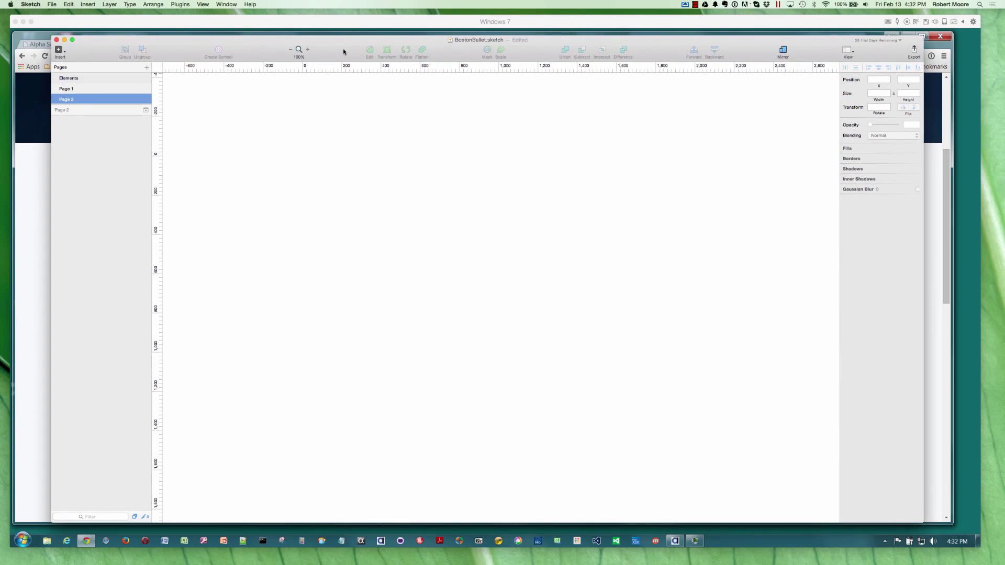
pyautogui.moveTo(318, 57)
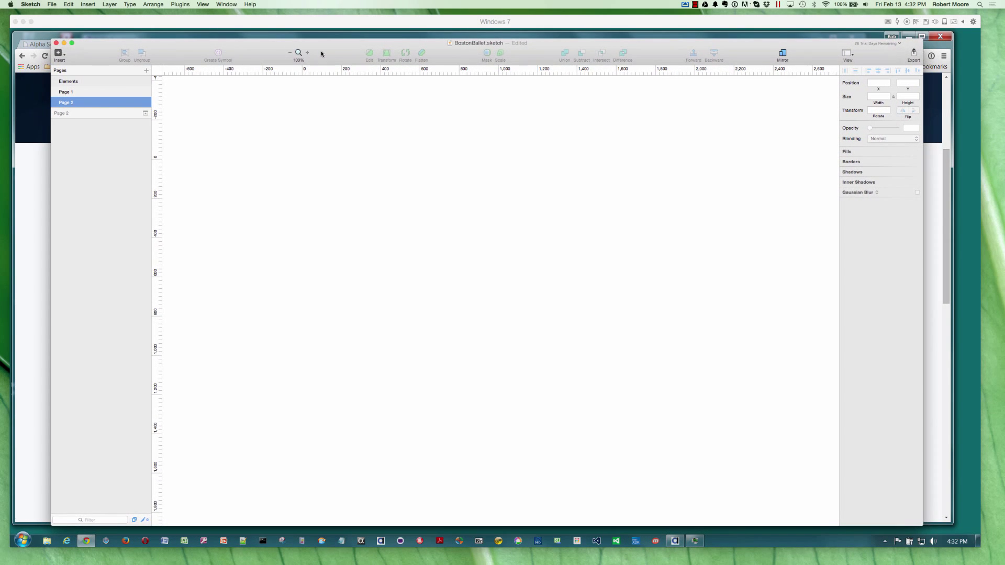
pyautogui.moveTo(449, 224)
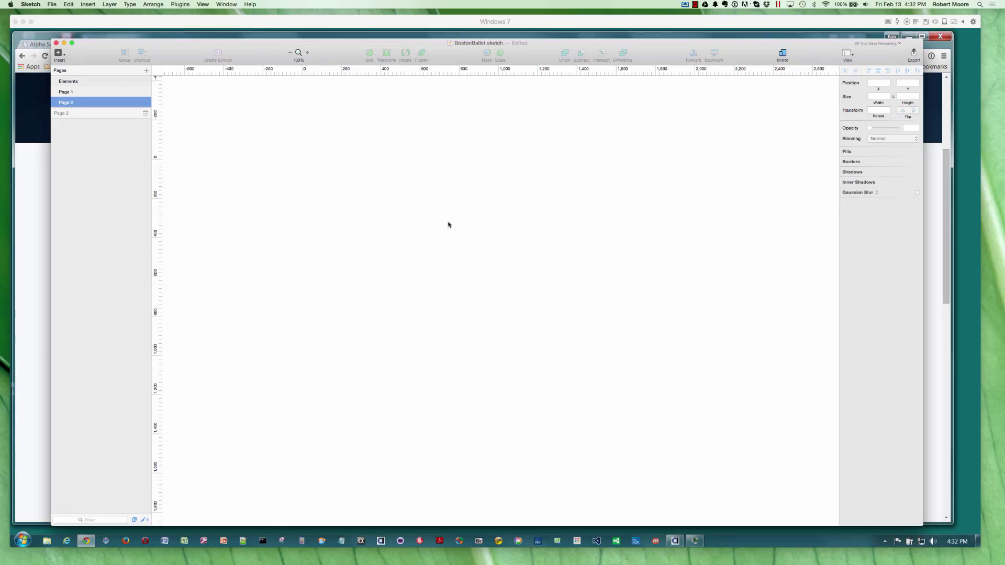
pyautogui.moveTo(473, 175)
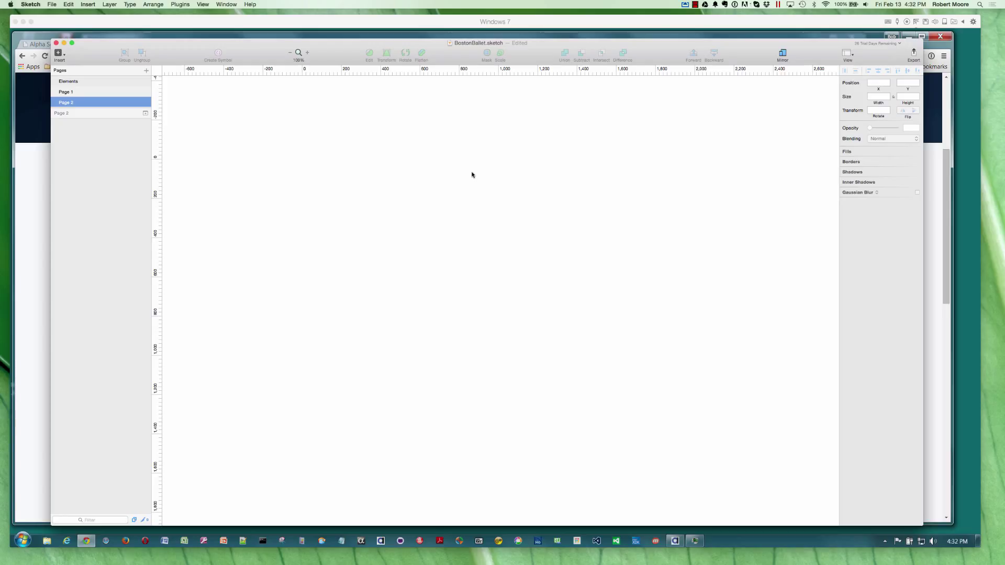
pyautogui.moveTo(219, 135)
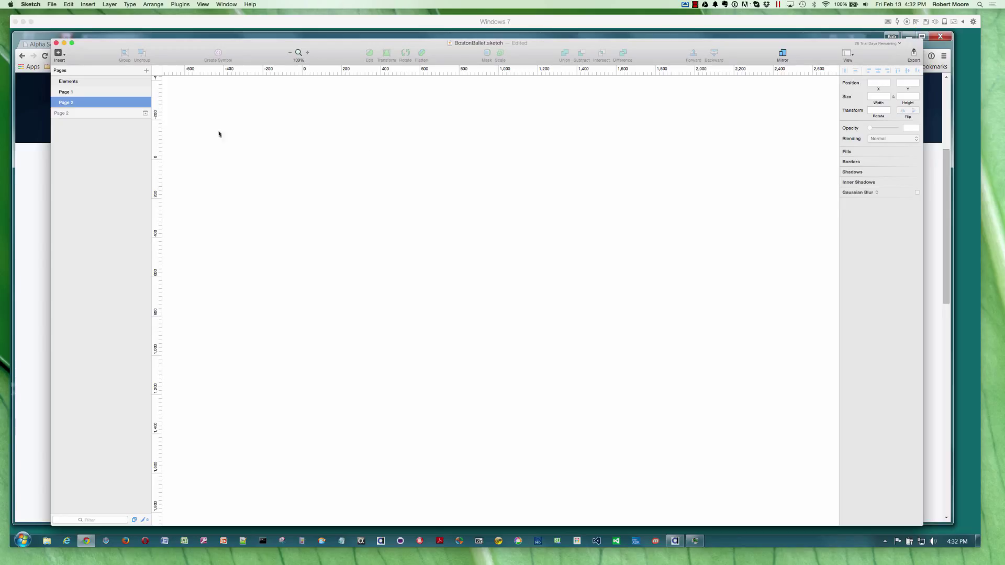
pyautogui.click(59, 53)
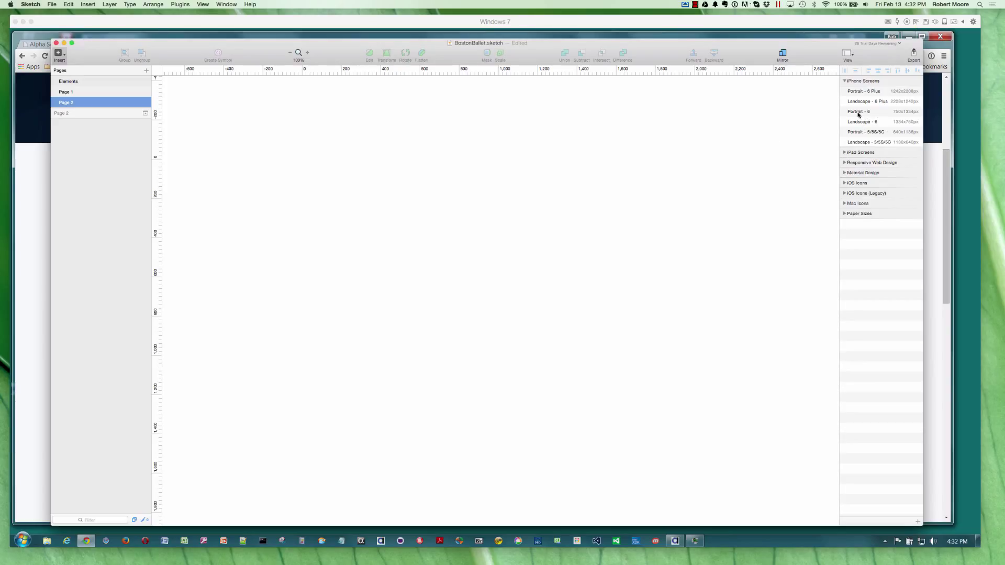
# Add a Portrait - 6 iPhone artboard (750×1334) to Page 2.
pyautogui.click(859, 111)
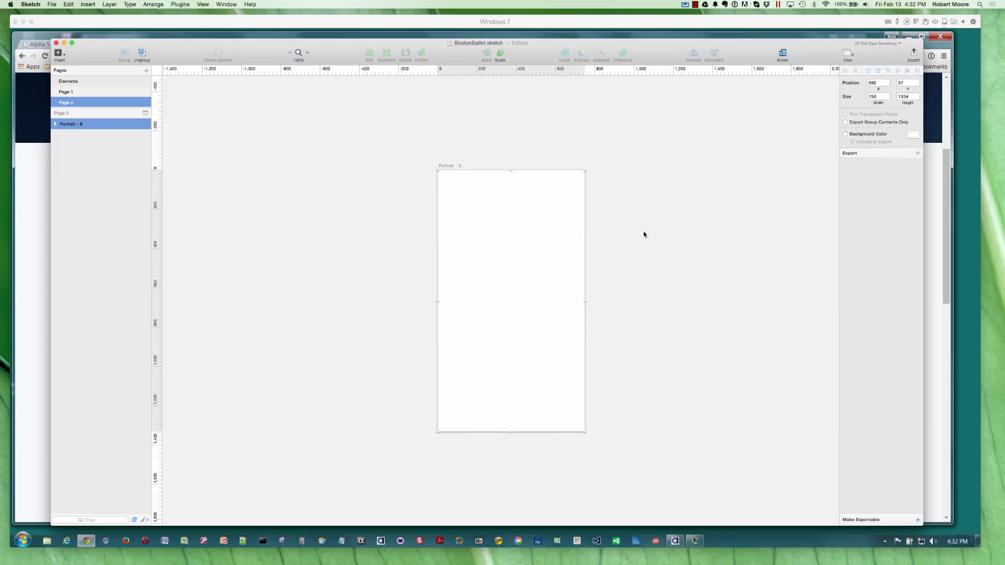
pyautogui.moveTo(435, 116)
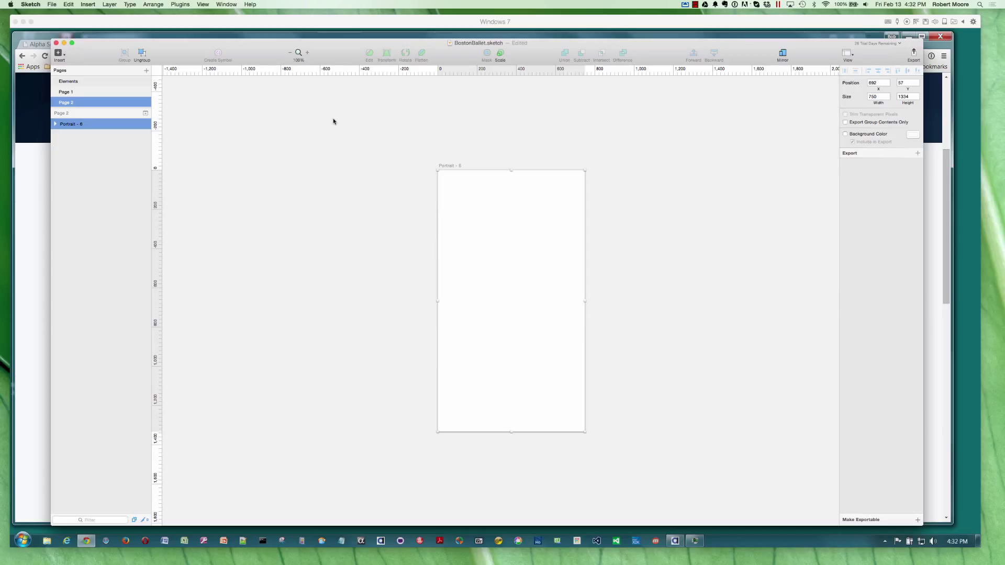
pyautogui.moveTo(309, 126)
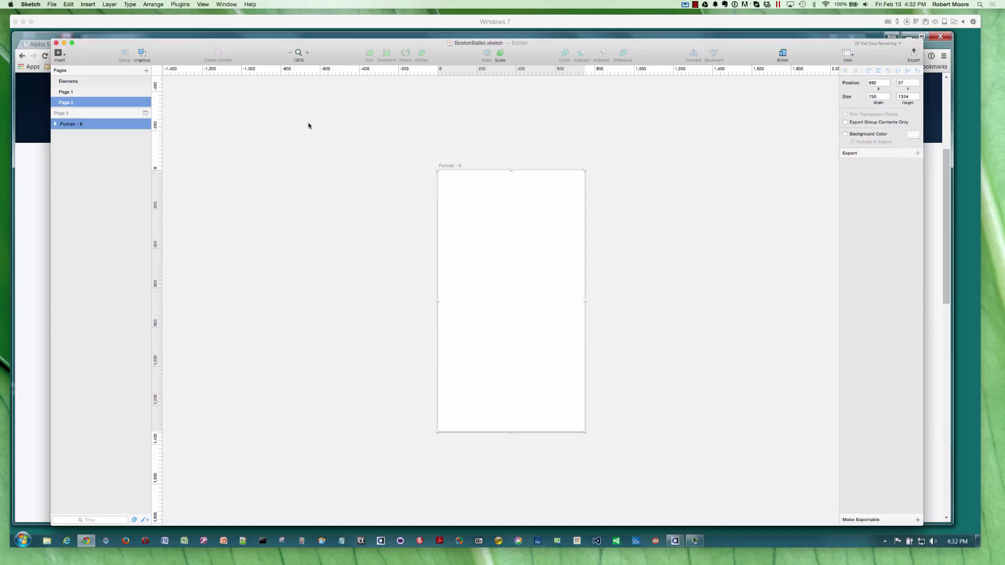
pyautogui.moveTo(306, 123)
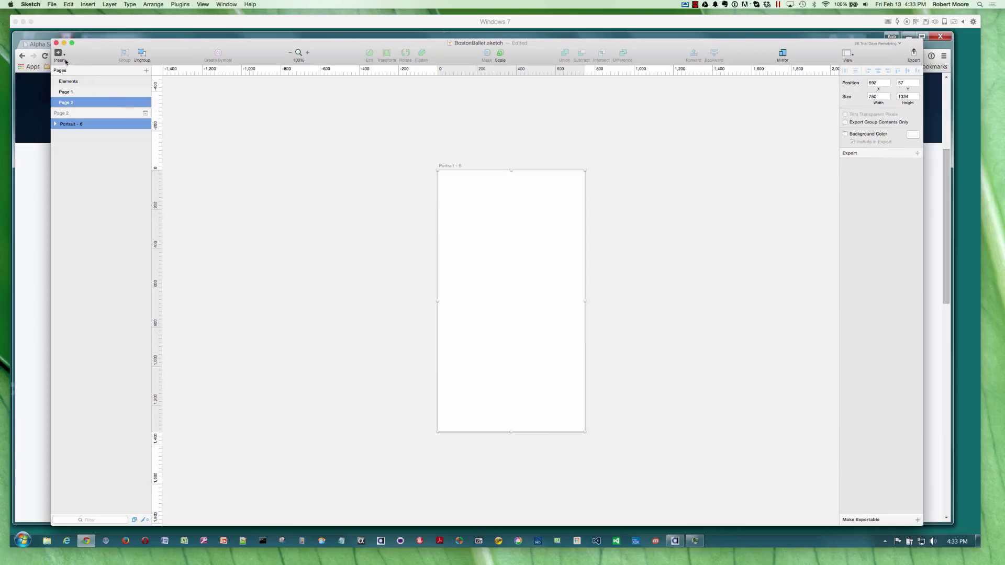
# Insert the Panel with logo symbol onto the artboard and select its Rectangle 1 background layer.
pyautogui.click(59, 52)
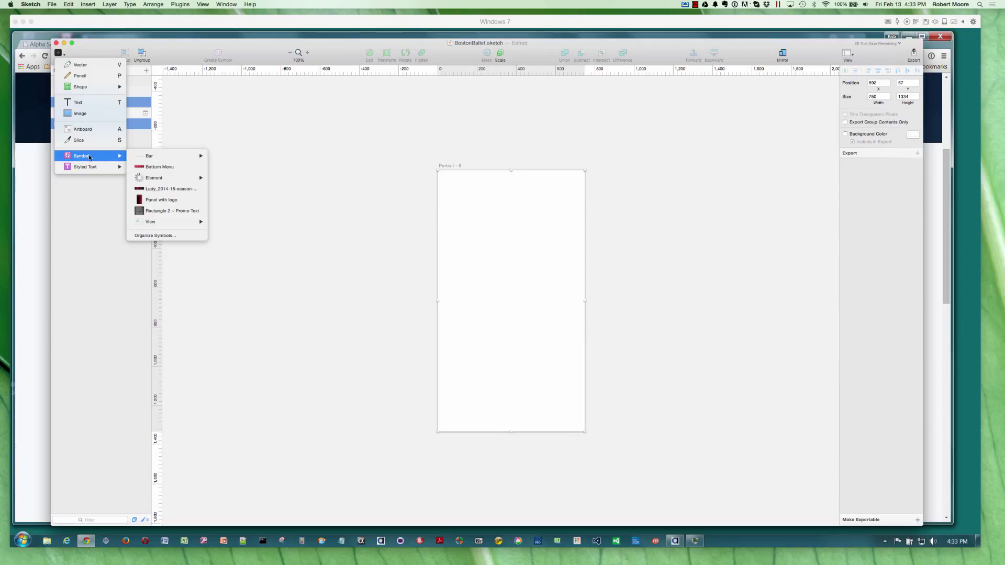
pyautogui.moveTo(160, 199)
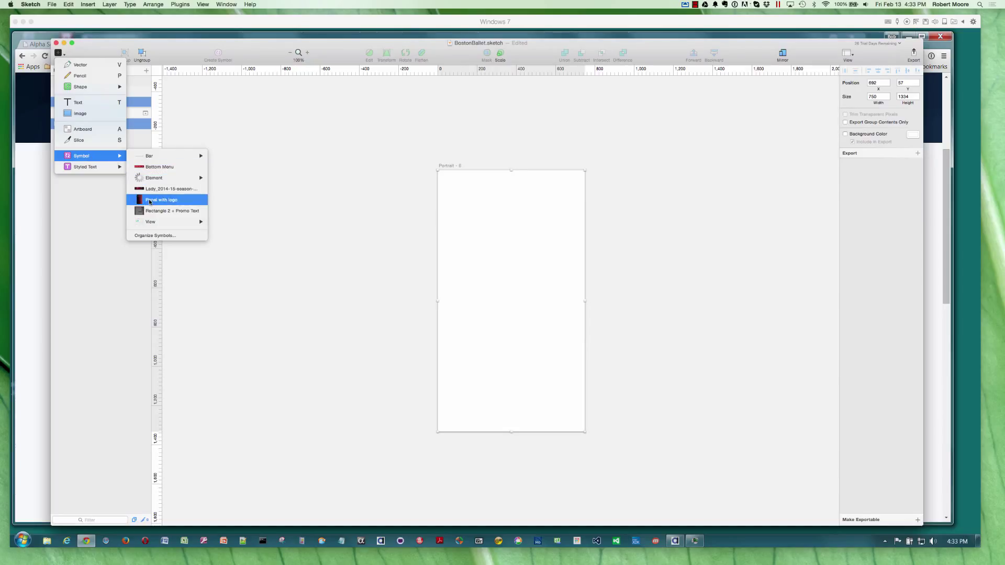
pyautogui.click(161, 200)
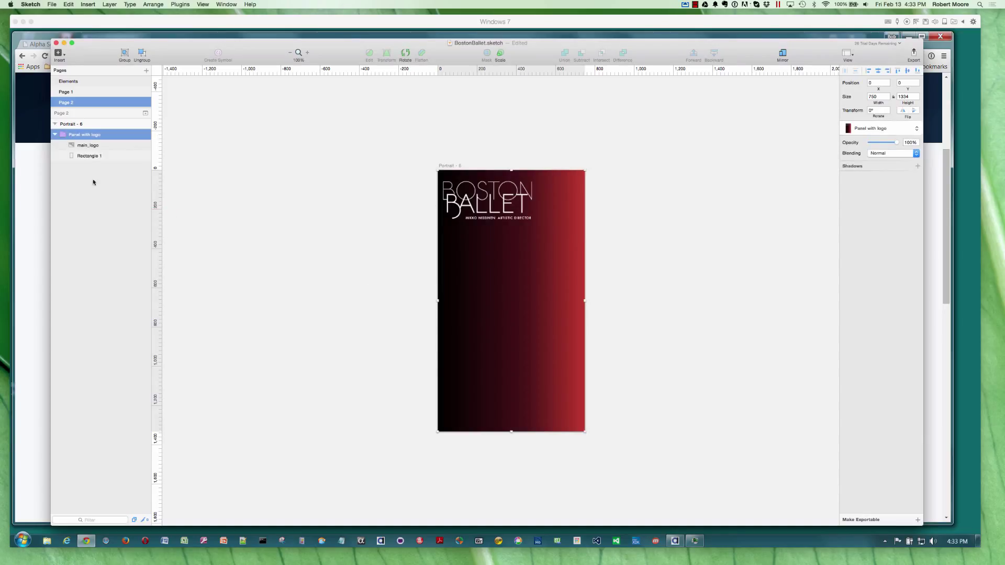
pyautogui.click(89, 135)
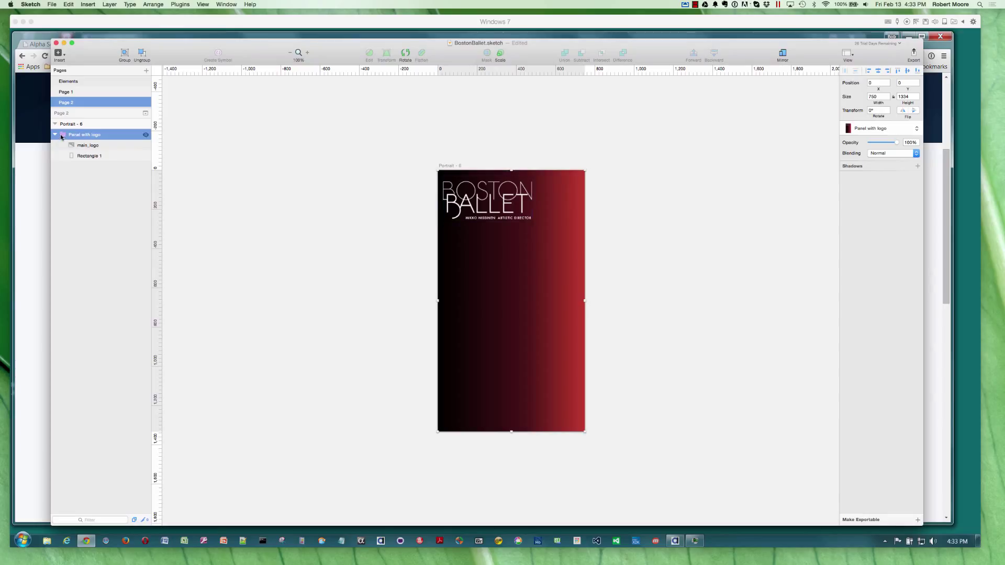
pyautogui.click(88, 145)
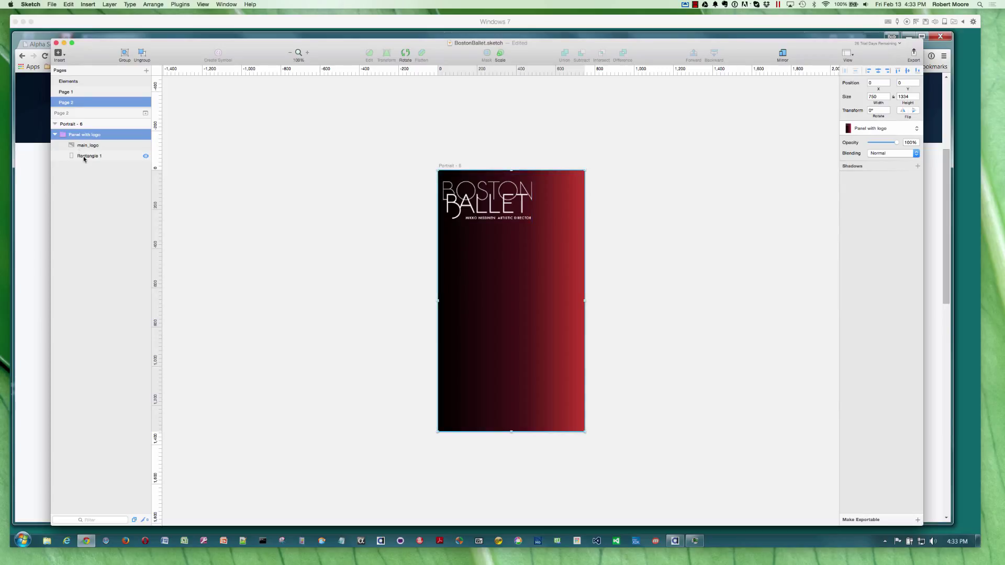
pyautogui.click(89, 155)
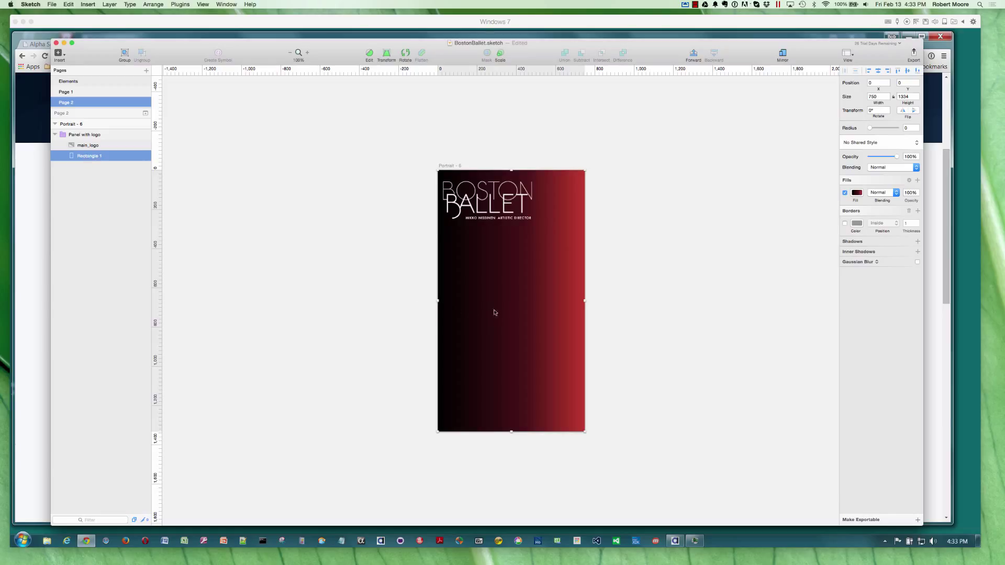
pyautogui.moveTo(501, 291)
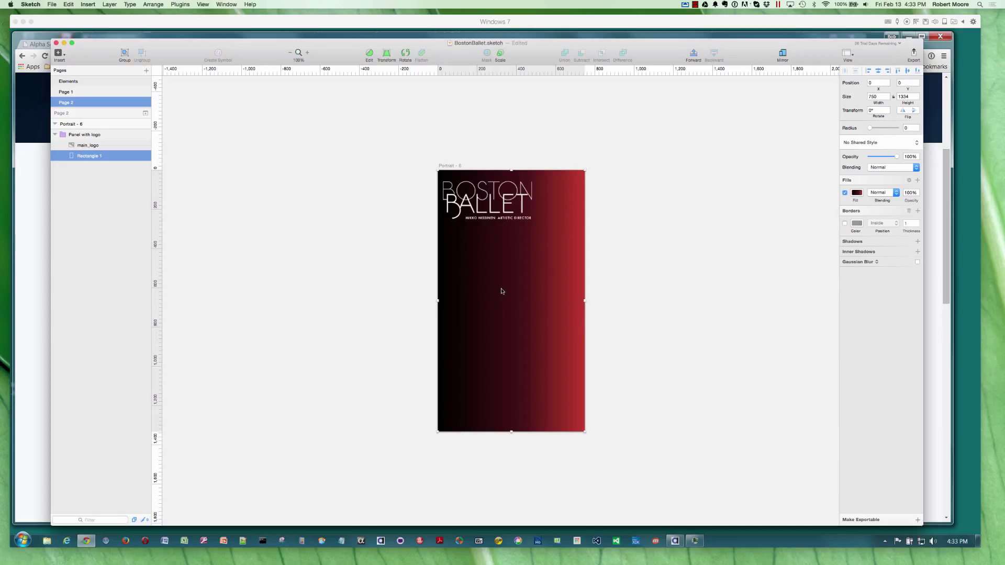
pyautogui.moveTo(774, 302)
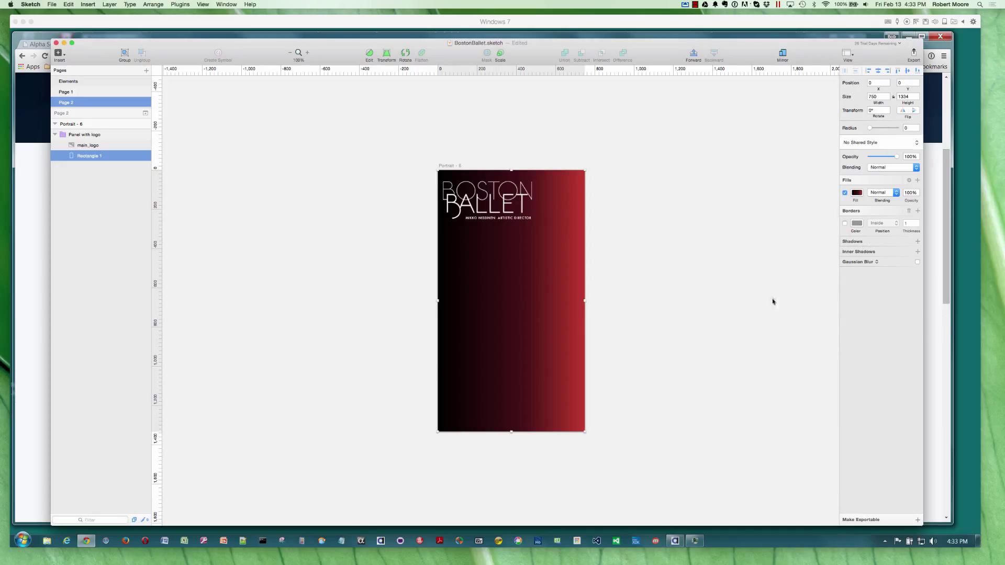
pyautogui.moveTo(750, 275)
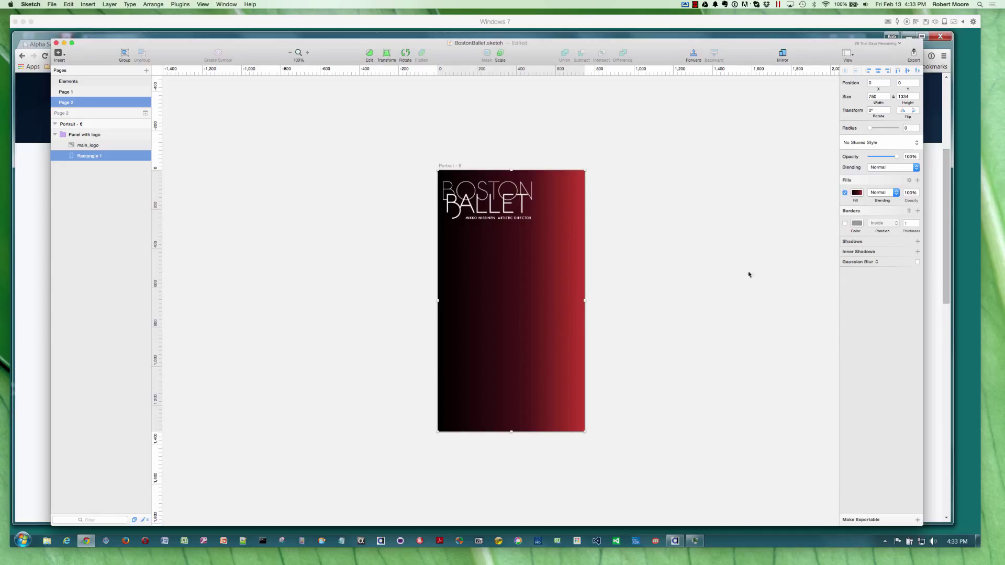
pyautogui.moveTo(770, 269)
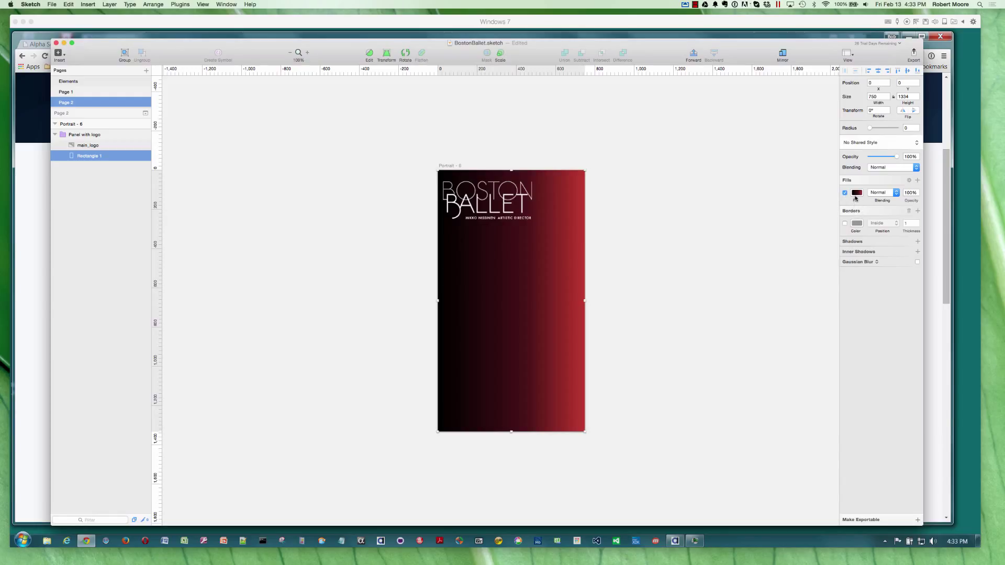
pyautogui.click(856, 193)
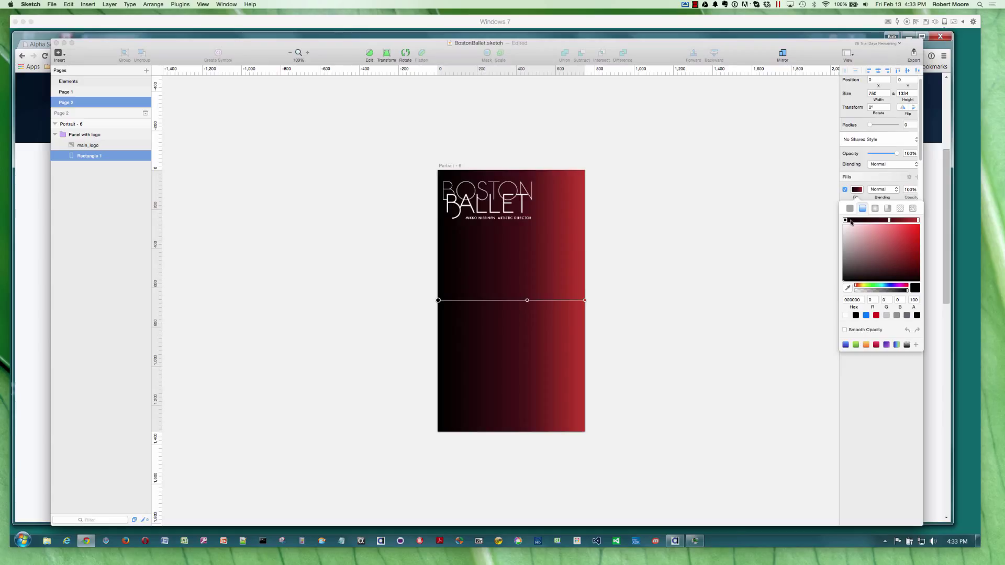
pyautogui.moveTo(846, 221)
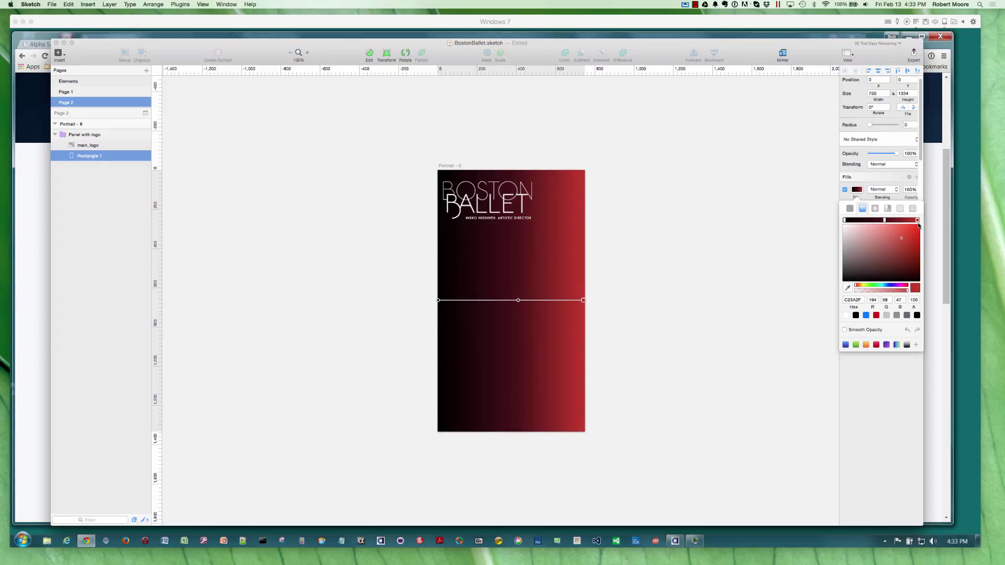
pyautogui.moveTo(649, 170)
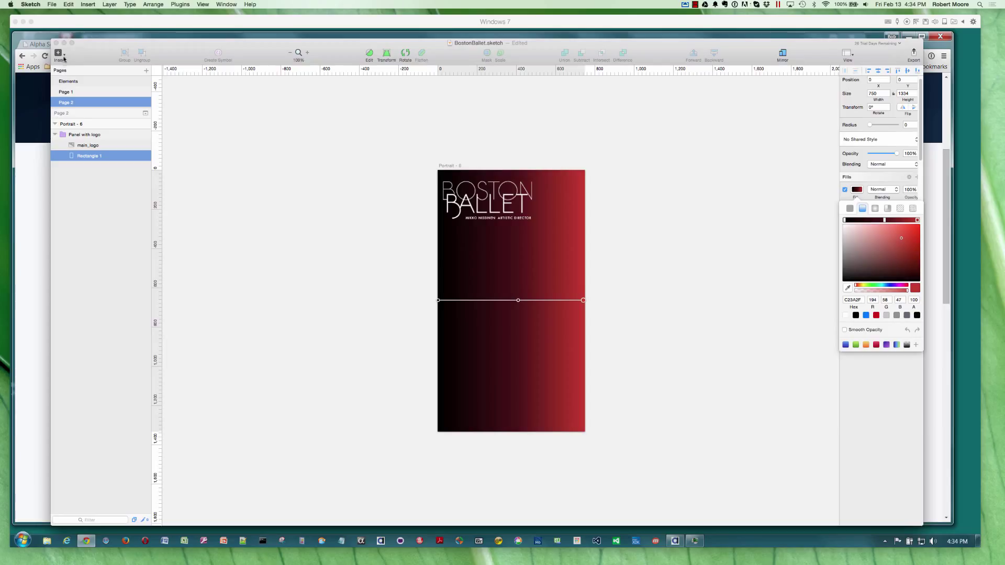
pyautogui.click(59, 51)
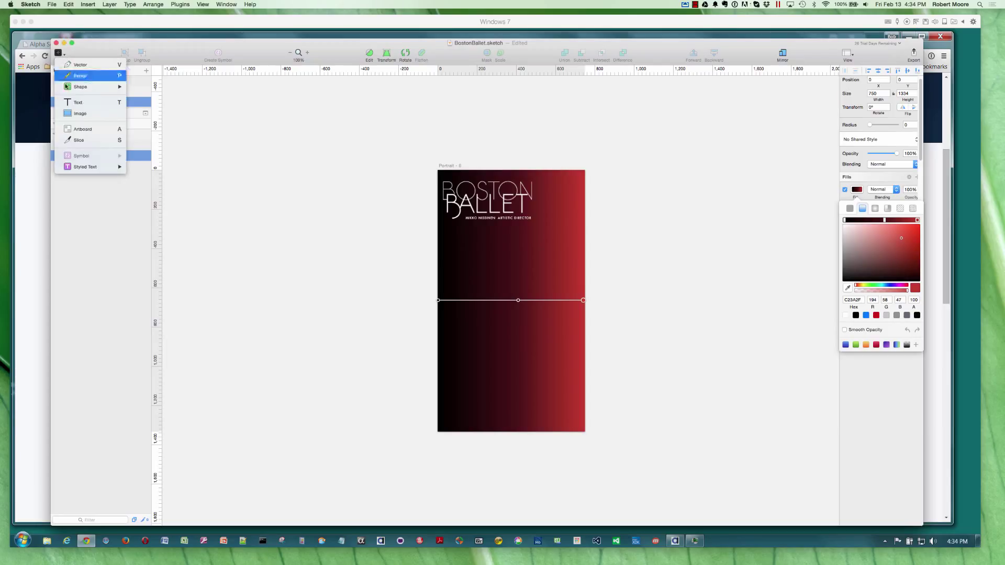
pyautogui.moveTo(82, 114)
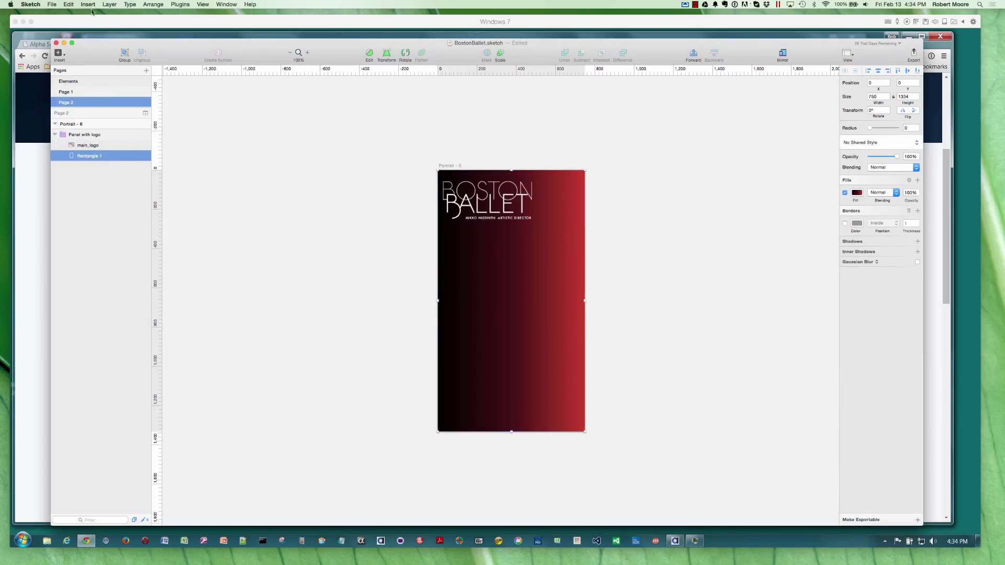
# Insert the Bottom Menu symbol and move it to the artboard's bottom edge.
pyautogui.click(91, 135)
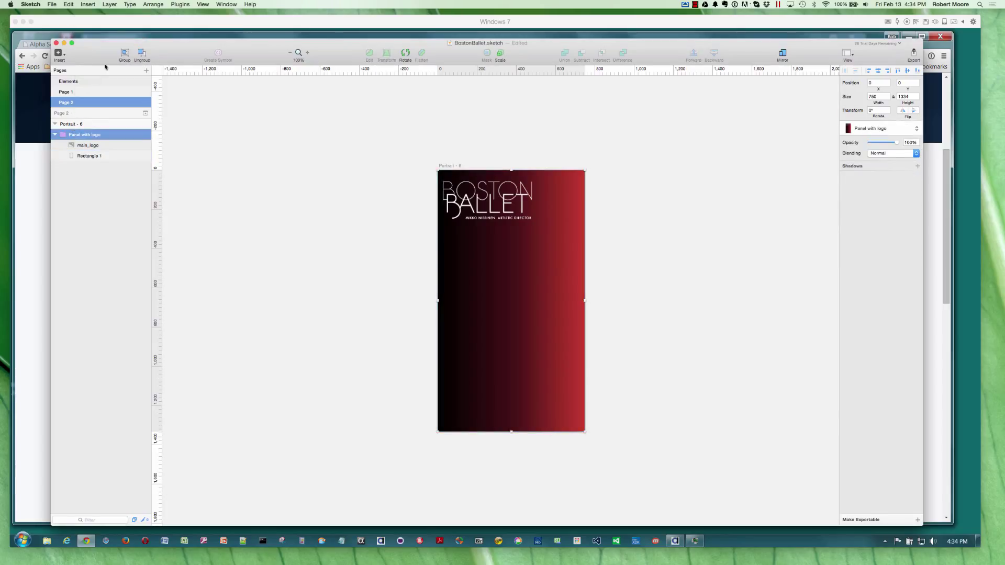
pyautogui.click(87, 4)
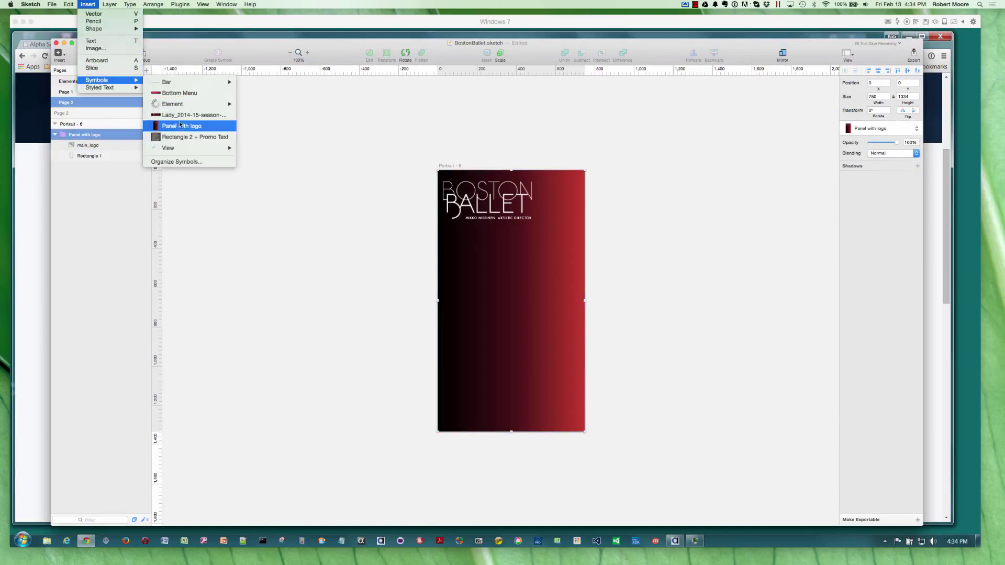
pyautogui.moveTo(180, 93)
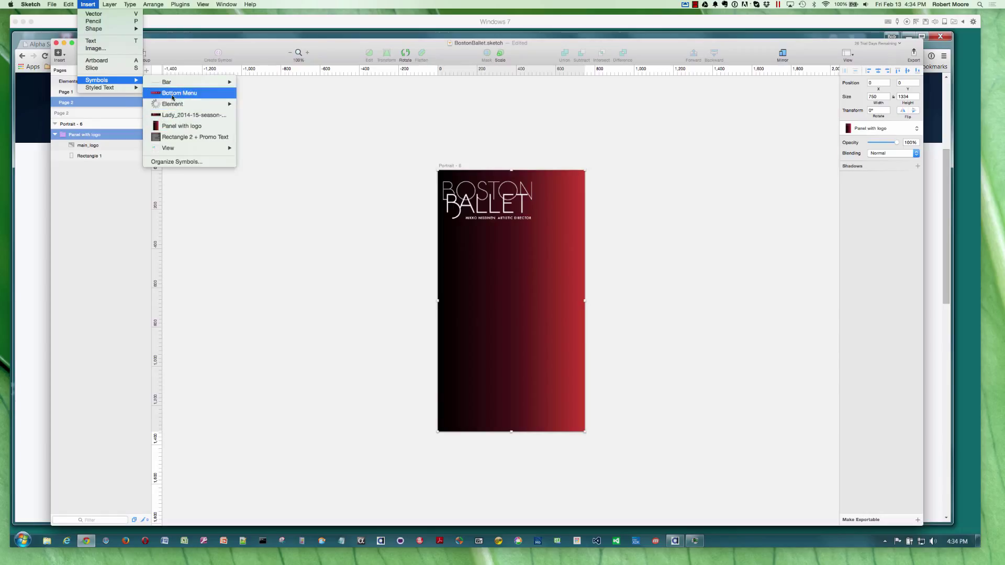
pyautogui.click(179, 92)
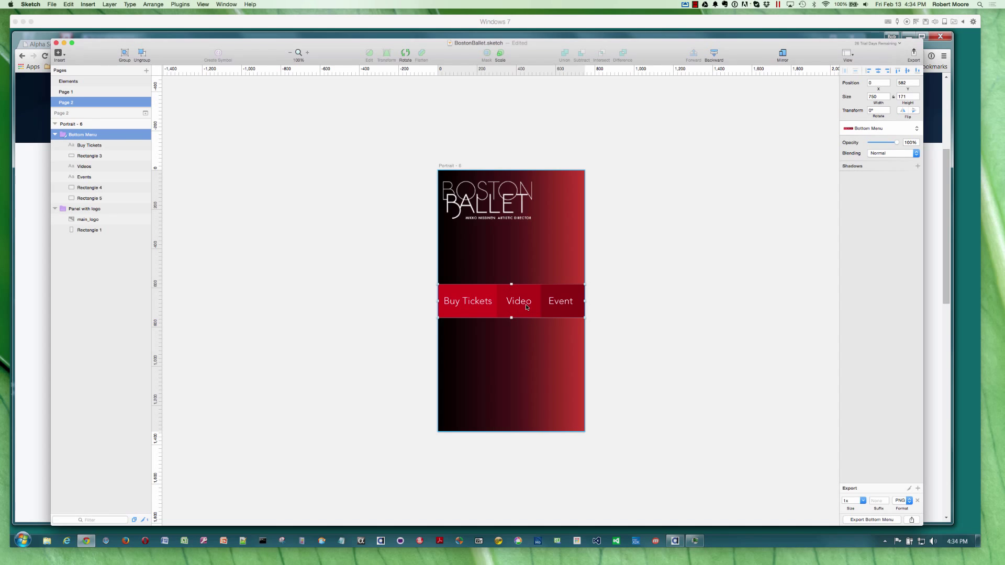
pyautogui.moveTo(519, 301); pyautogui.dragTo(522, 410)
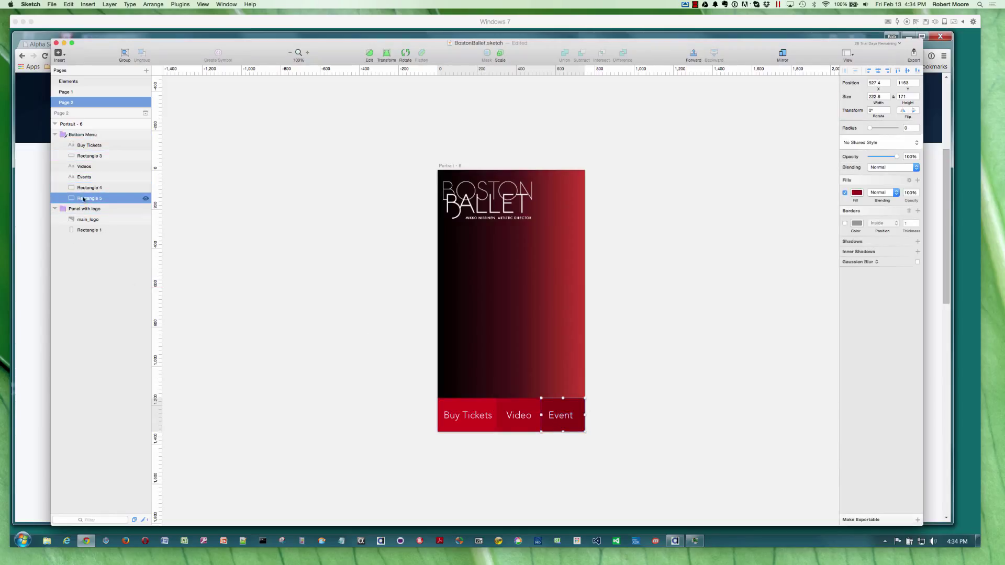
# Inspect the menu's Event background rectangle and Buy Tickets label layers.
pyautogui.click(89, 145)
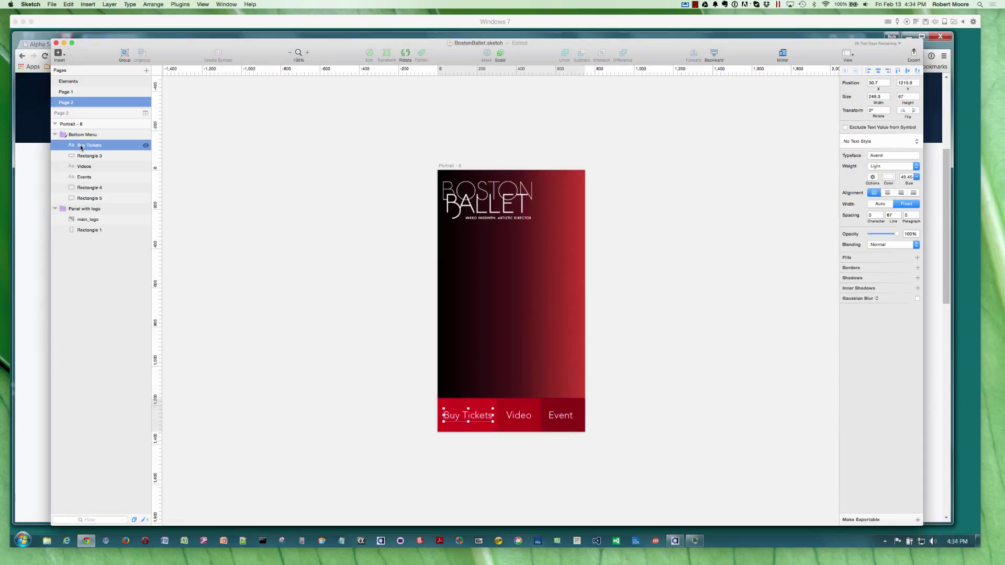
pyautogui.click(84, 166)
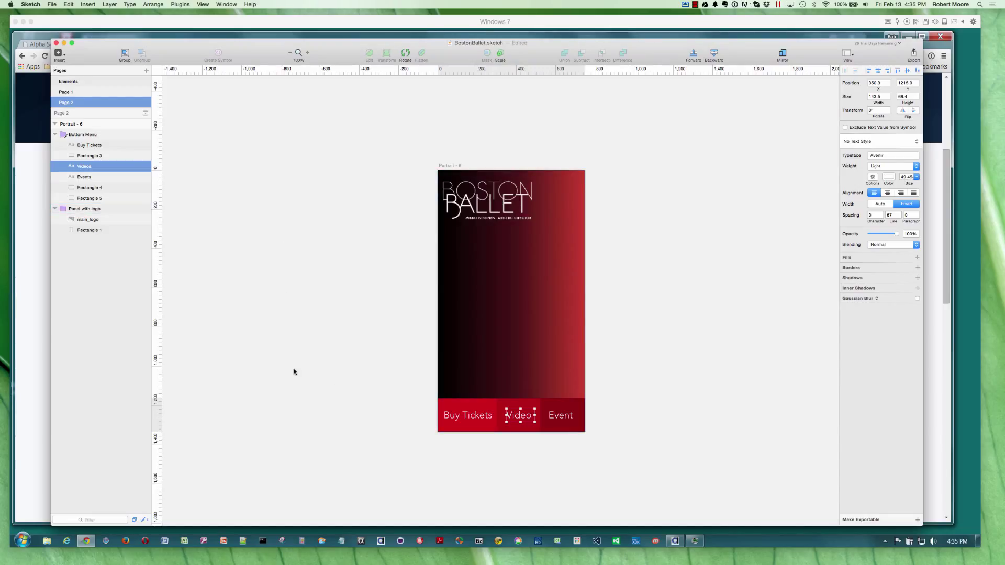
pyautogui.moveTo(302, 374)
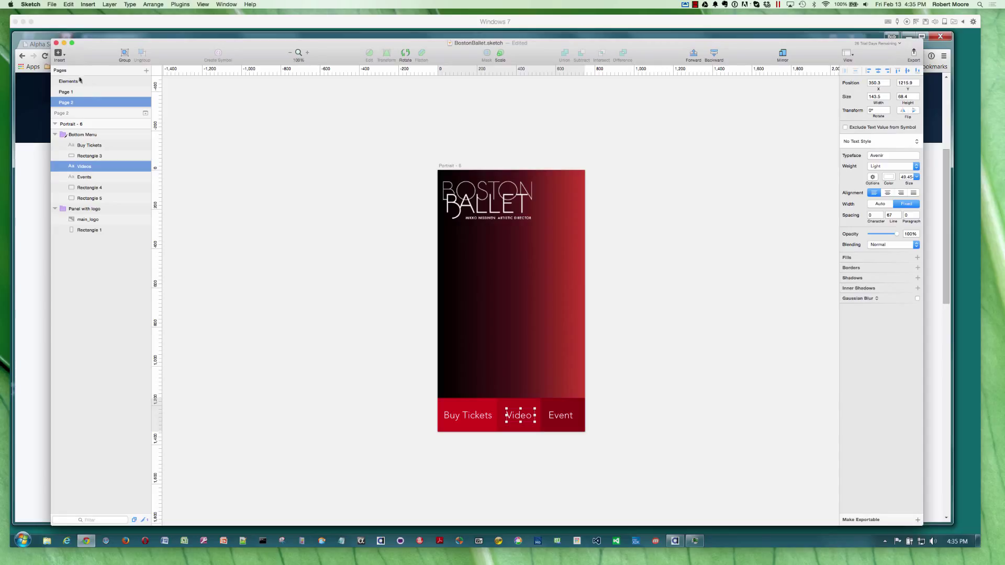
# Insert the Lady_2014-15-season-headers banner symbol and position it just below the logo.
pyautogui.click(85, 209)
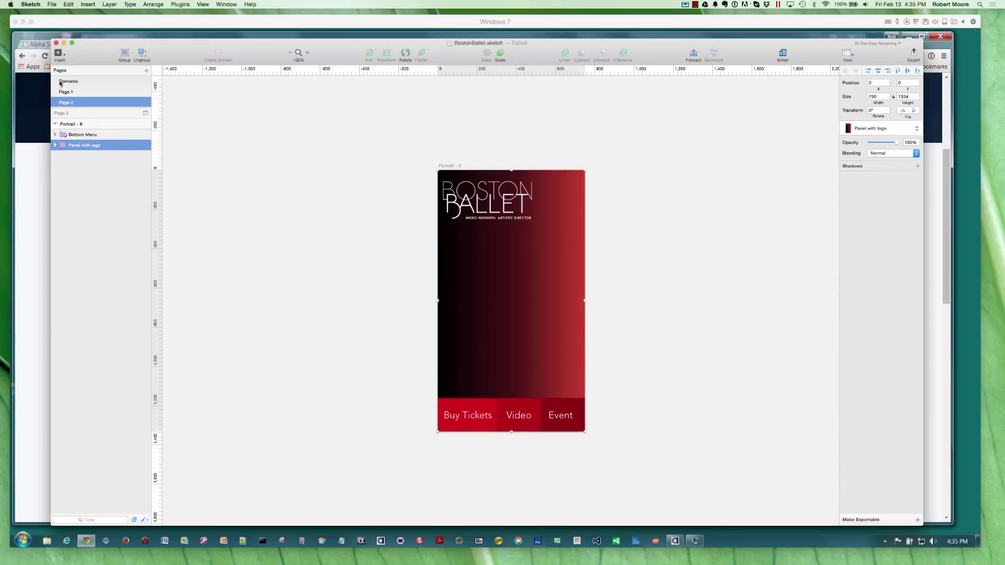
pyautogui.click(87, 4)
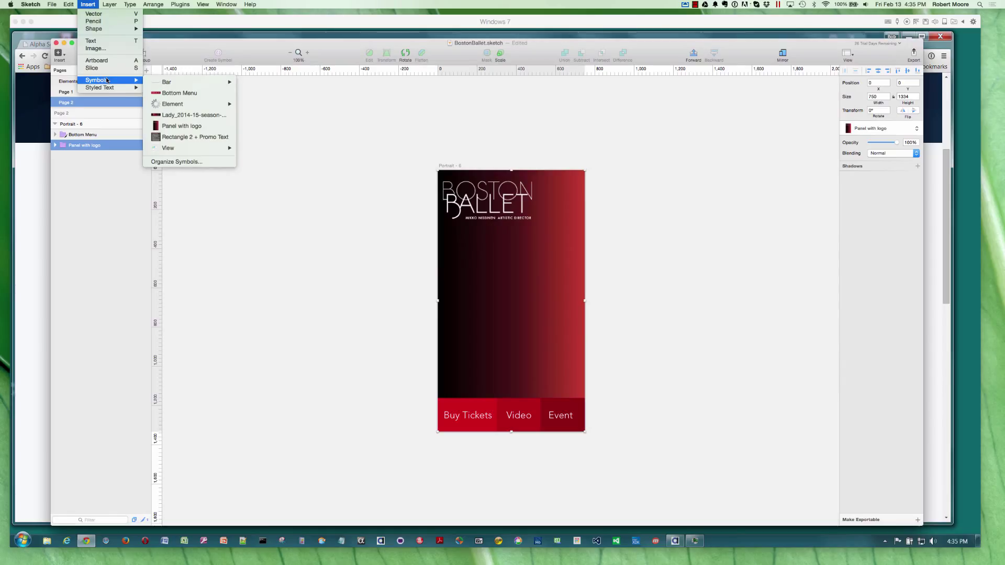
pyautogui.moveTo(173, 82)
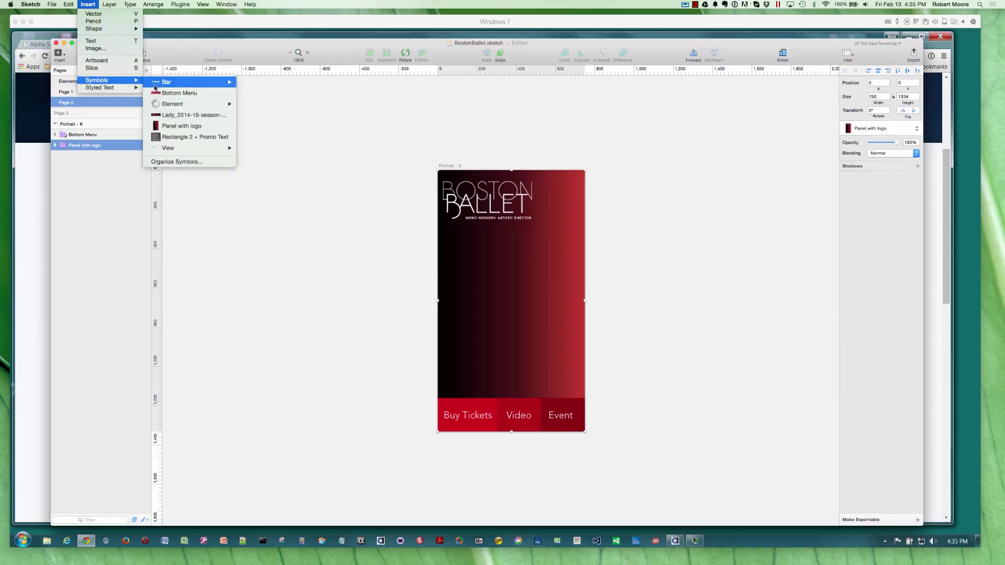
pyautogui.click(176, 116)
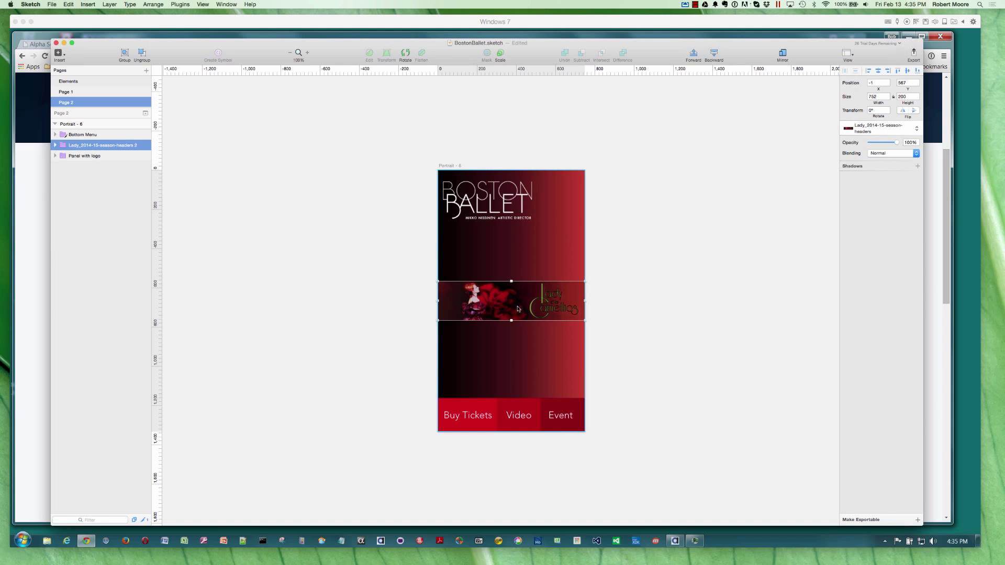
pyautogui.moveTo(511, 302); pyautogui.dragTo(516, 254)
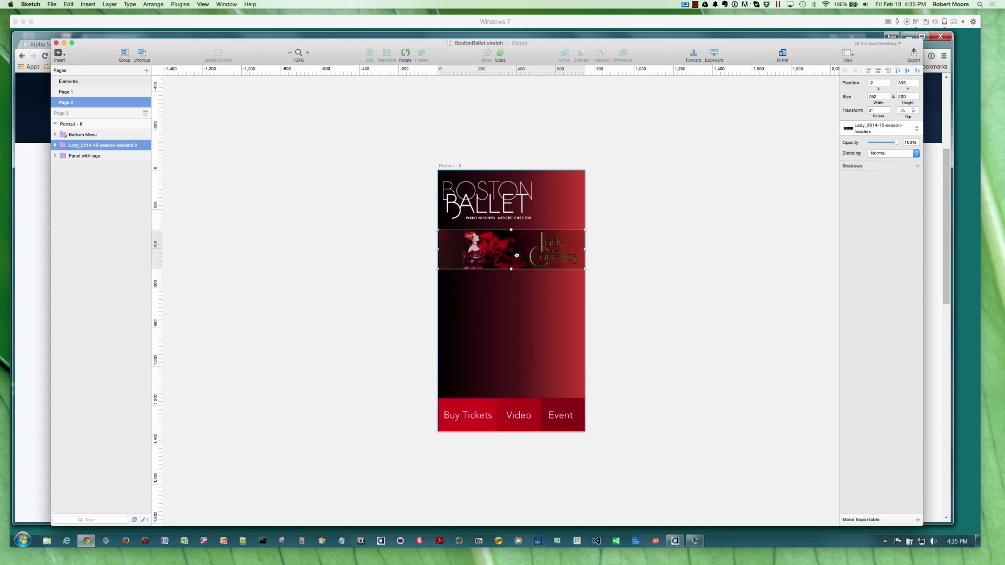
pyautogui.moveTo(516, 255); pyautogui.dragTo(517, 249)
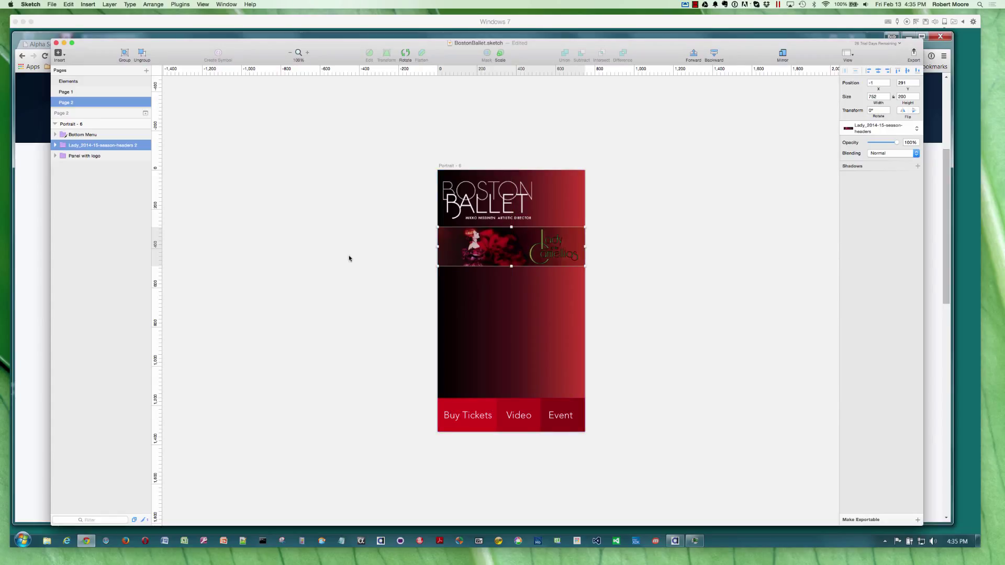
pyautogui.moveTo(134, 97)
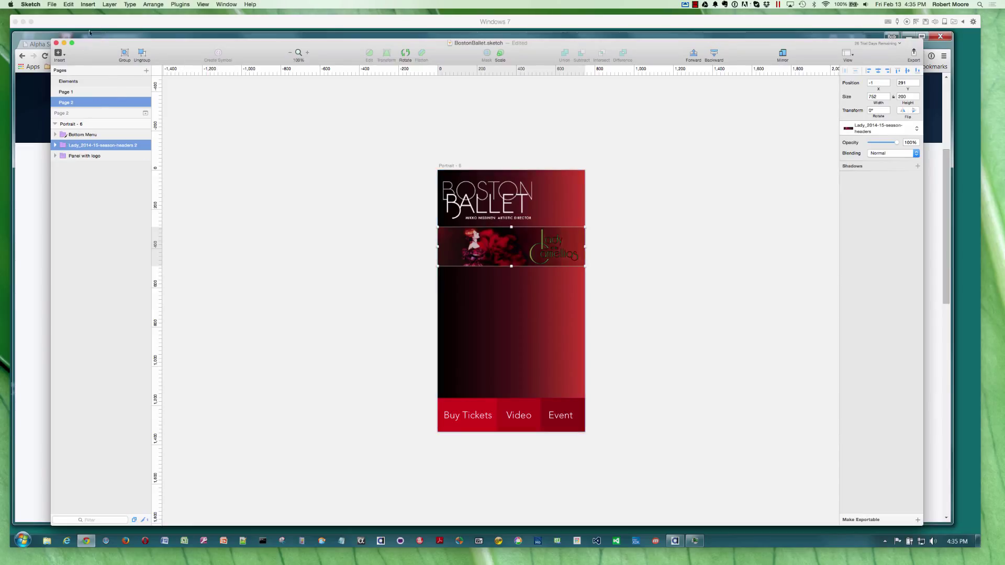
# Insert the Rectangle 2 + Promo Text symbol between banner and menu, then deselect it.
pyautogui.click(88, 4)
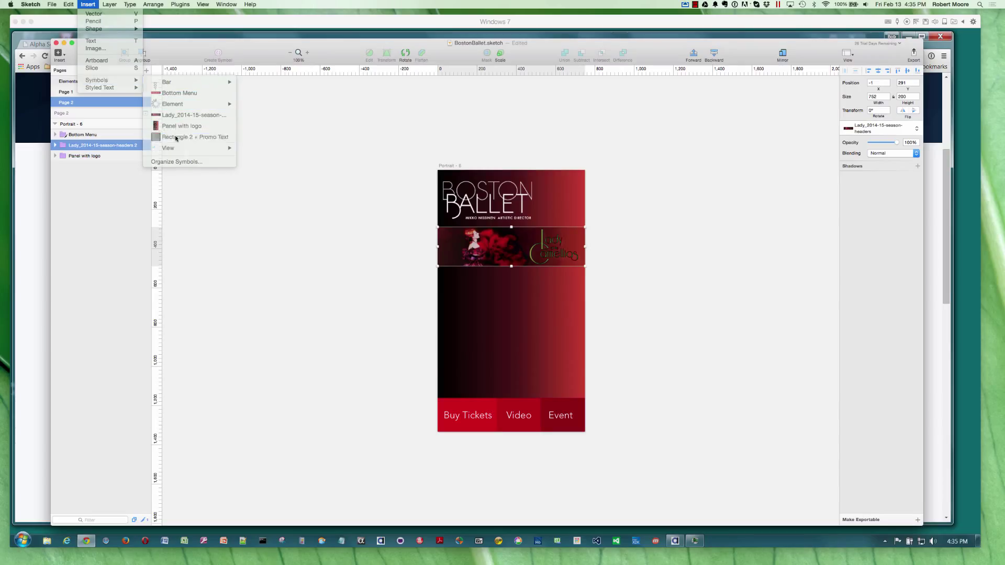
pyautogui.click(195, 137)
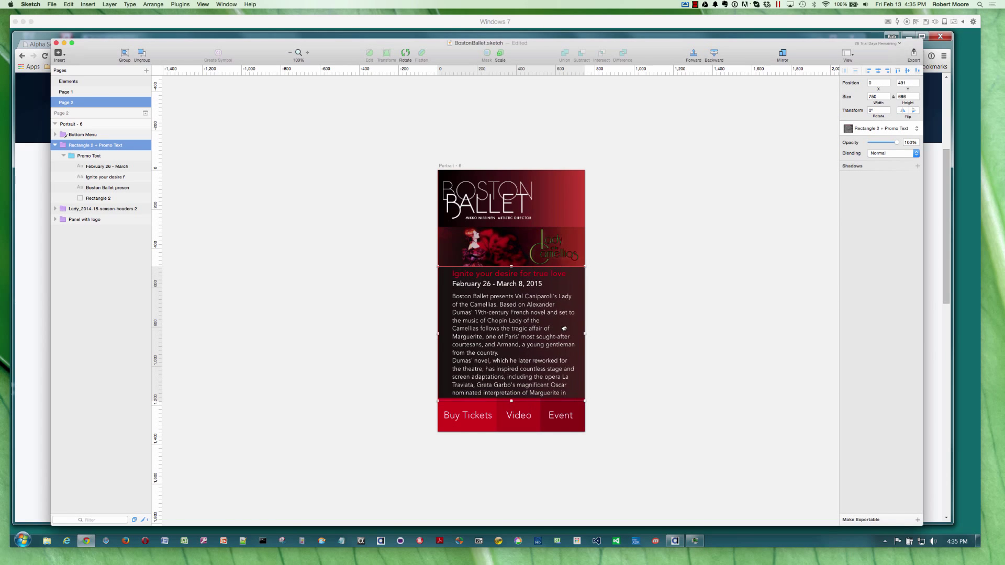
pyautogui.click(626, 334)
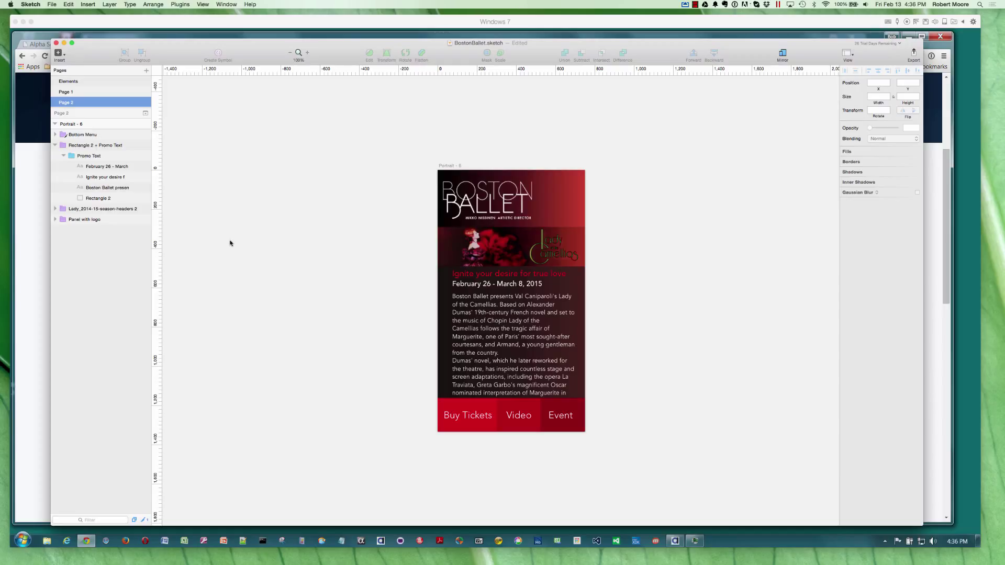
pyautogui.click(92, 145)
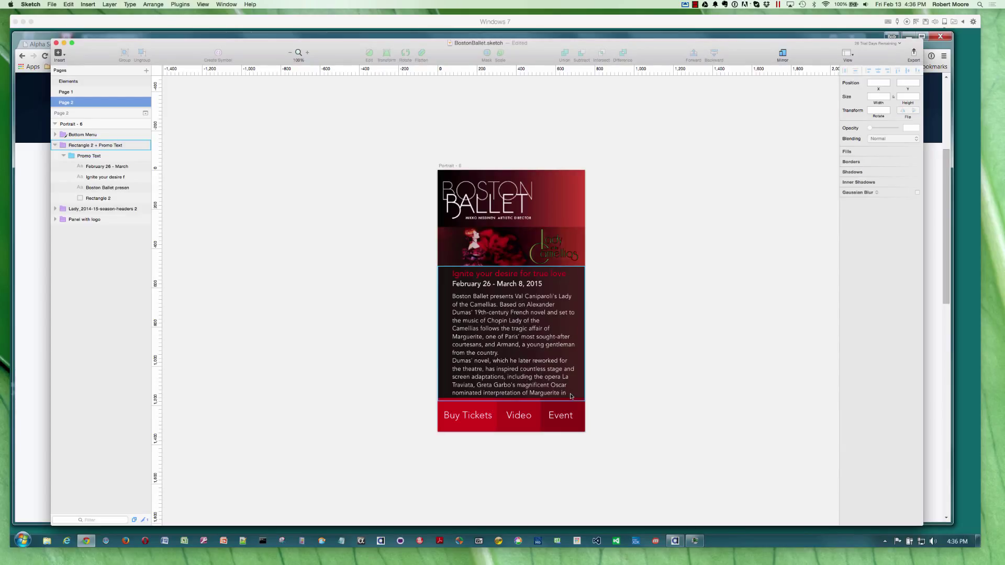
pyautogui.moveTo(533, 332)
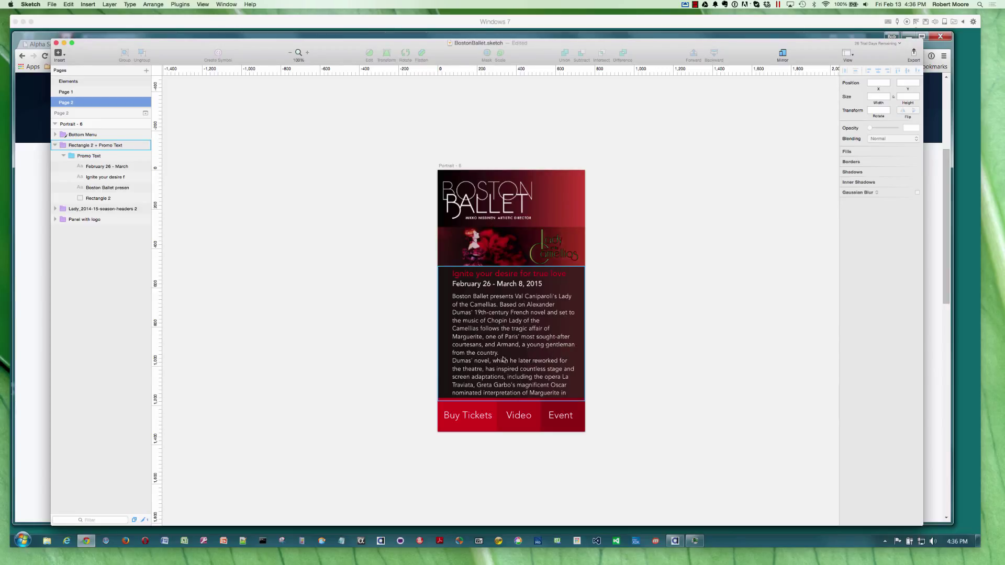
pyautogui.moveTo(518, 321)
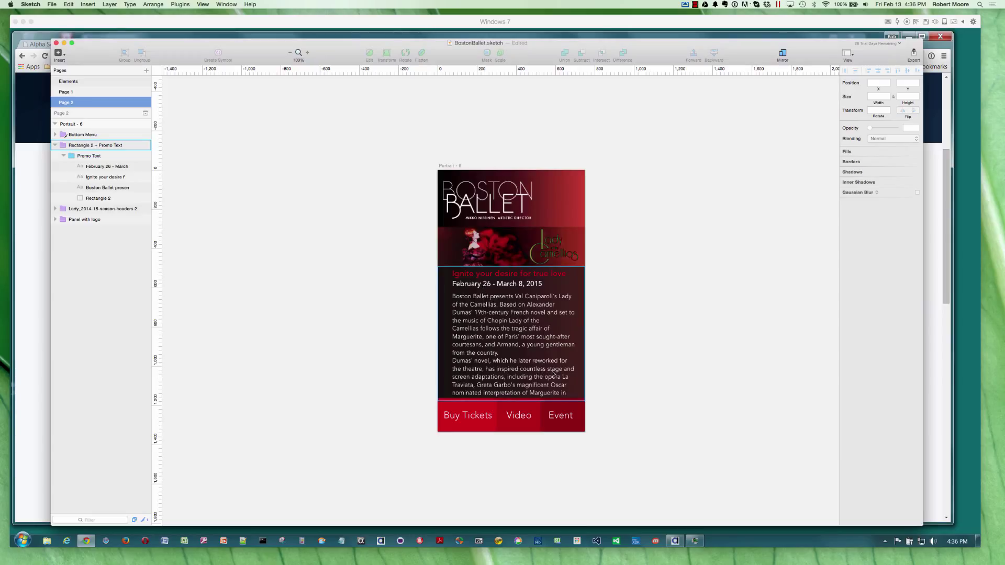
pyautogui.moveTo(571, 388)
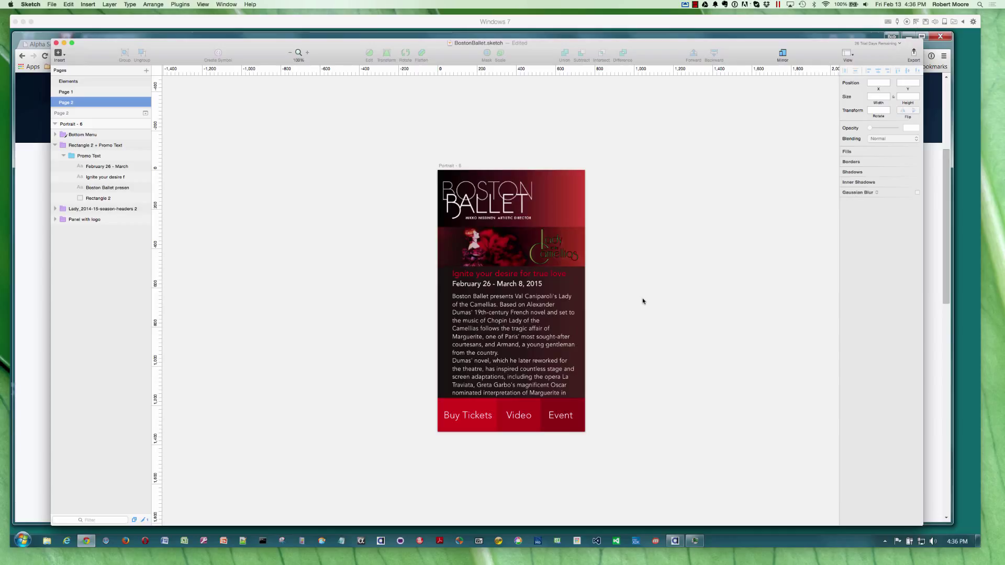
pyautogui.click(95, 145)
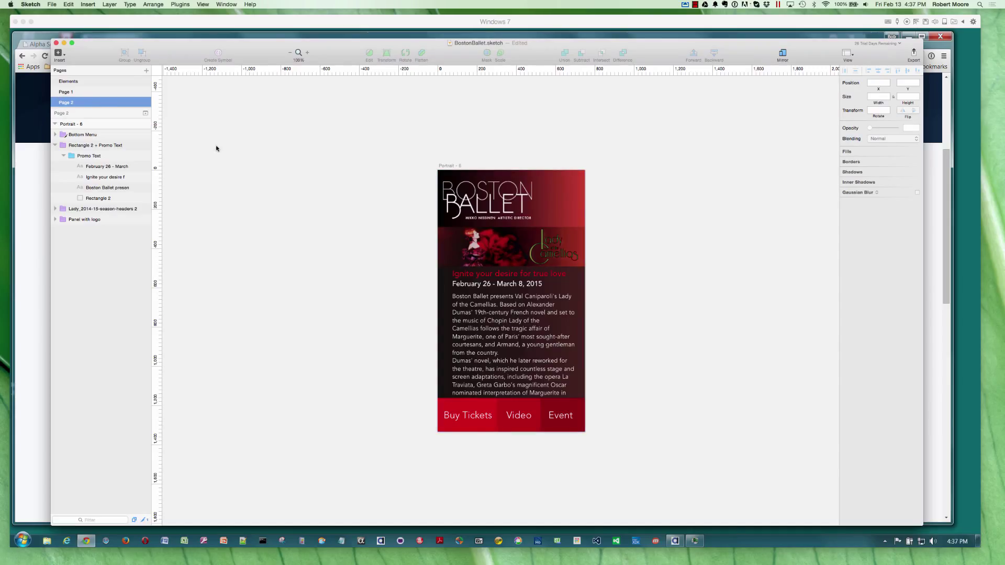
# Switch to Page 1 and scroll to the finished Poster and Videos artboards.
pyautogui.click(66, 91)
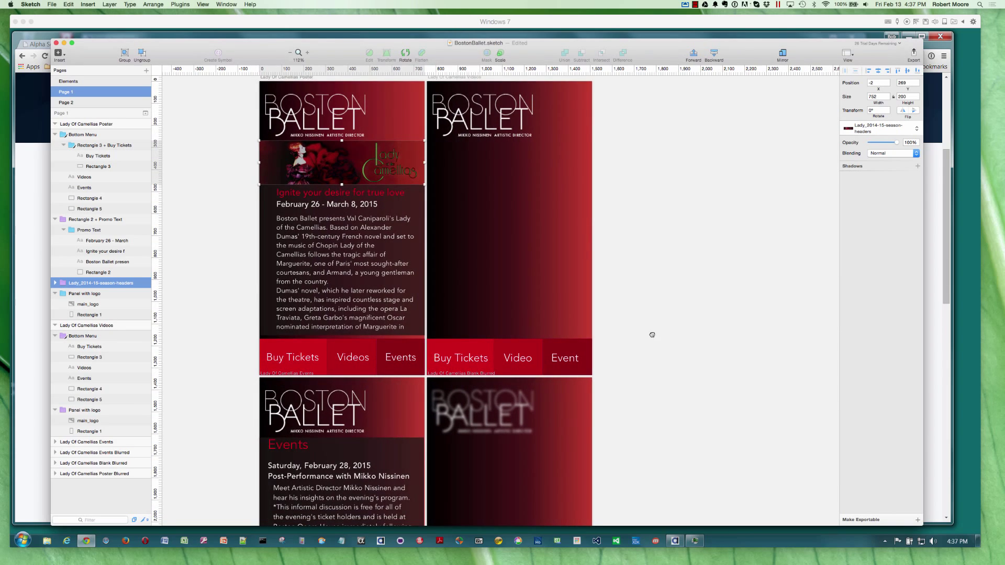
pyautogui.scroll(-3)
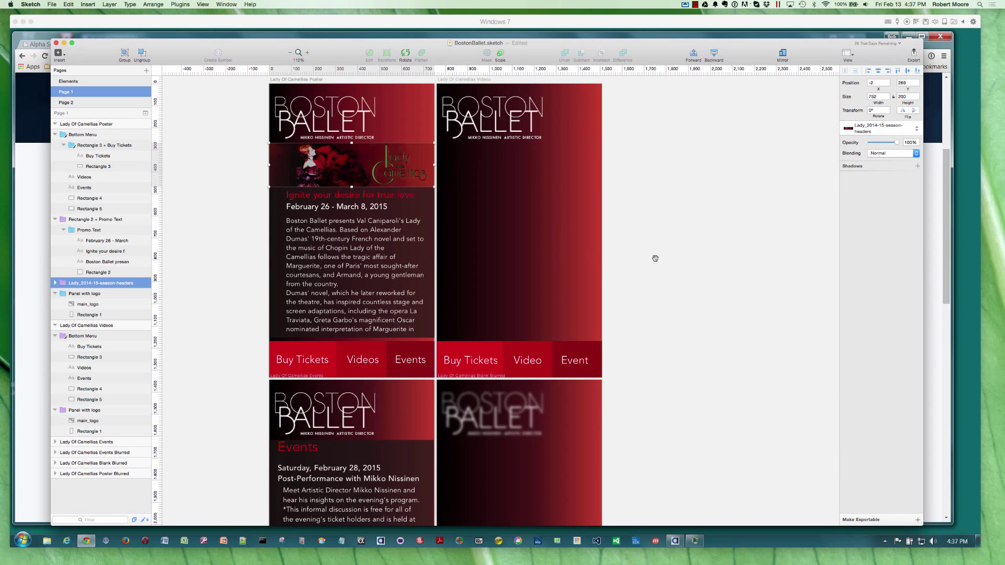
pyautogui.scroll(-3)
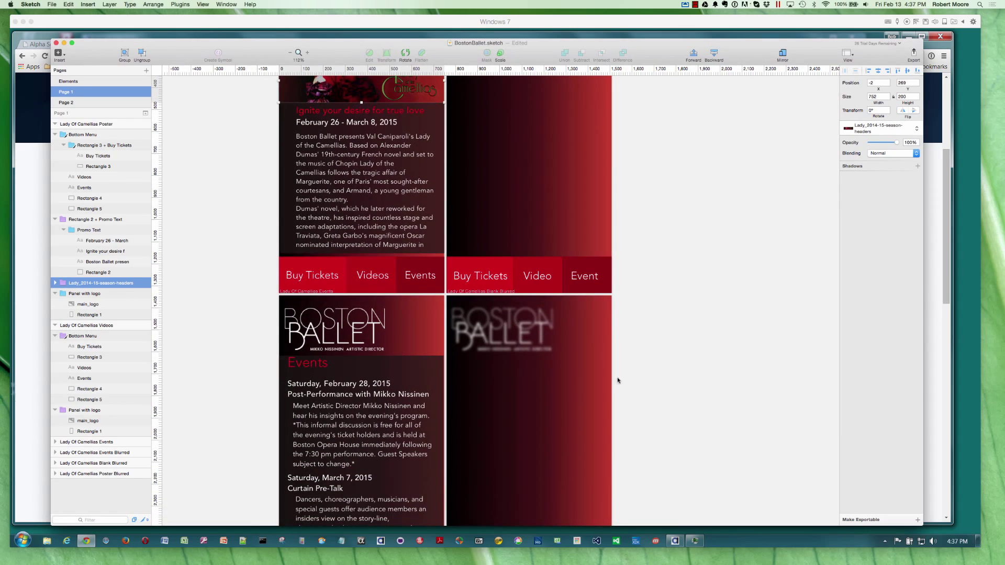
pyautogui.scroll(-3)
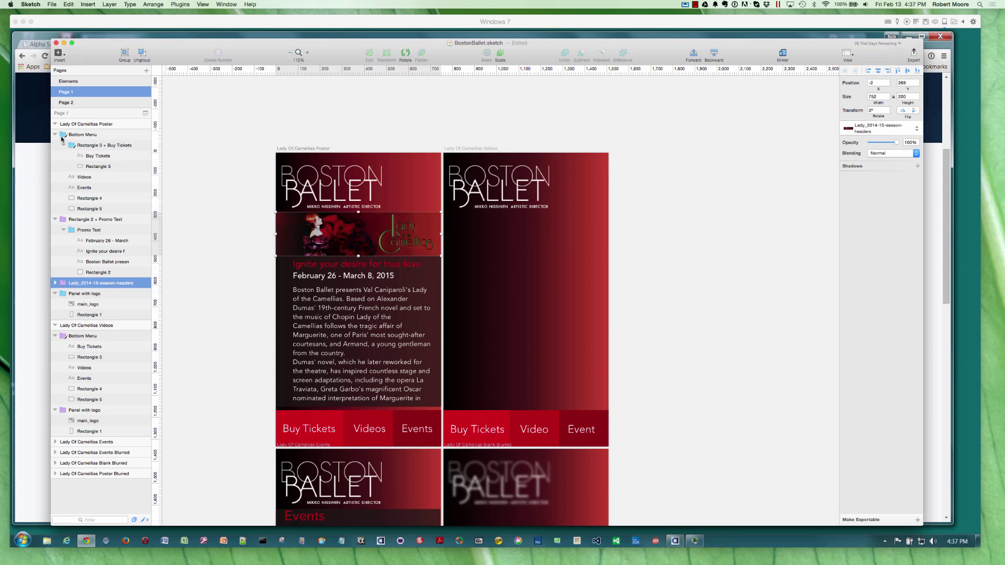
# Collapse and expand the Lady Of Camellias Poster and Videos layer groups to review them.
pyautogui.click(56, 135)
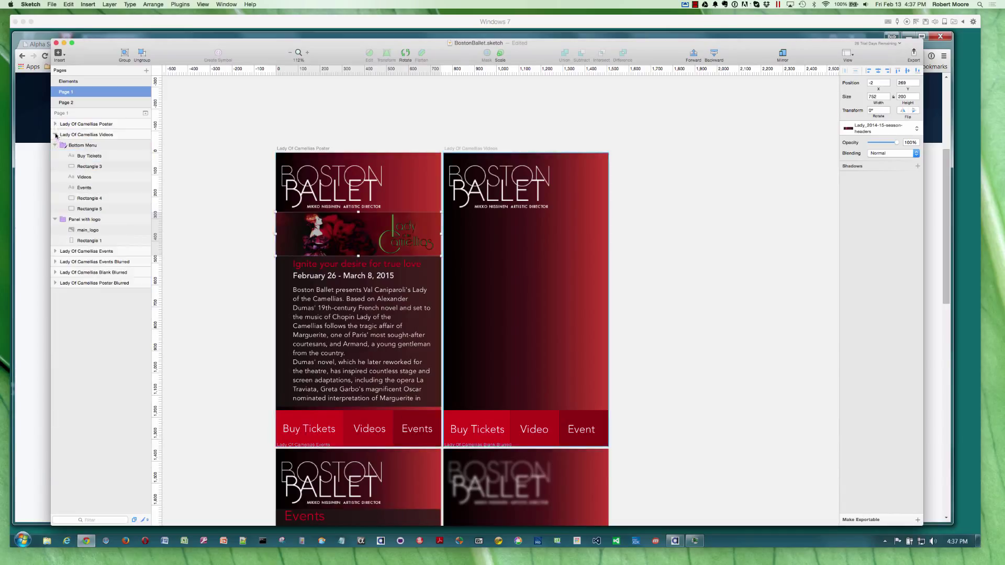
pyautogui.click(56, 135)
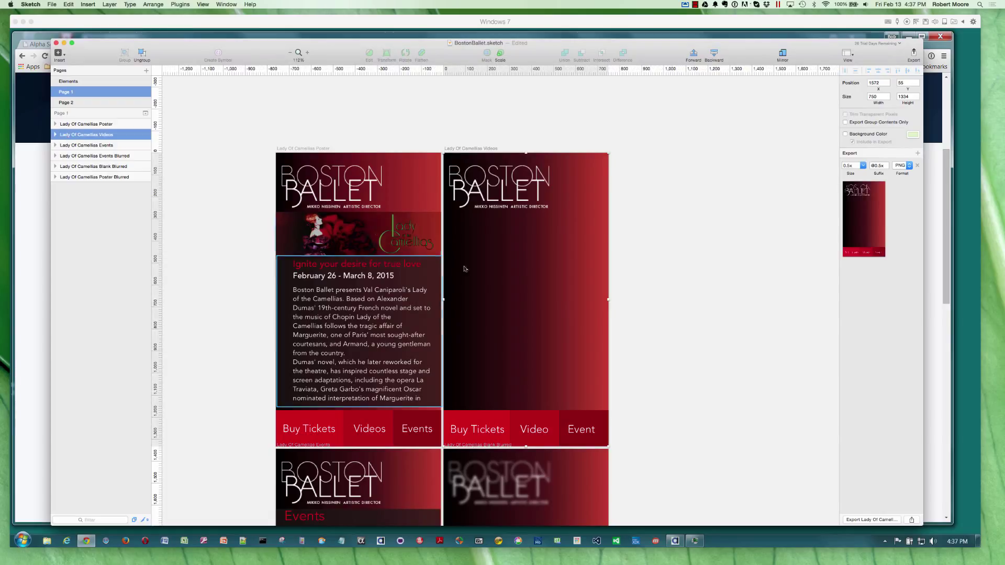
pyautogui.click(55, 135)
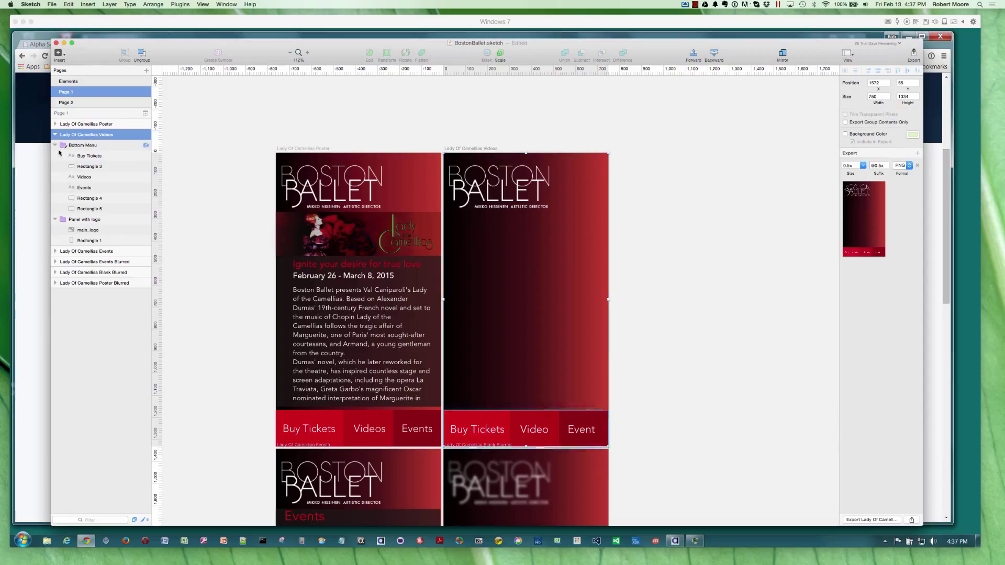
pyautogui.click(362, 332)
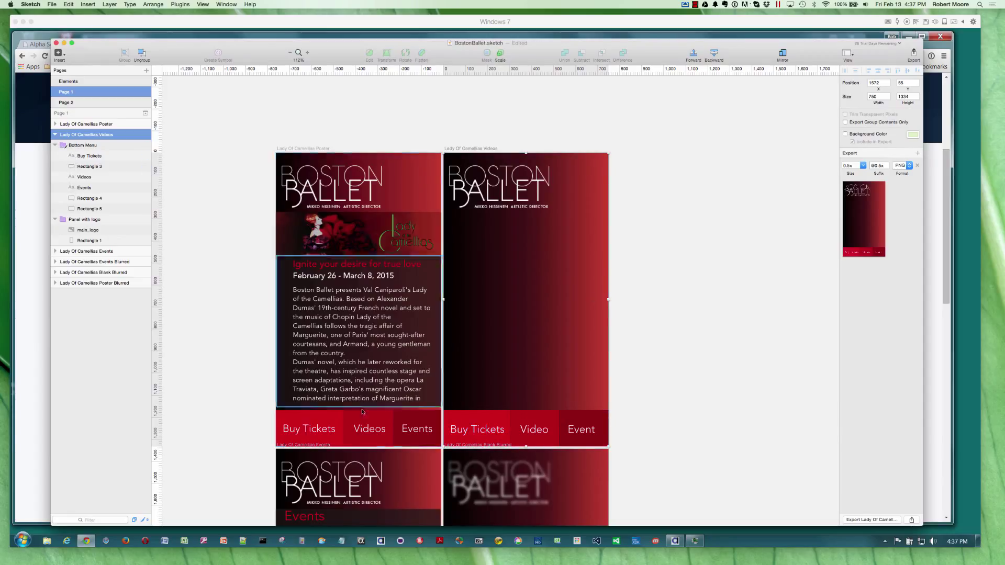
pyautogui.click(722, 280)
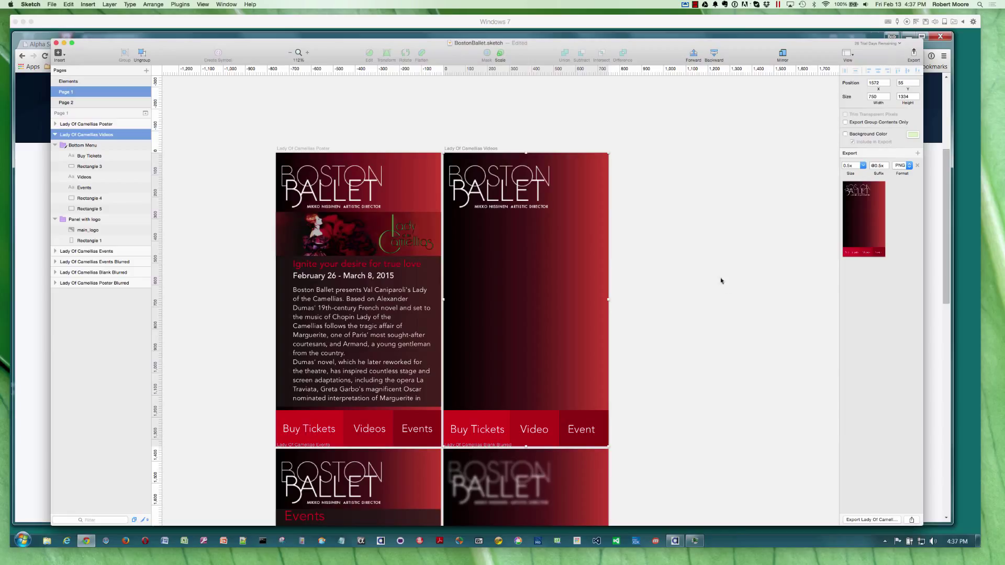
pyautogui.moveTo(718, 262)
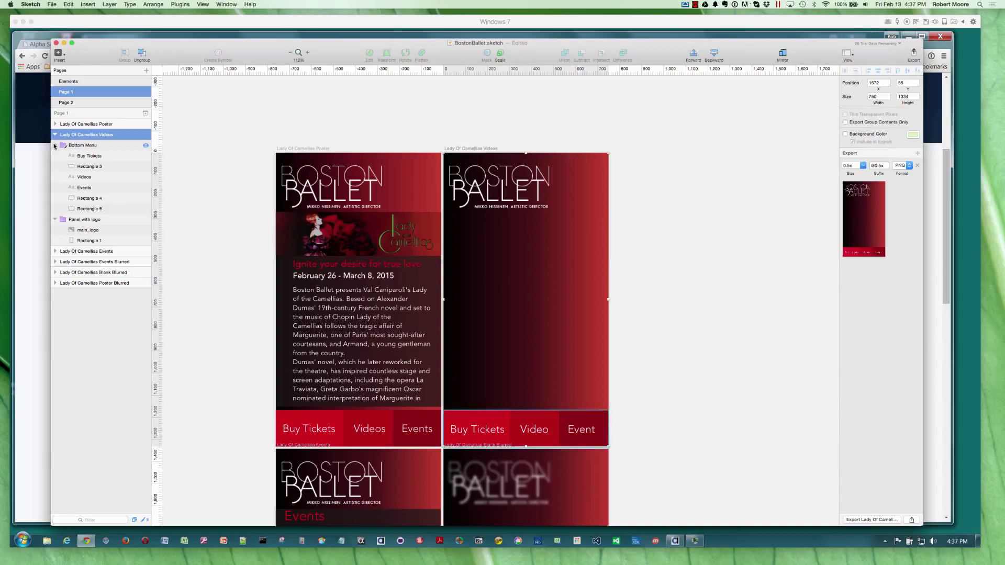
pyautogui.click(55, 134)
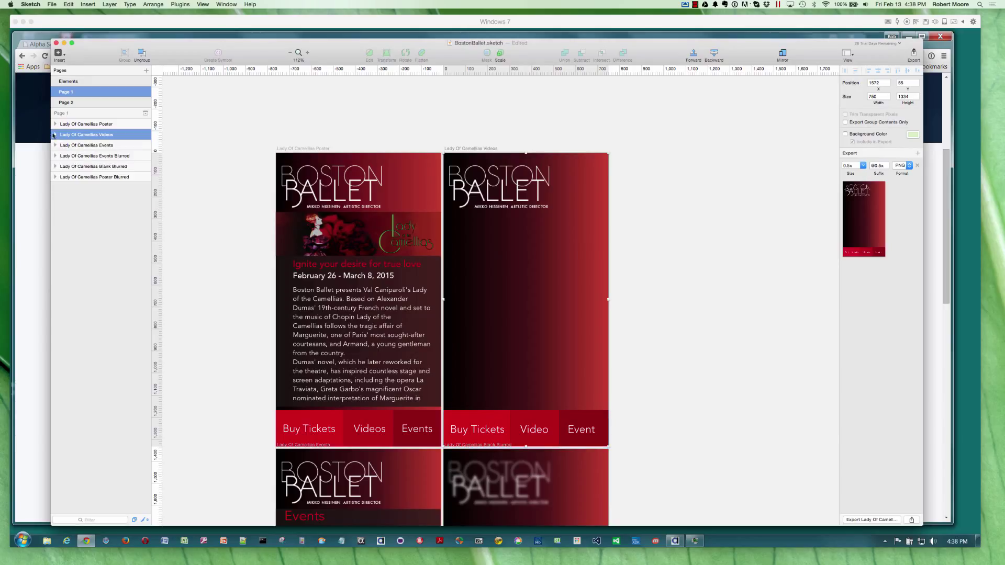
# Select the Lady Of Camellias Poster artboard to show its 0.5x PNG and SVG export settings.
pyautogui.click(86, 124)
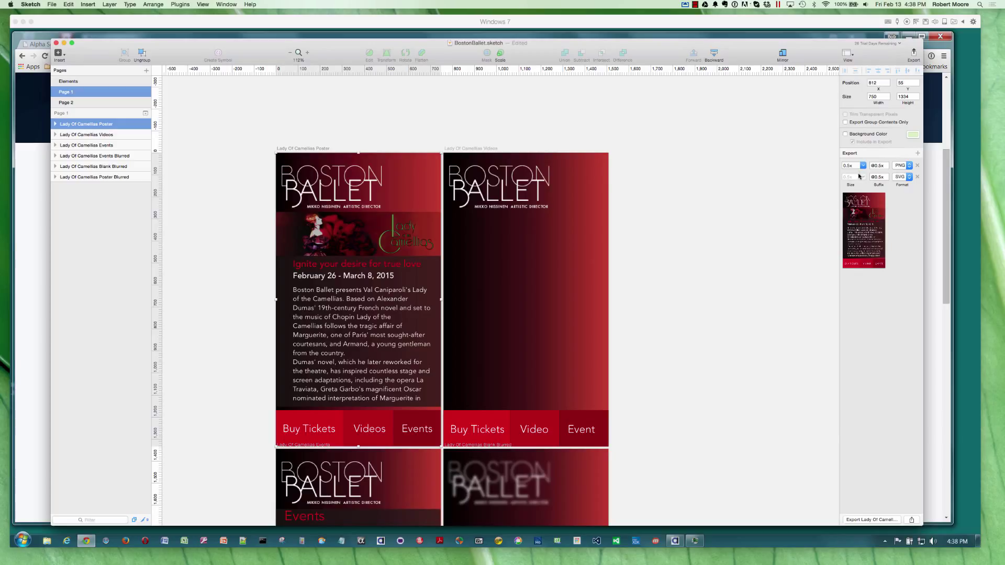
pyautogui.moveTo(743, 145)
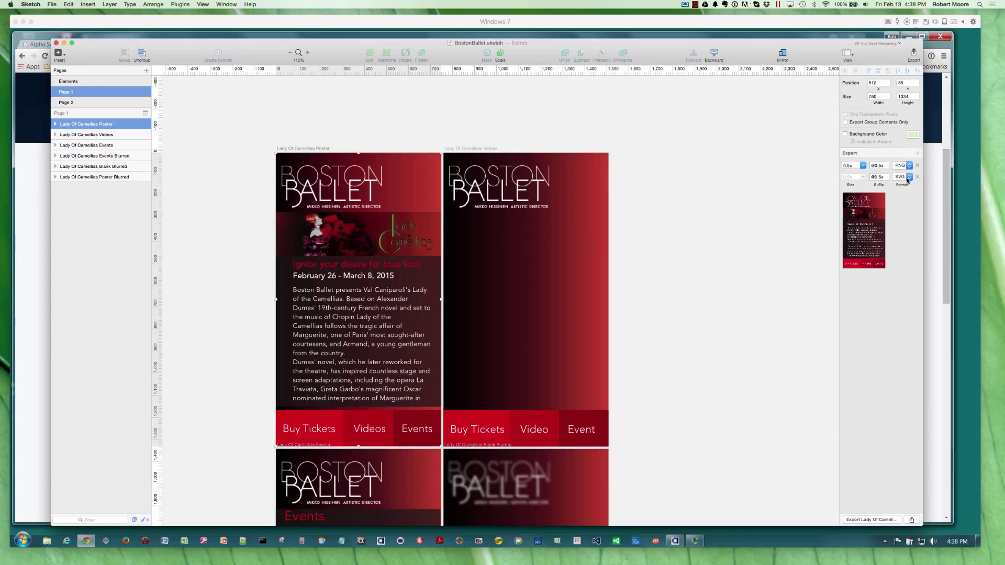
pyautogui.moveTo(760, 189)
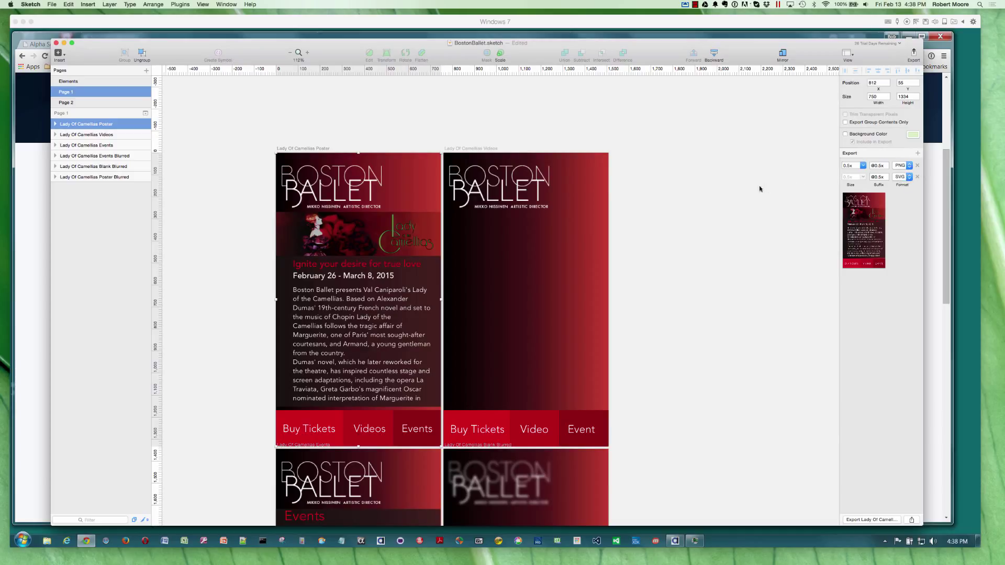
pyautogui.moveTo(717, 185)
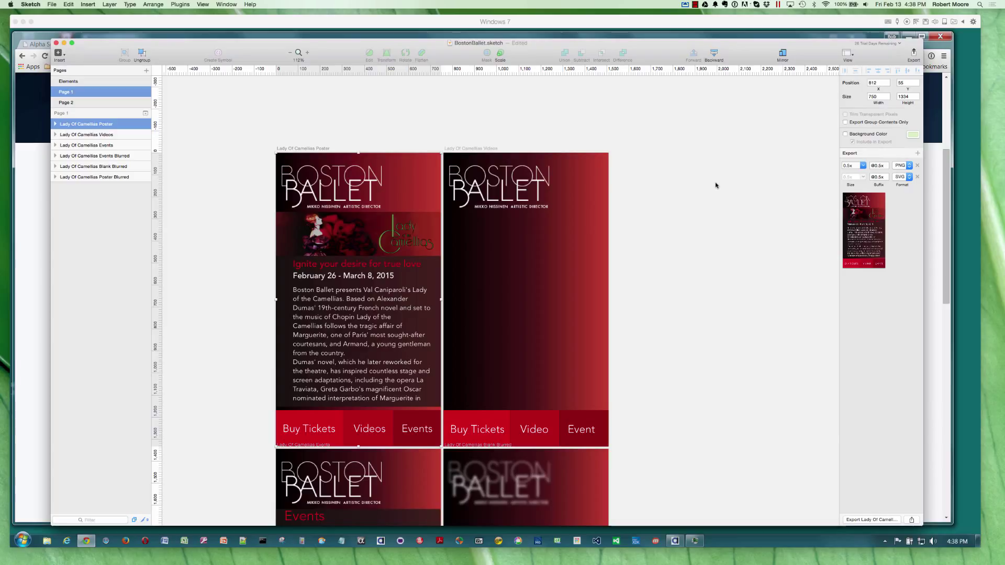
pyautogui.moveTo(732, 298)
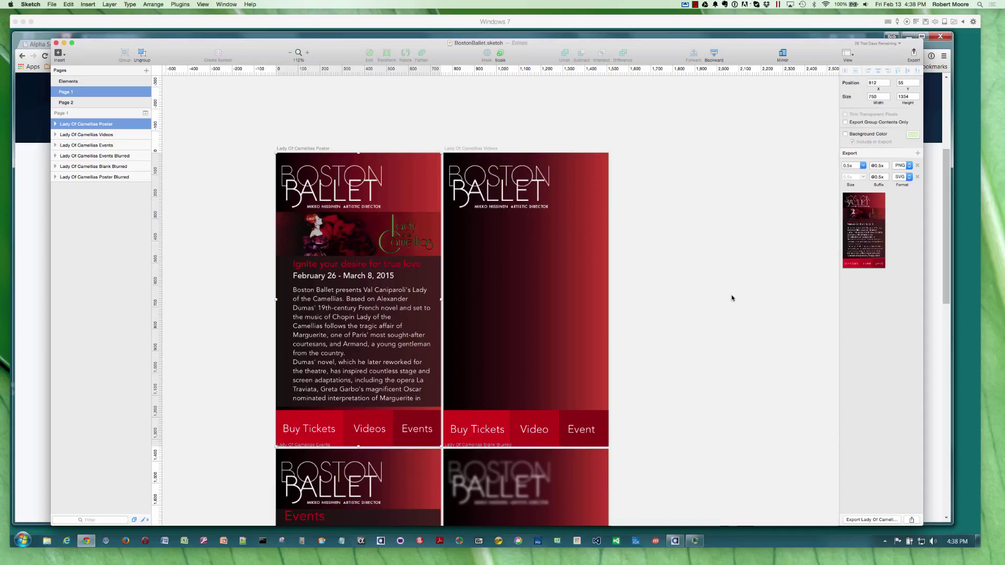
pyautogui.moveTo(795, 444)
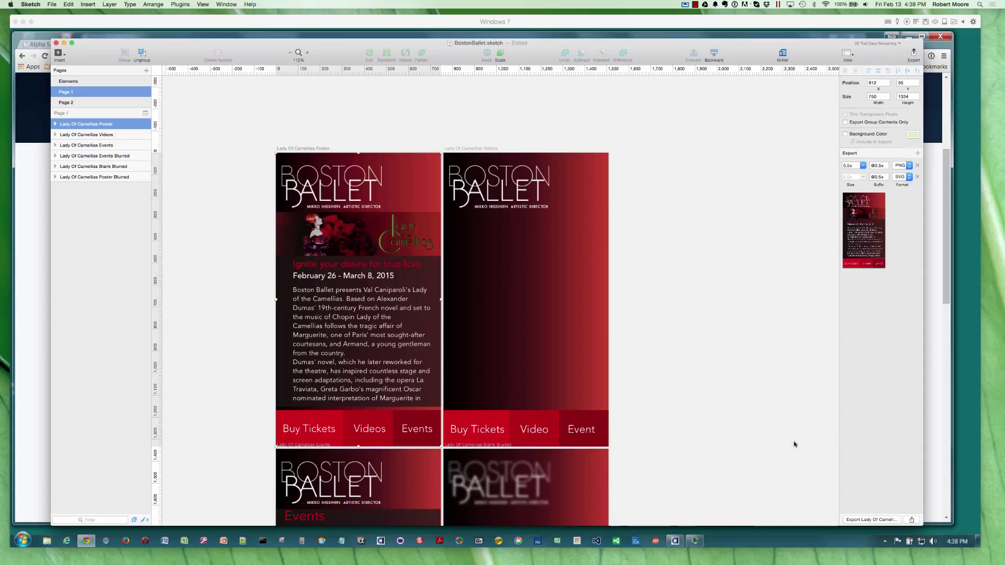
# Export the Lady Of Camellias Poster artboard as an image to the Dropbox folder.
pyautogui.click(872, 520)
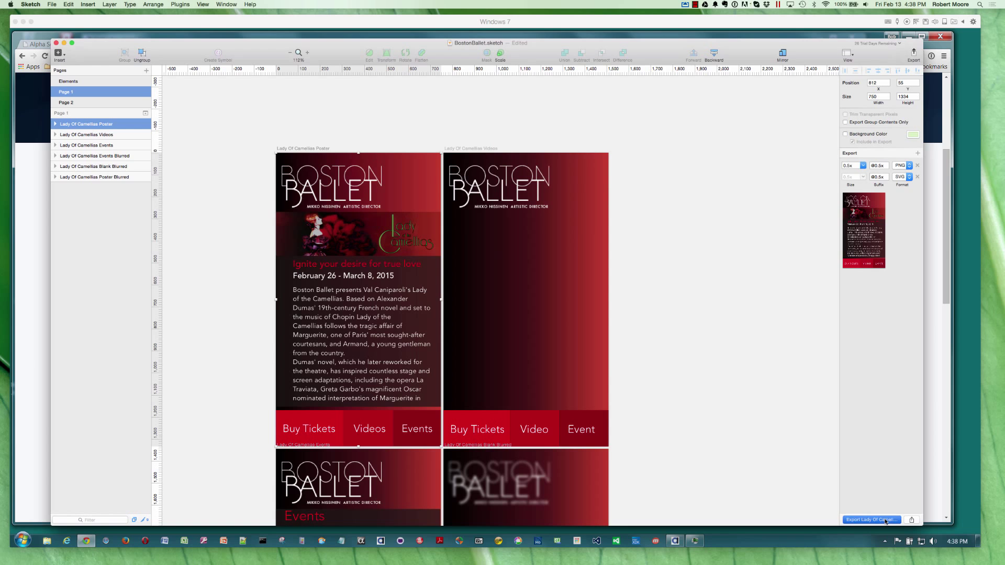
pyautogui.click(872, 519)
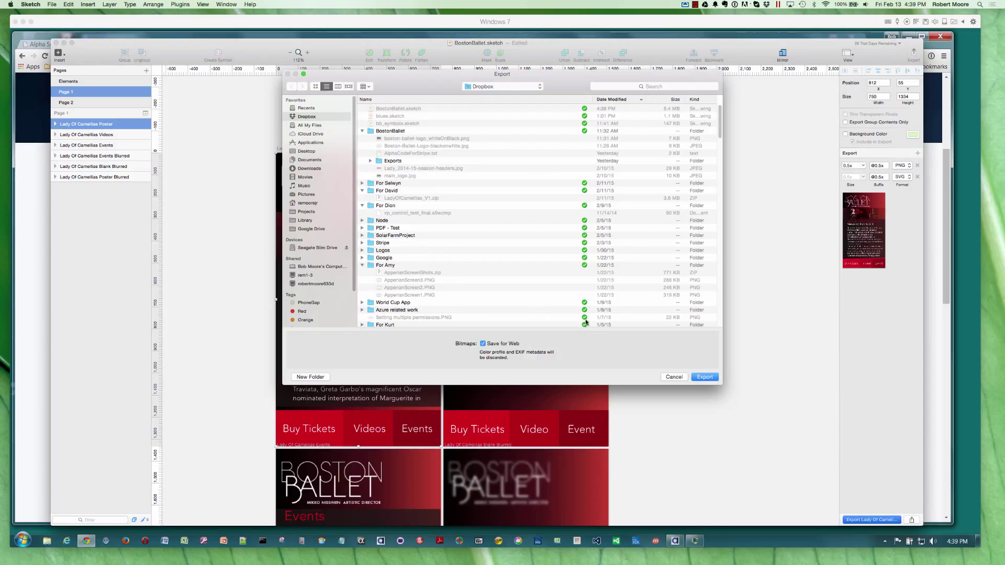
pyautogui.moveTo(671, 410)
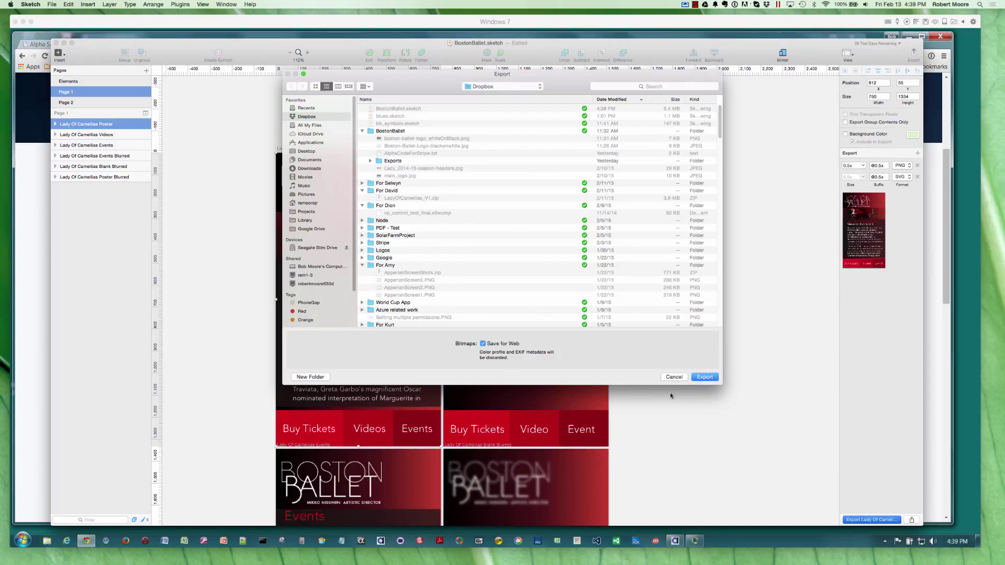
pyautogui.click(674, 377)
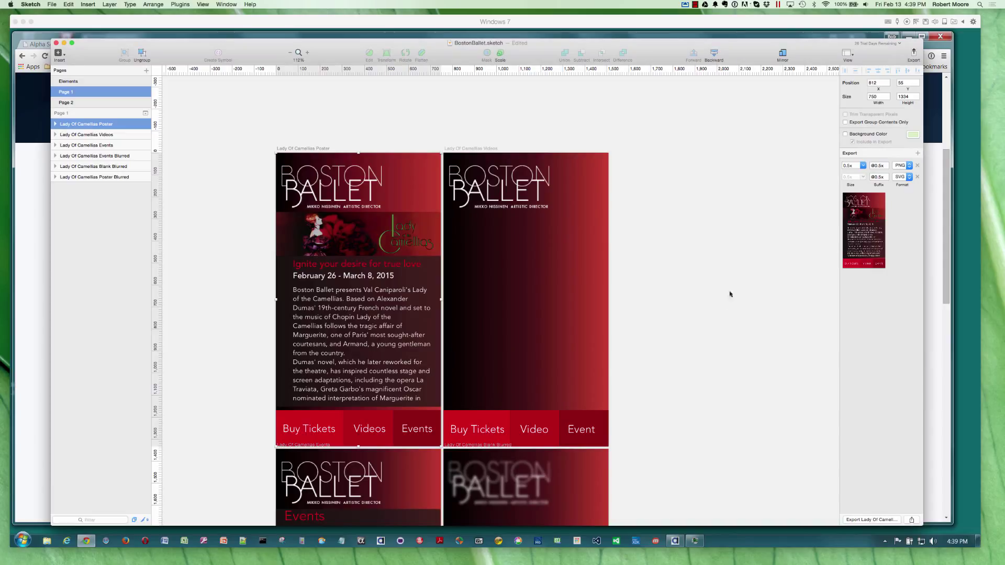
pyautogui.moveTo(635, 151)
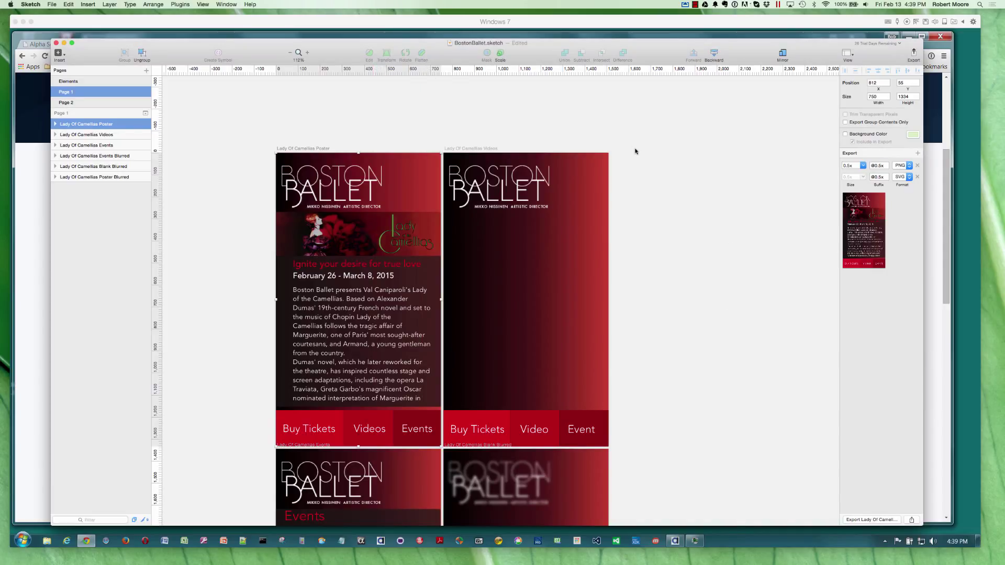
pyautogui.moveTo(543, 130)
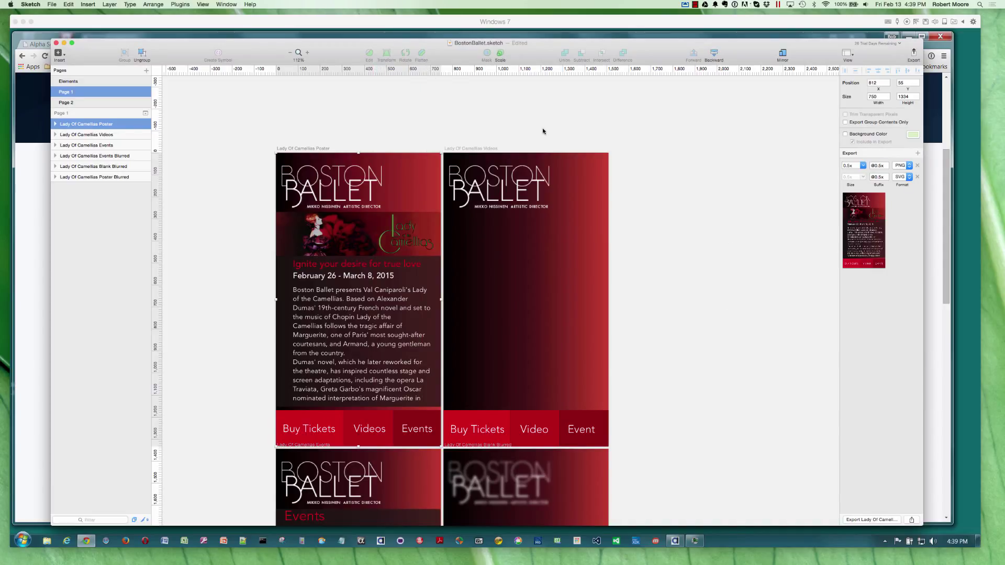
pyautogui.moveTo(657, 154)
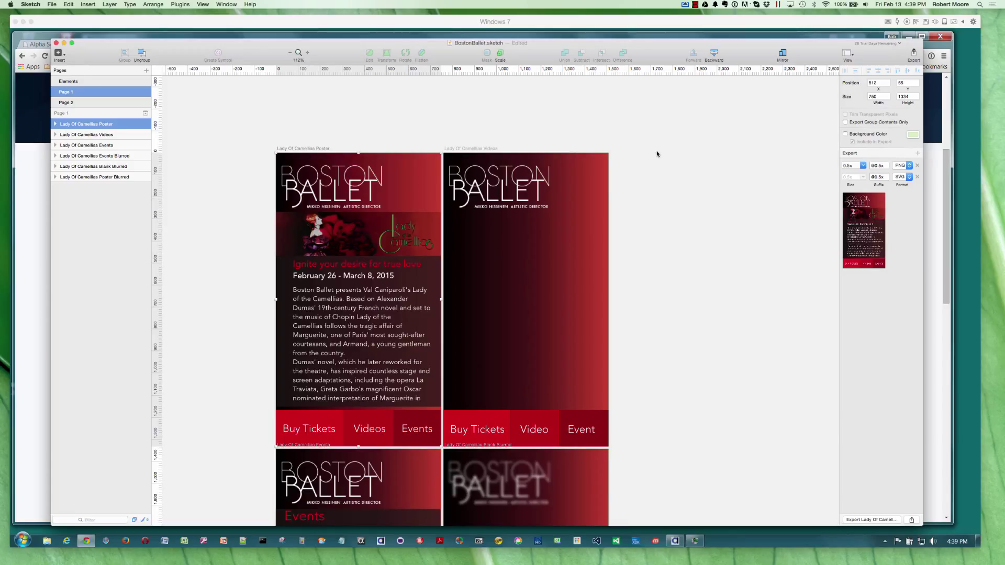
pyautogui.moveTo(520, 123)
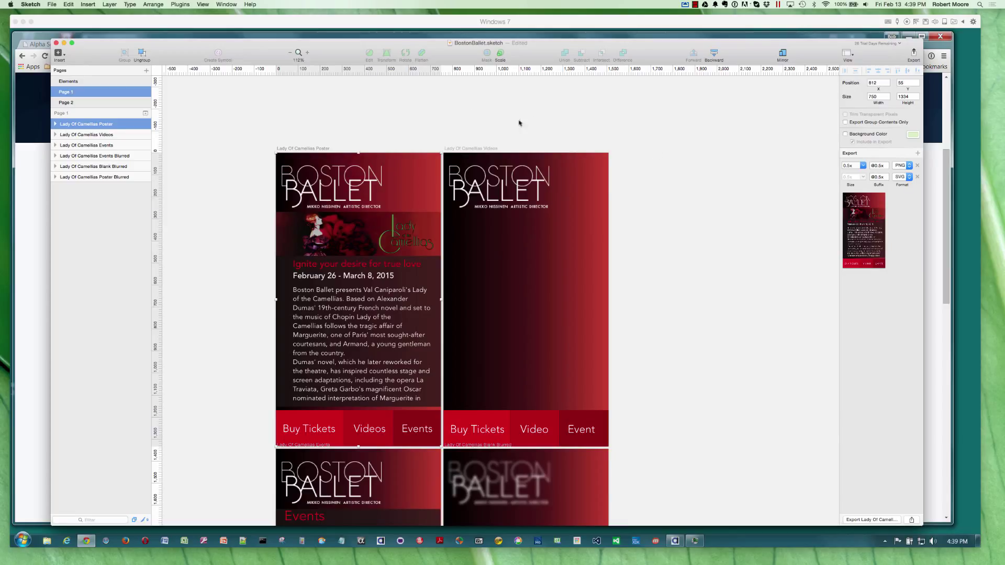
pyautogui.moveTo(72, 54)
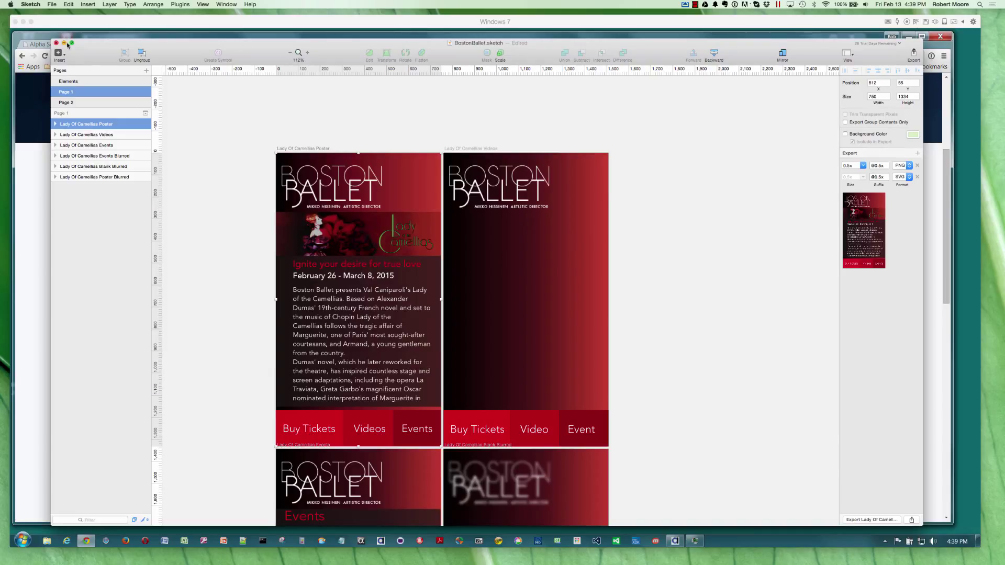
pyautogui.moveTo(94, 59)
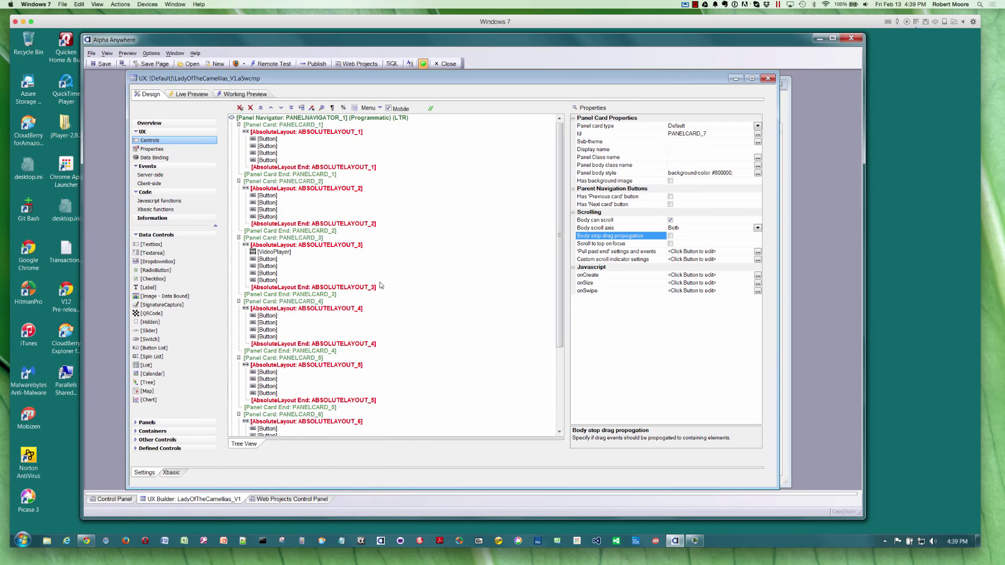
pyautogui.moveTo(399, 190)
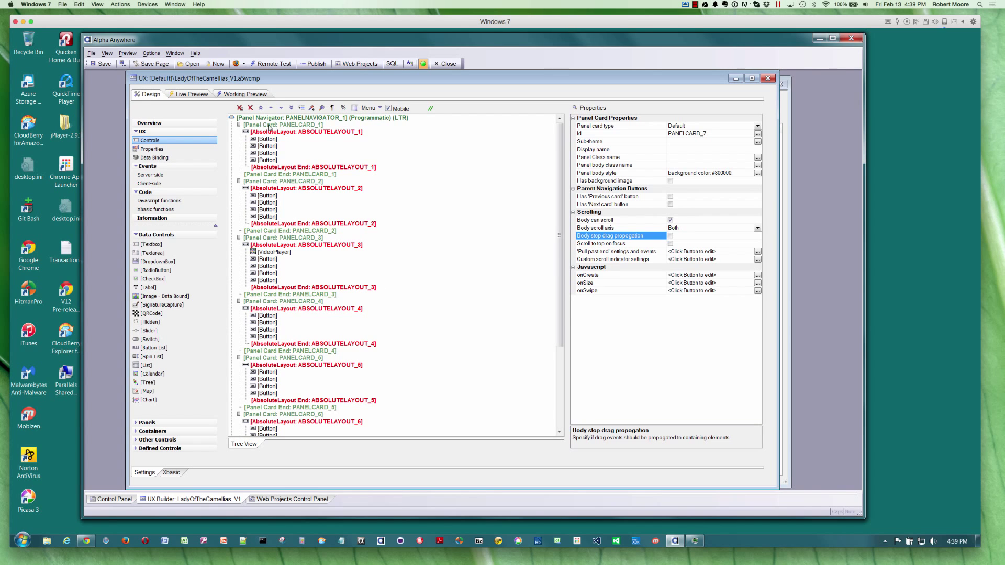
pyautogui.moveTo(261, 126)
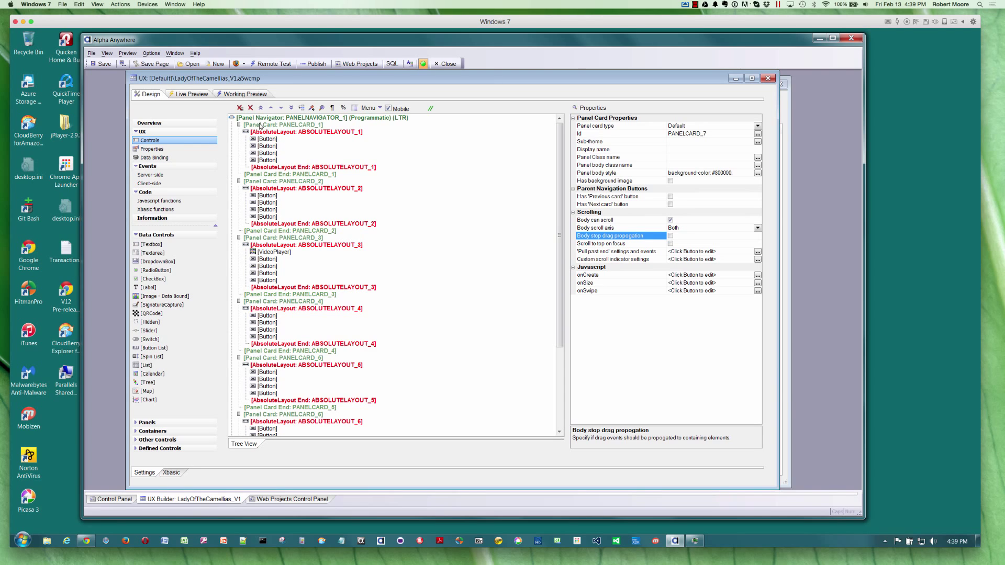
# Show the properties of PANELCARD_1's ABSOLUTELAYOUT_1 container in the UX Builder tree.
pyautogui.click(280, 125)
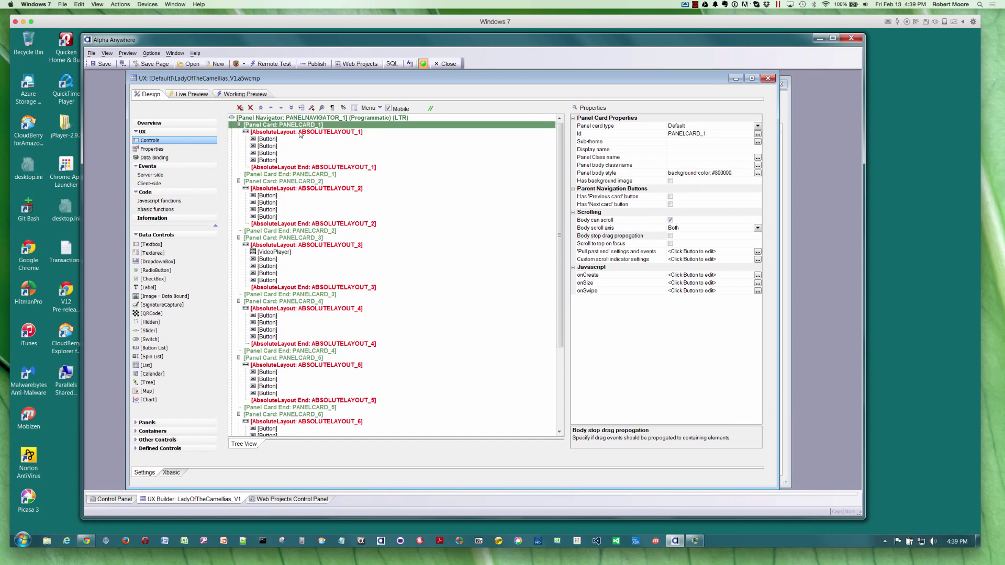
pyautogui.click(286, 132)
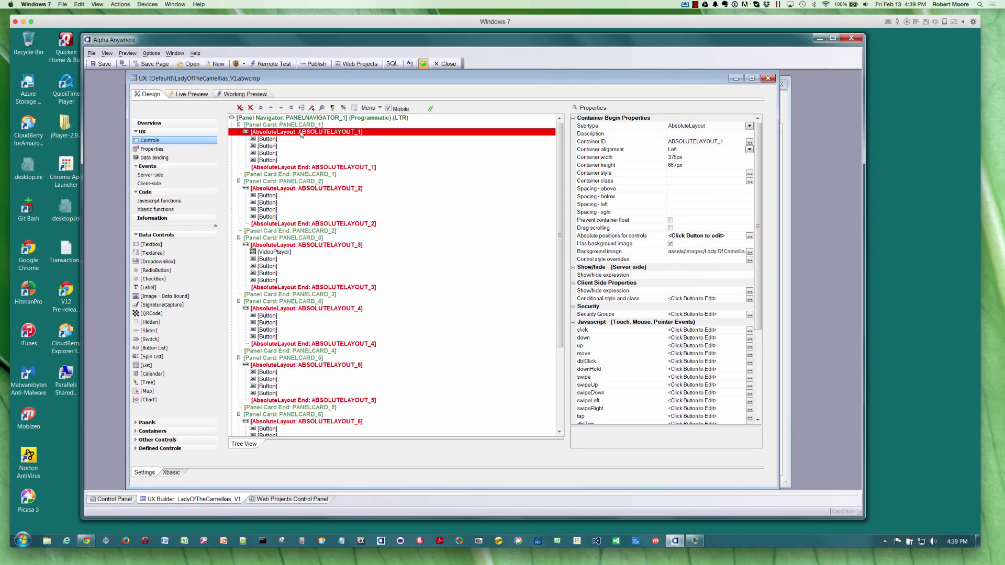
pyautogui.moveTo(534, 236)
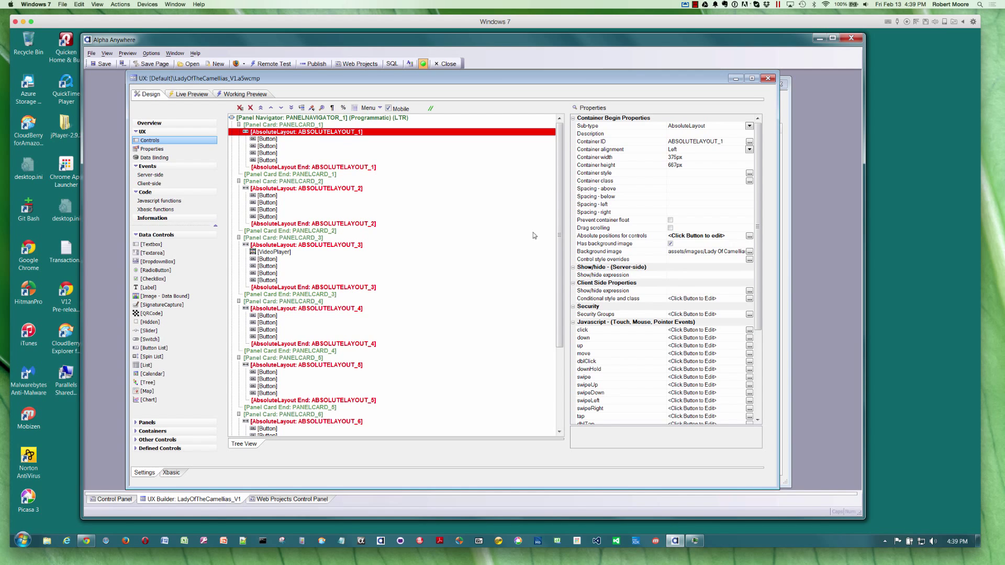
pyautogui.moveTo(749, 243)
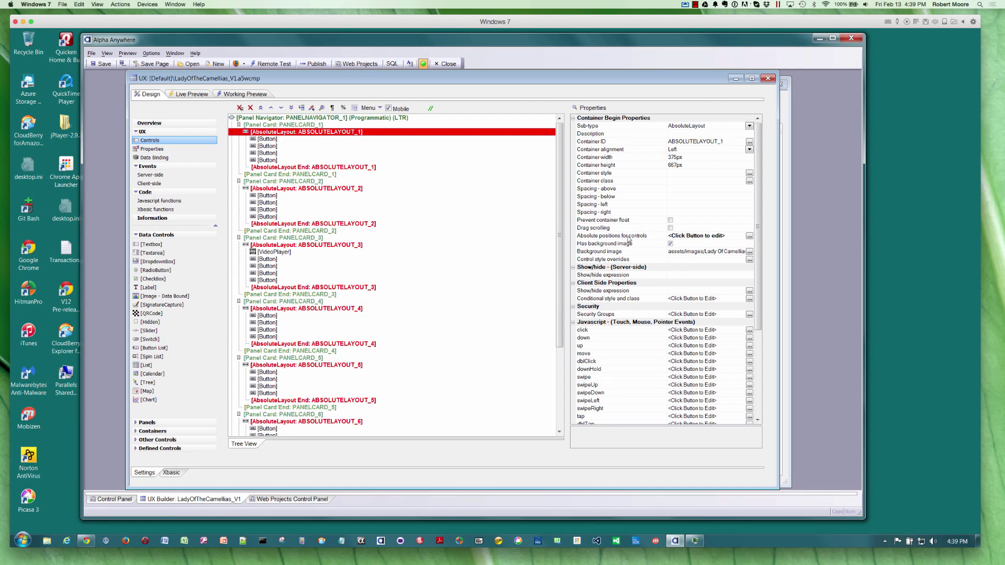
pyautogui.click(749, 252)
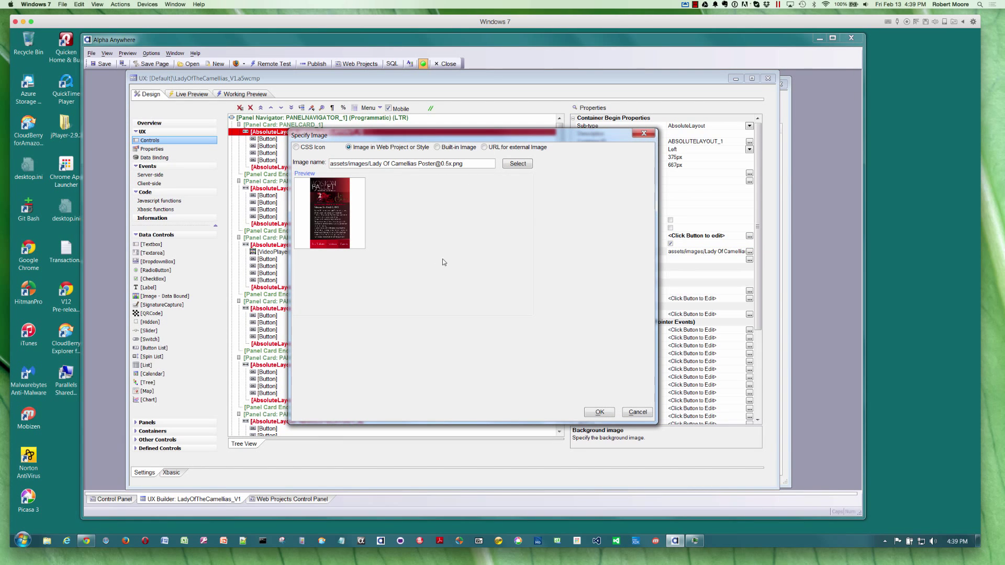
pyautogui.moveTo(343, 210)
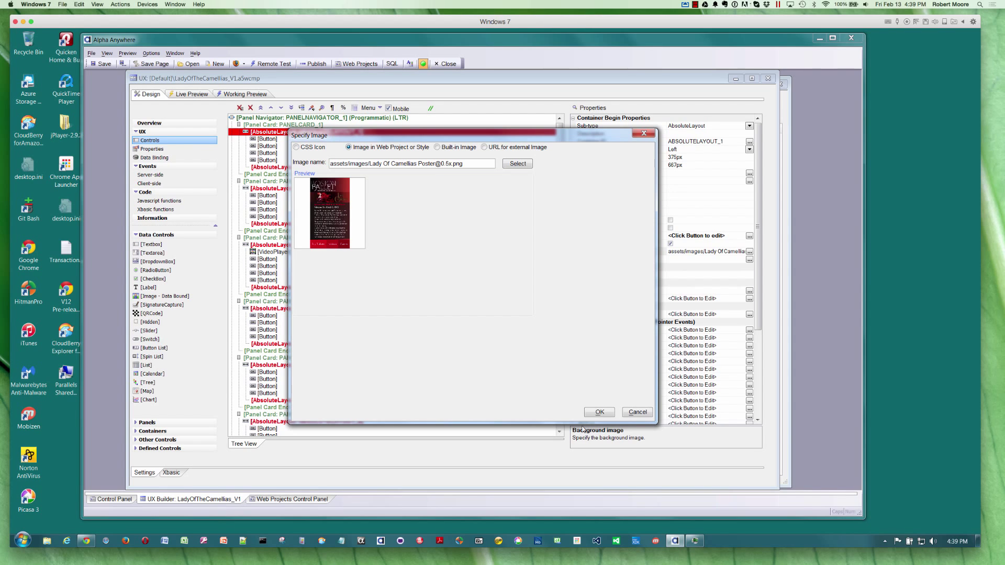
pyautogui.click(600, 412)
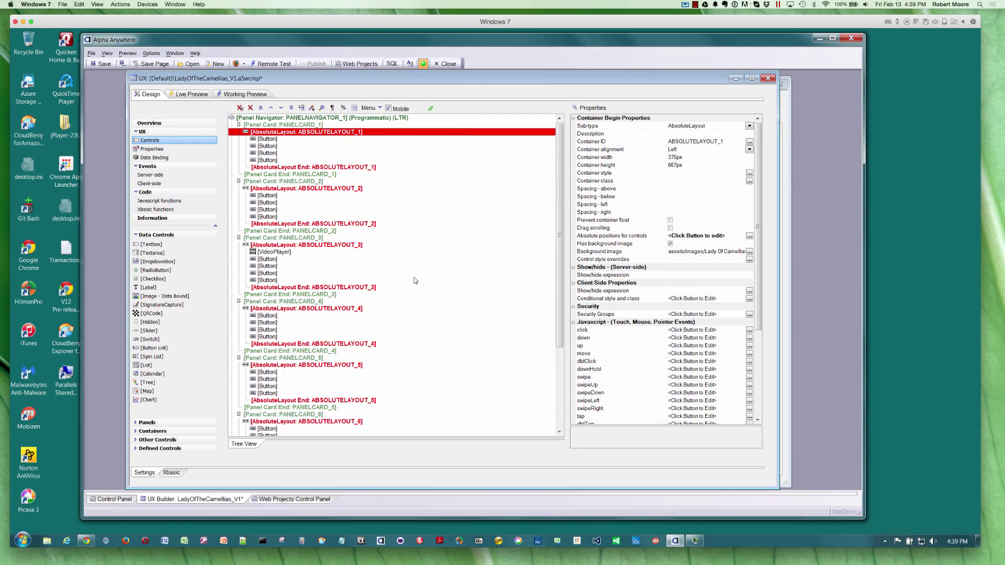
pyautogui.moveTo(355, 139)
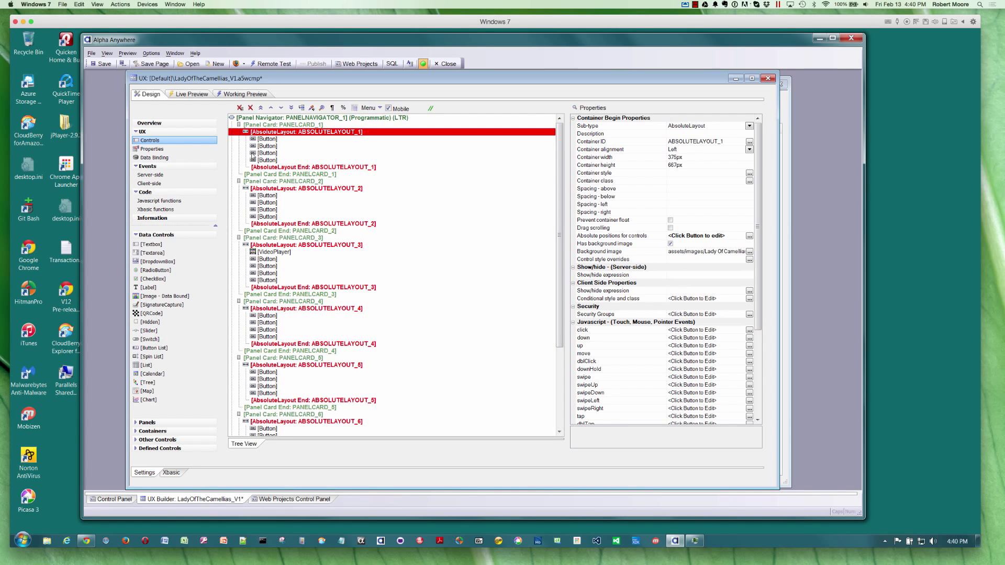
pyautogui.moveTo(425, 167)
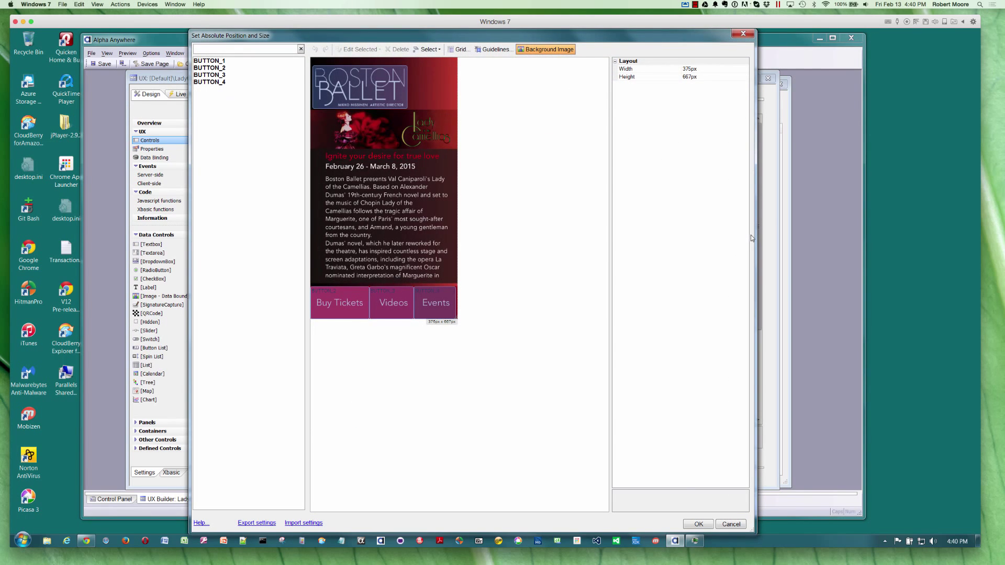
pyautogui.moveTo(319, 125)
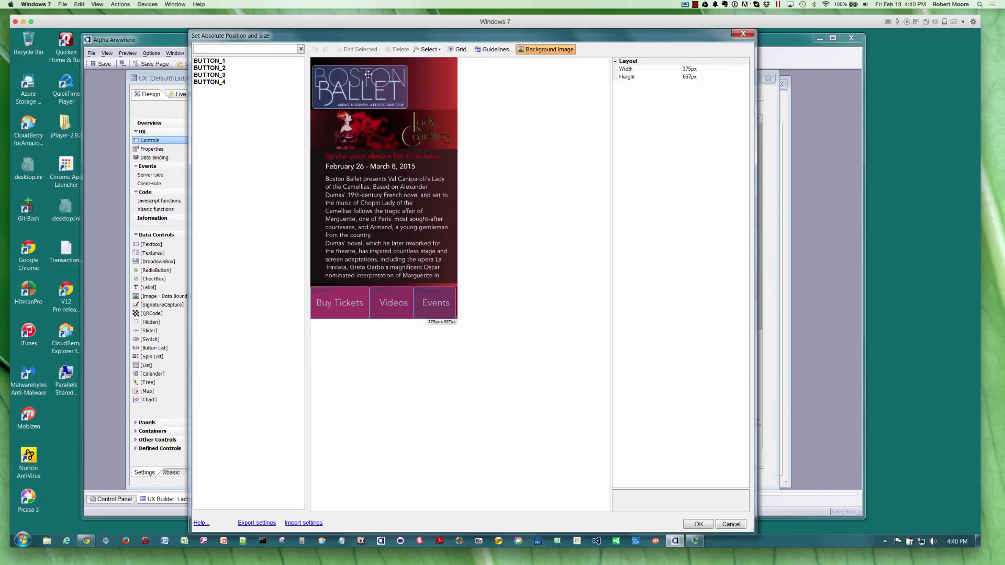
pyautogui.moveTo(368, 83)
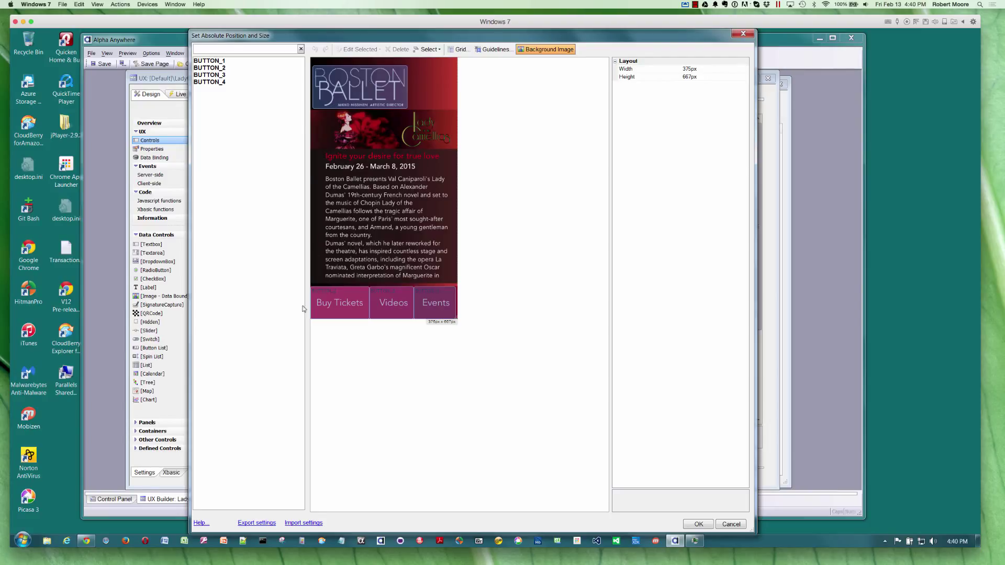
pyautogui.moveTo(392, 343)
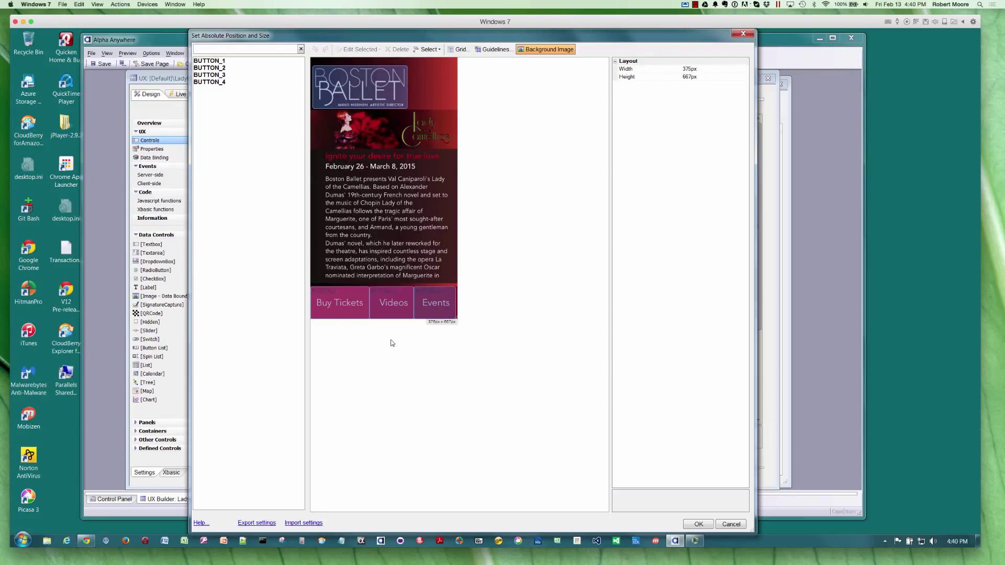
pyautogui.moveTo(390, 312)
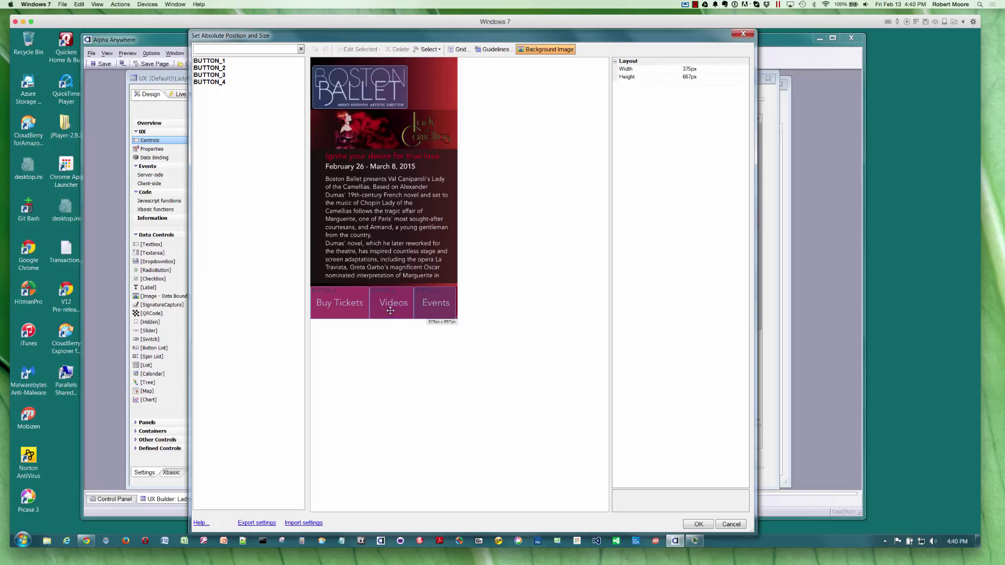
pyautogui.moveTo(435, 315)
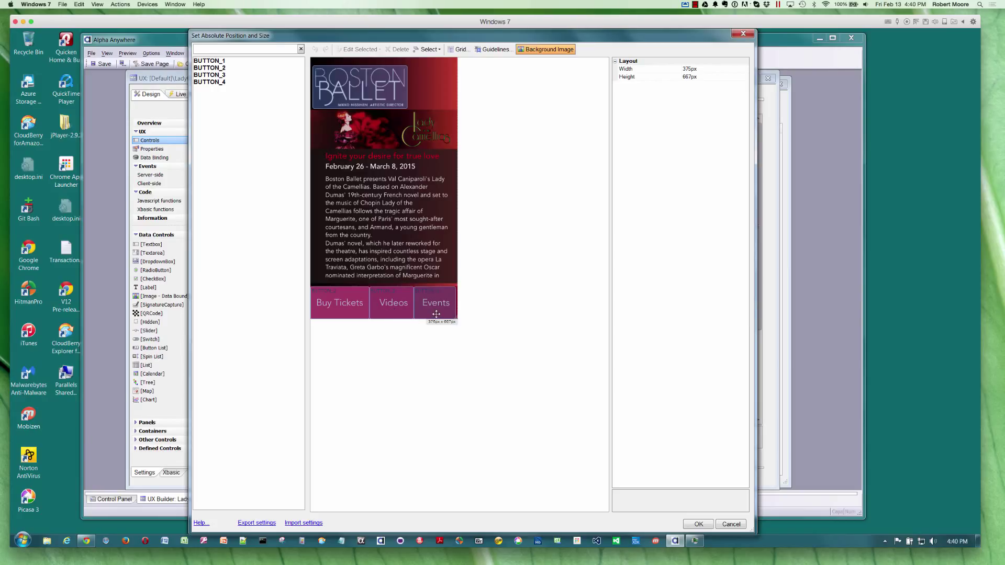
pyautogui.moveTo(502, 308)
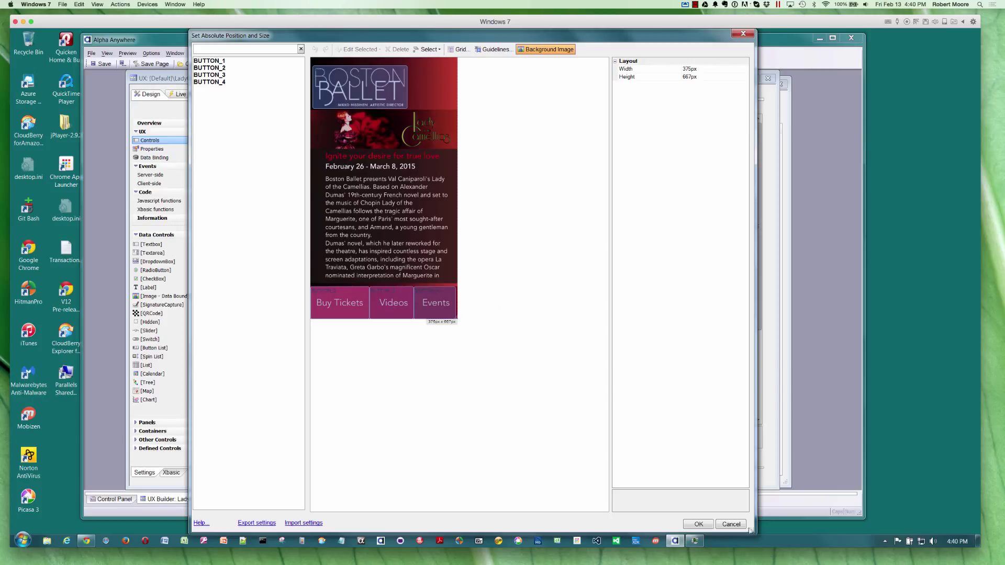
pyautogui.moveTo(442, 238)
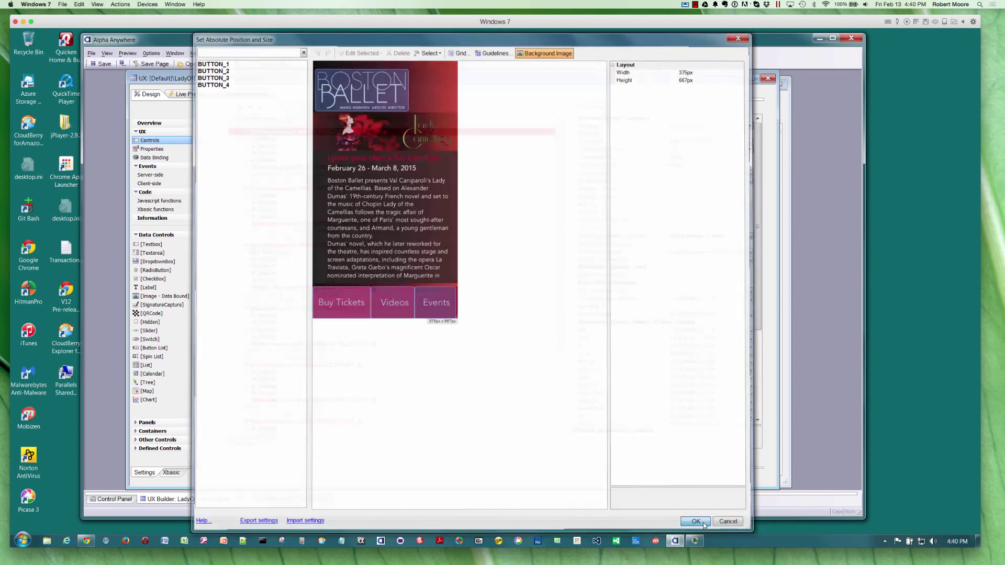
# Accept the four buttons' positions over the poster in the Set Absolute Position and Size dialog.
pyautogui.click(696, 522)
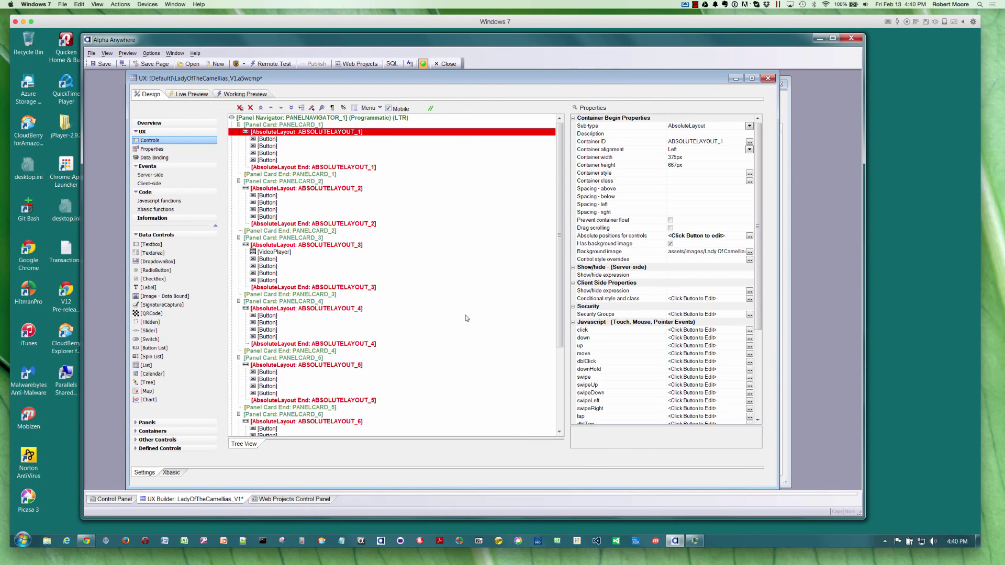
pyautogui.click(266, 138)
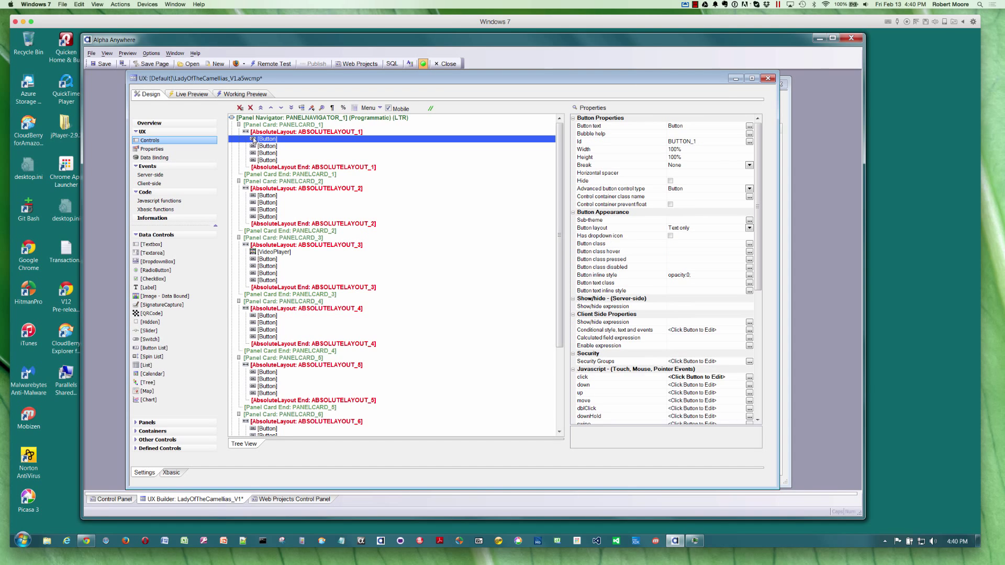
pyautogui.click(597, 275)
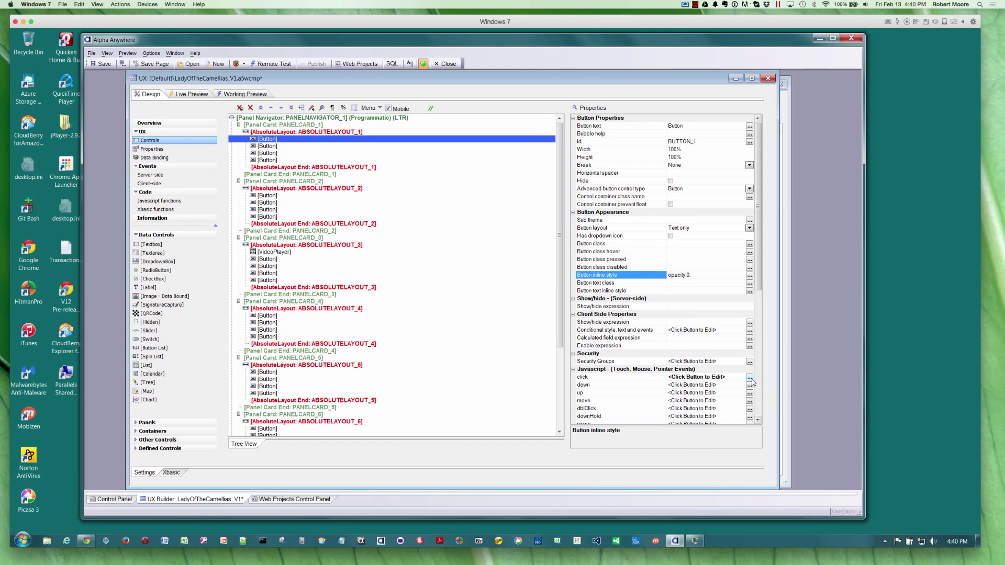
pyautogui.click(749, 377)
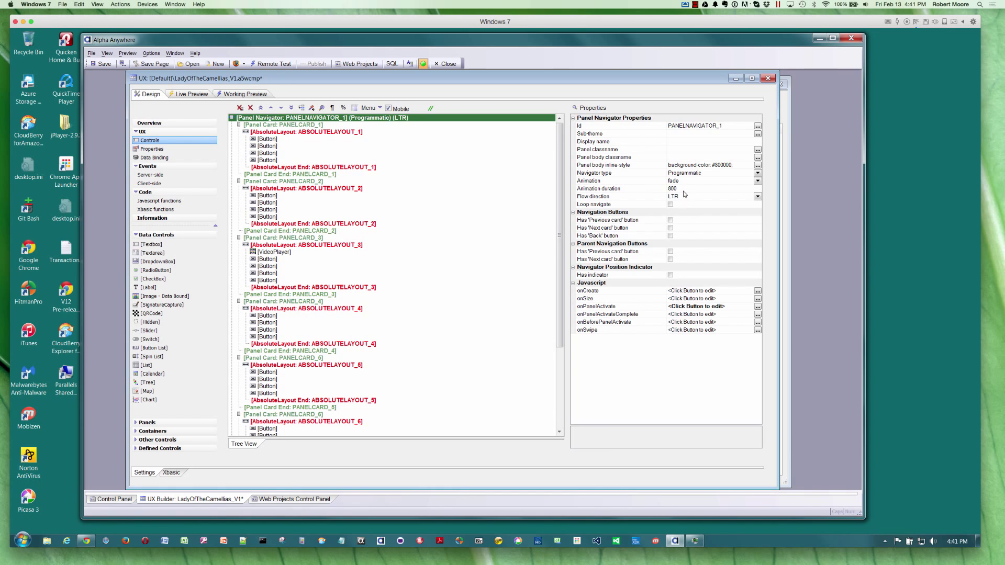
pyautogui.moveTo(432, 227)
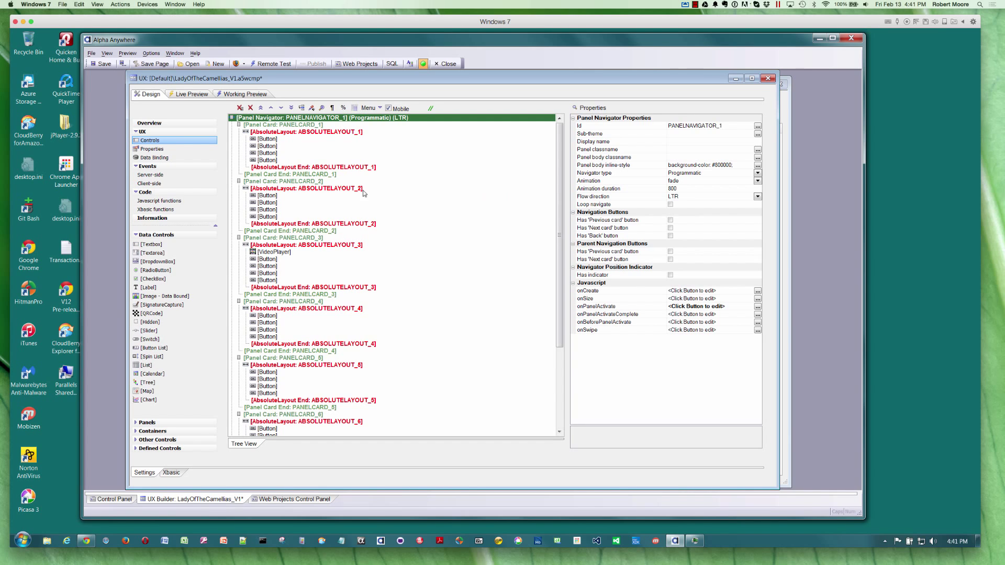
pyautogui.moveTo(298, 235)
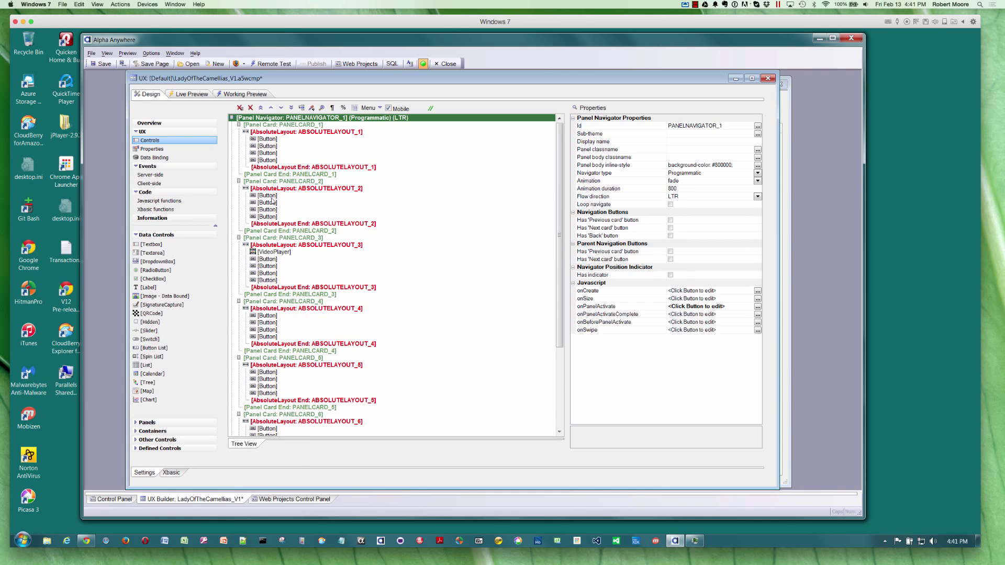
pyautogui.moveTo(302, 432)
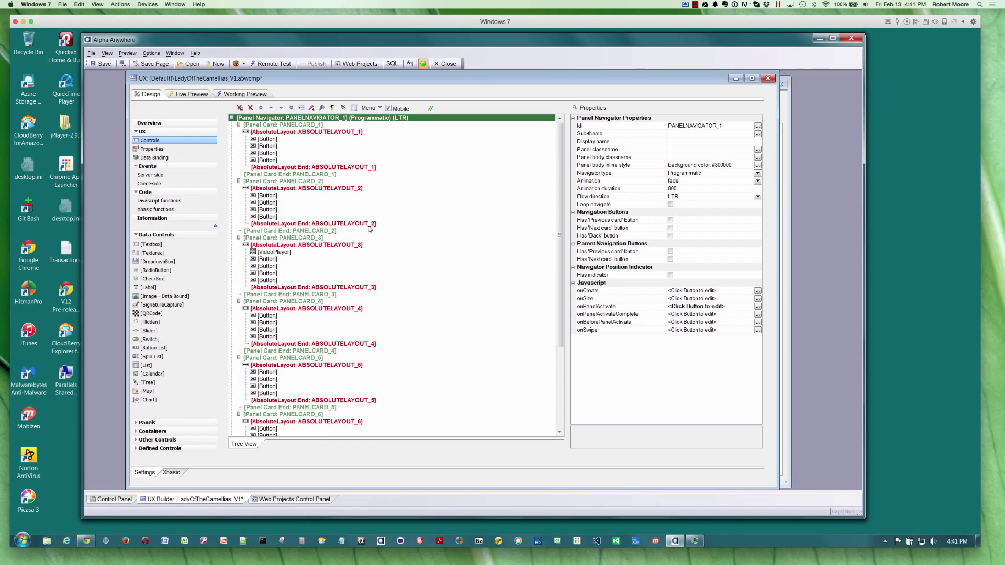
pyautogui.click(310, 189)
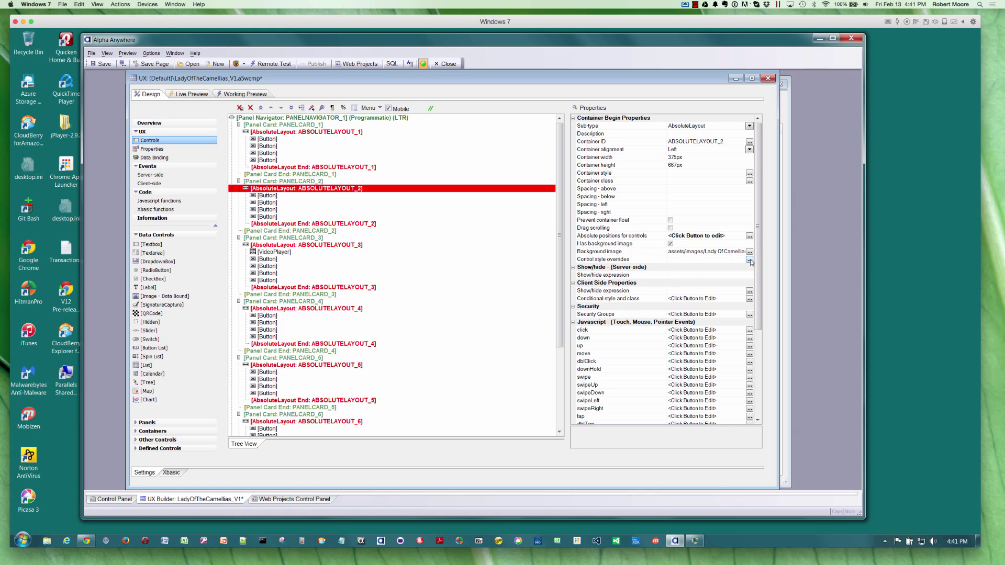
pyautogui.click(749, 252)
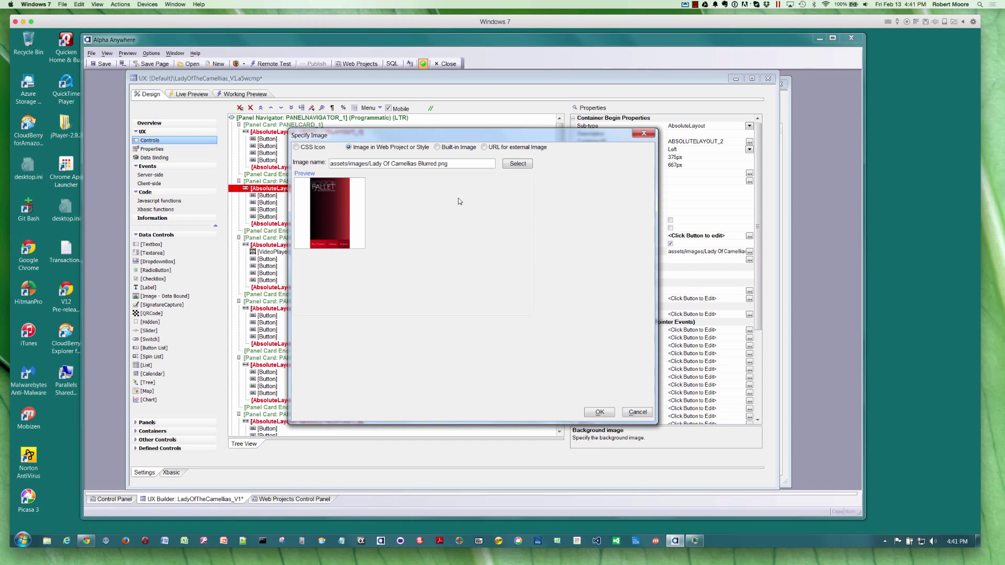
pyautogui.moveTo(326, 252)
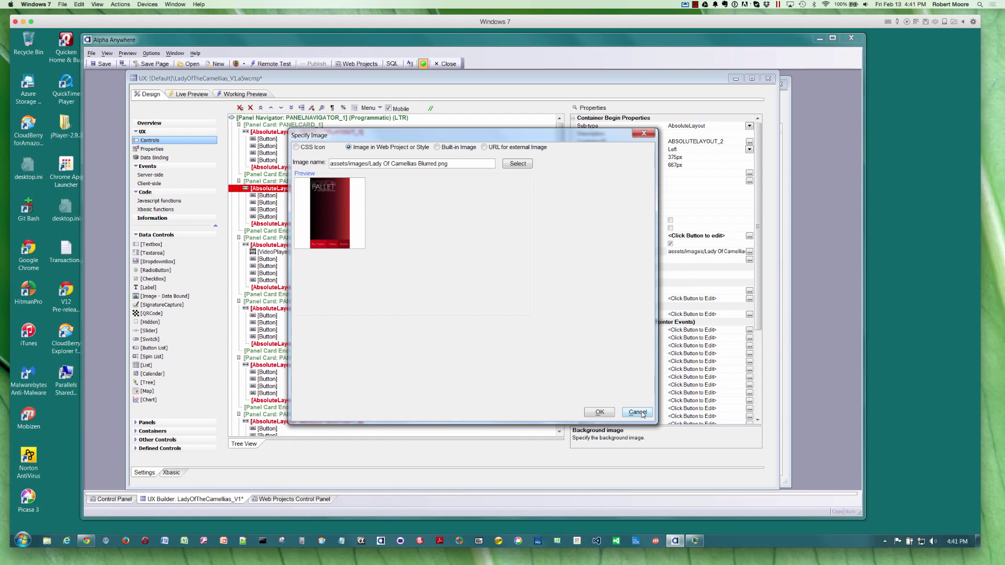
pyautogui.click(637, 412)
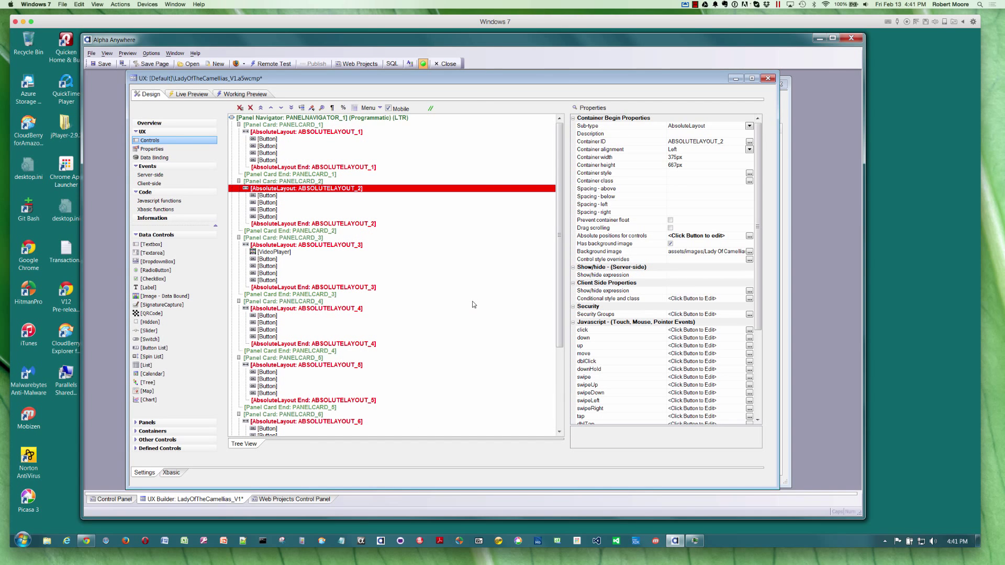
pyautogui.moveTo(450, 292)
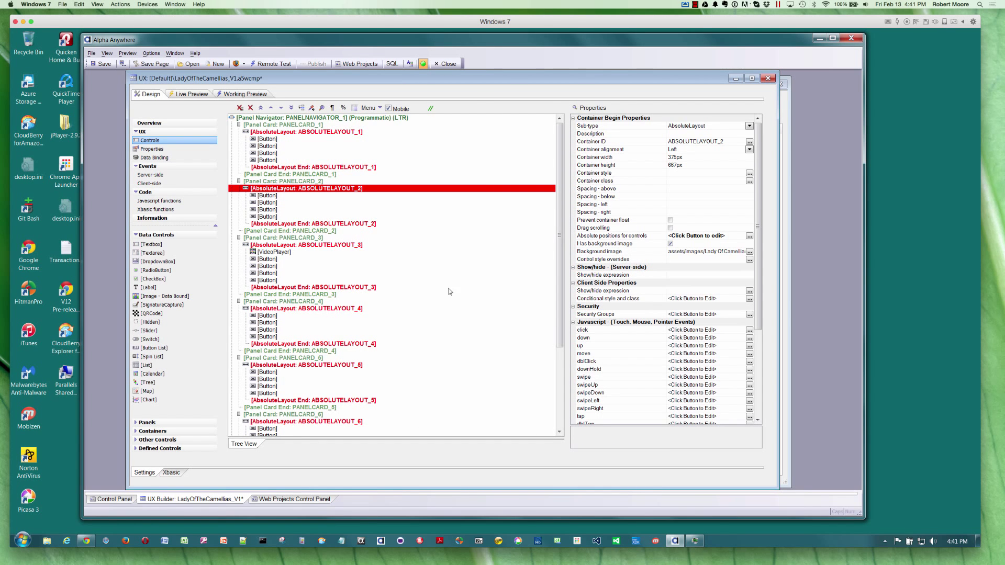
pyautogui.moveTo(395, 242)
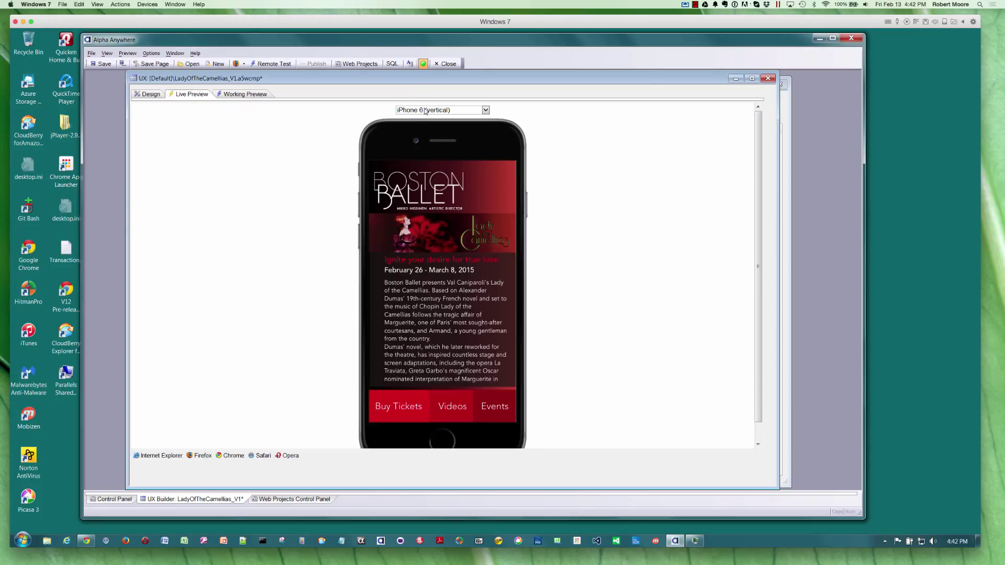
pyautogui.moveTo(549, 201)
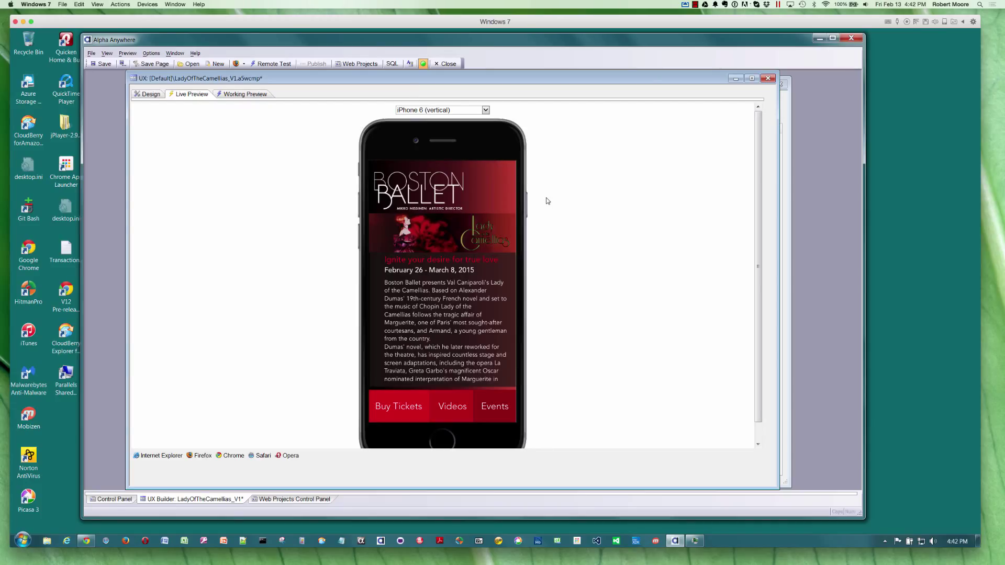
pyautogui.moveTo(547, 212)
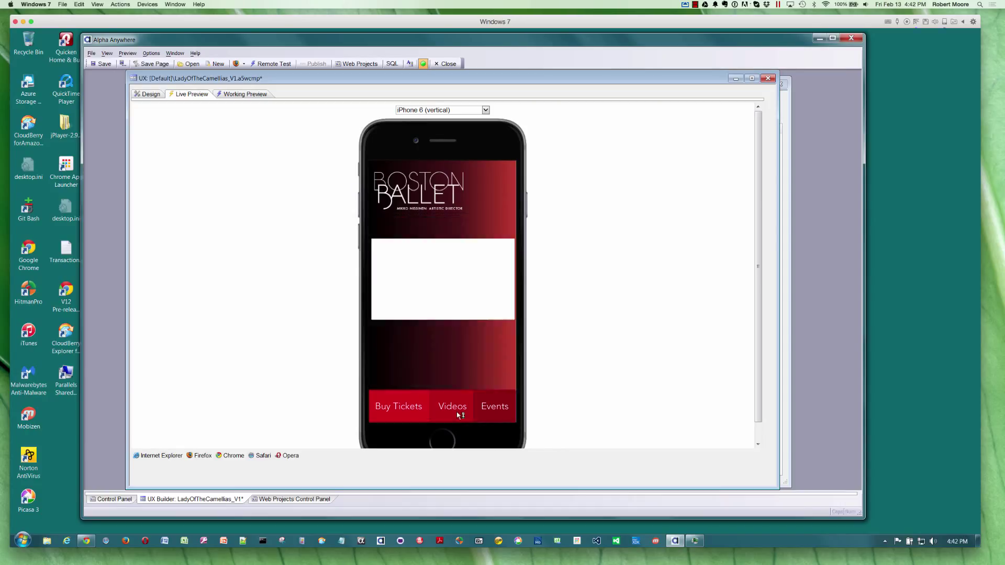
# Try the Videos panel in the iPhone 6 live preview, browsing through several clips.
pyautogui.click(452, 406)
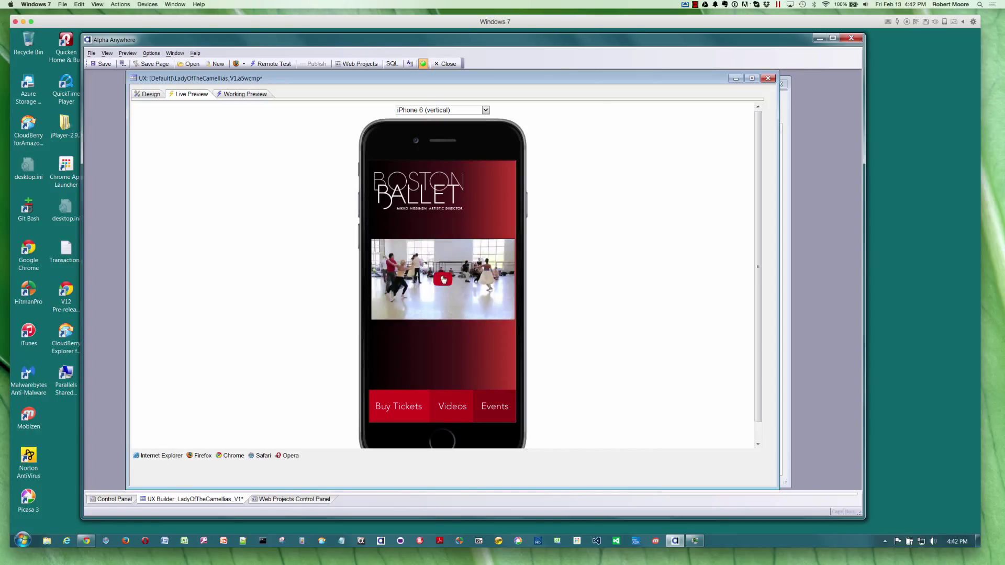
pyautogui.click(443, 279)
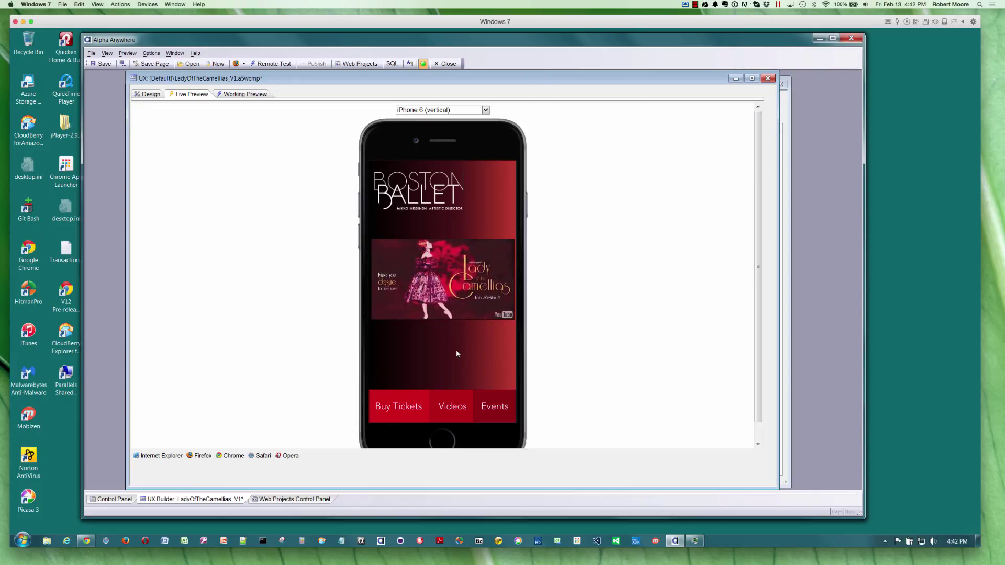
pyautogui.moveTo(472, 359)
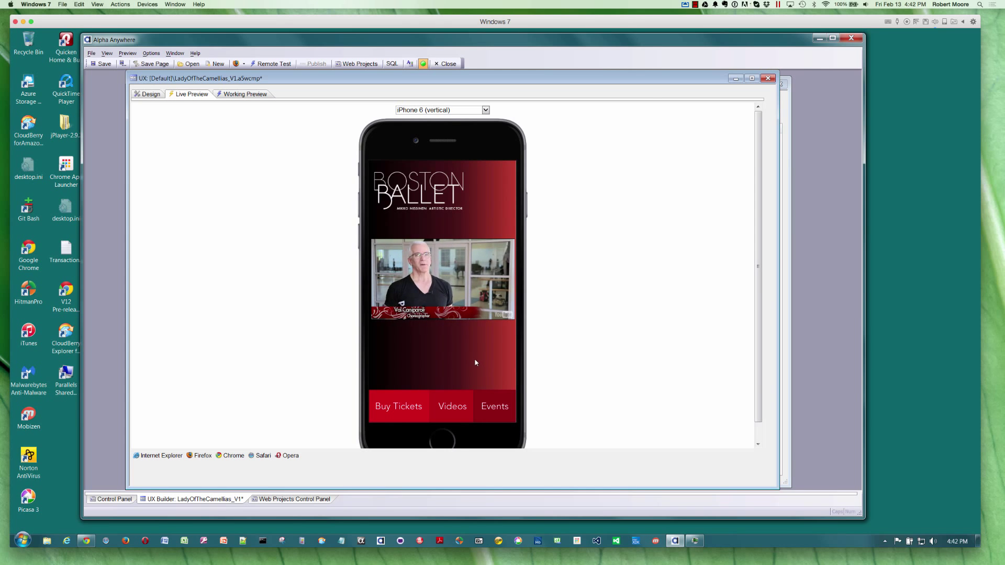
pyautogui.click(494, 407)
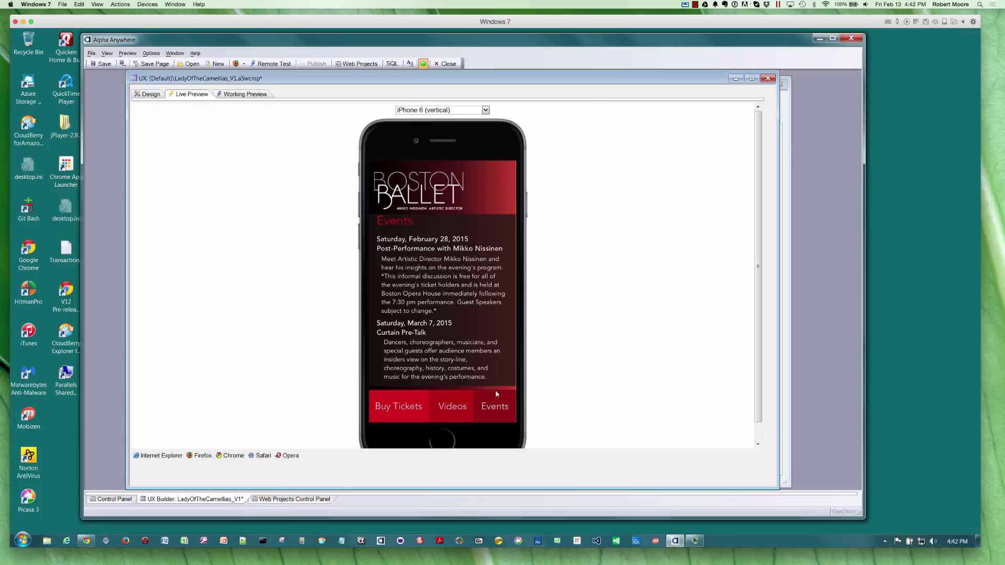
pyautogui.moveTo(536, 278)
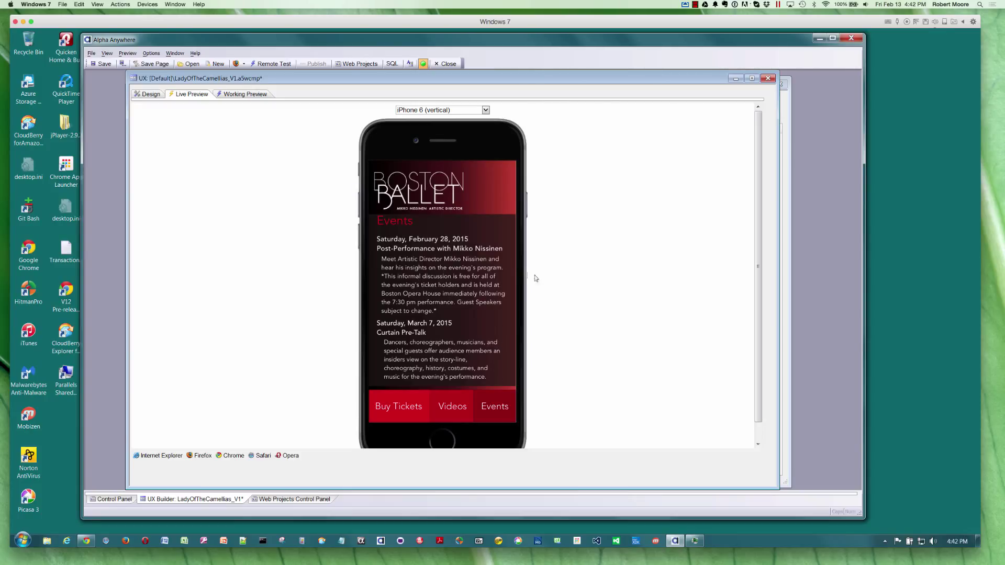
pyautogui.moveTo(546, 275)
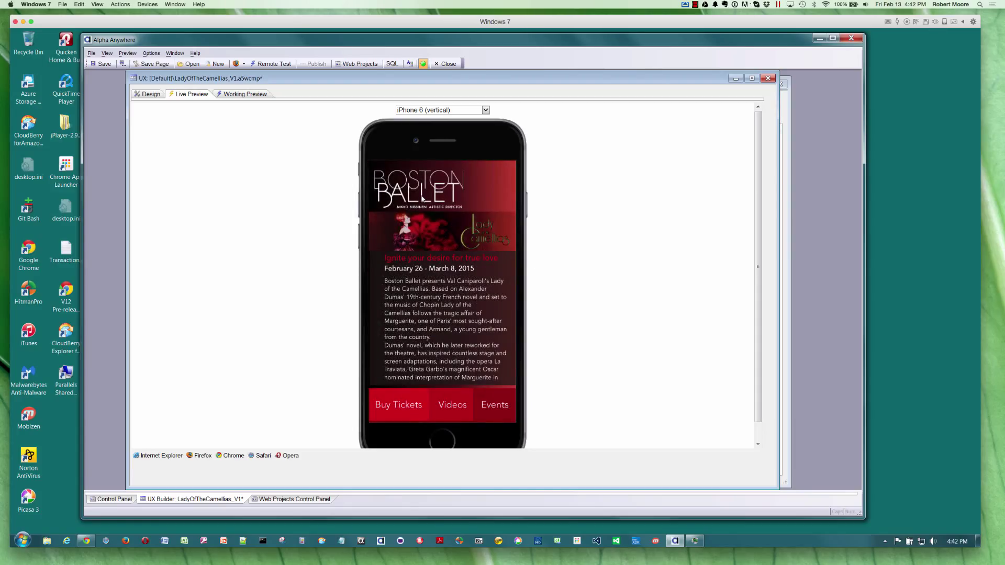
pyautogui.moveTo(436, 219)
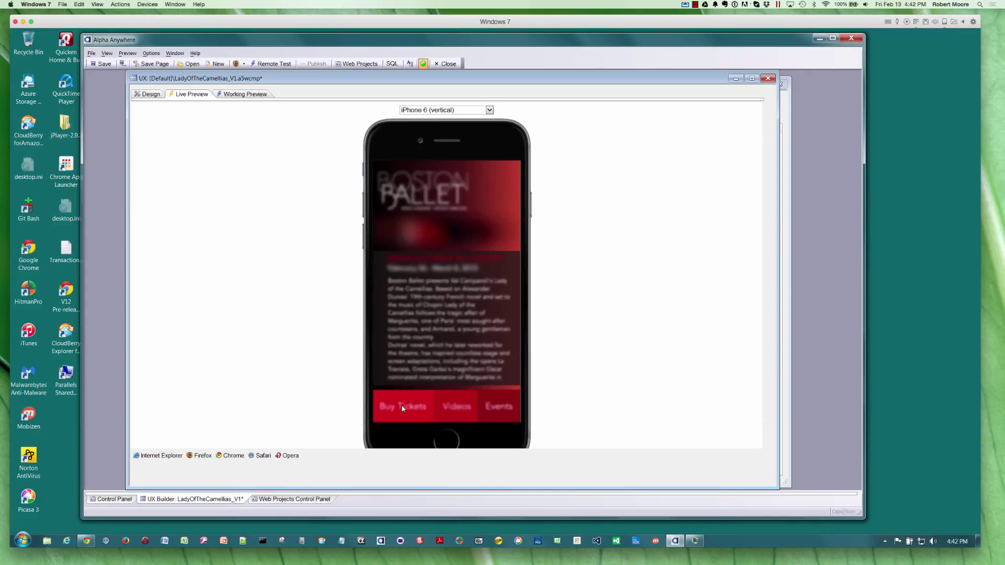
# Buy tickets via the Stripe test checkout paying $284.00, then return to the Design view.
pyautogui.click(402, 407)
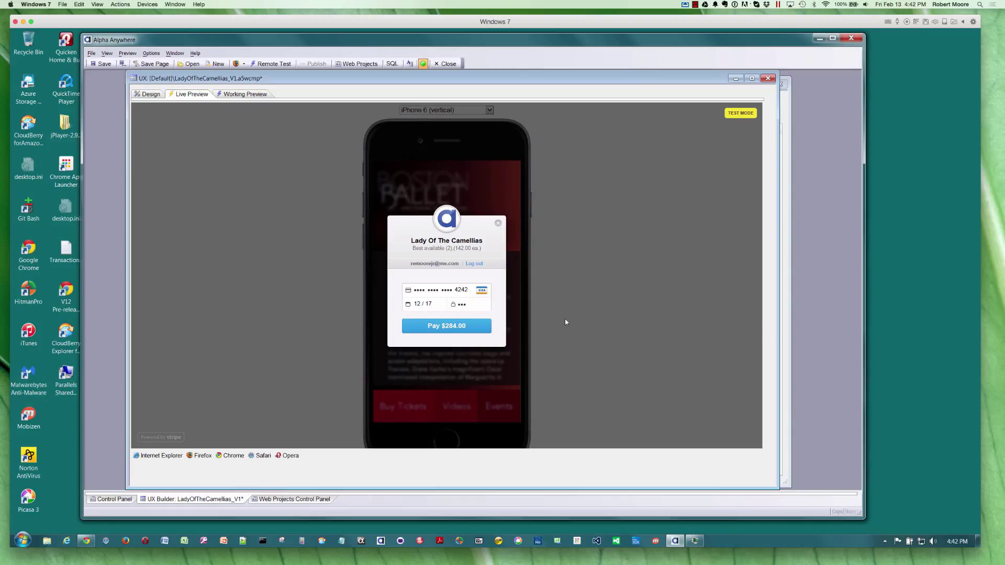
pyautogui.click(447, 325)
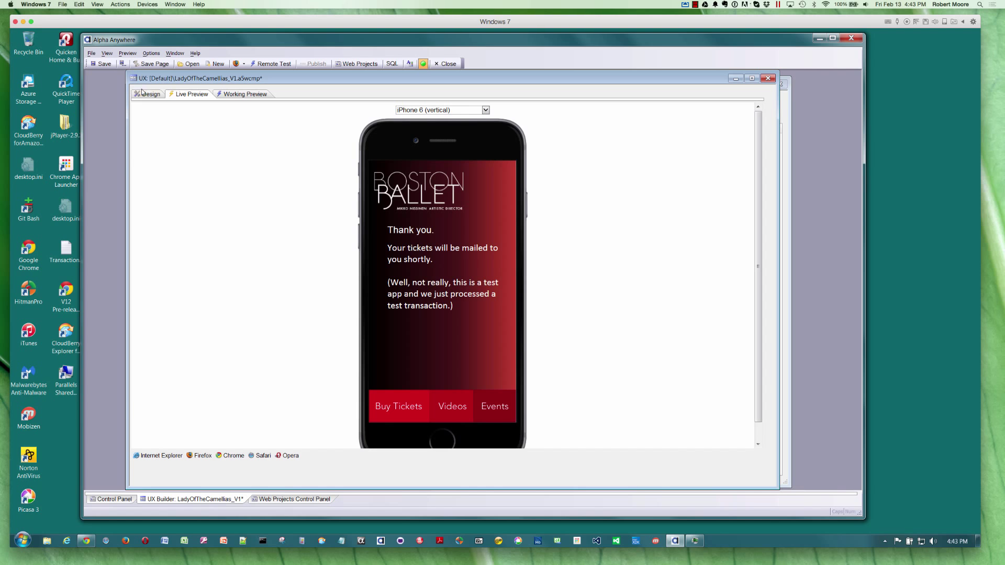
pyautogui.click(150, 94)
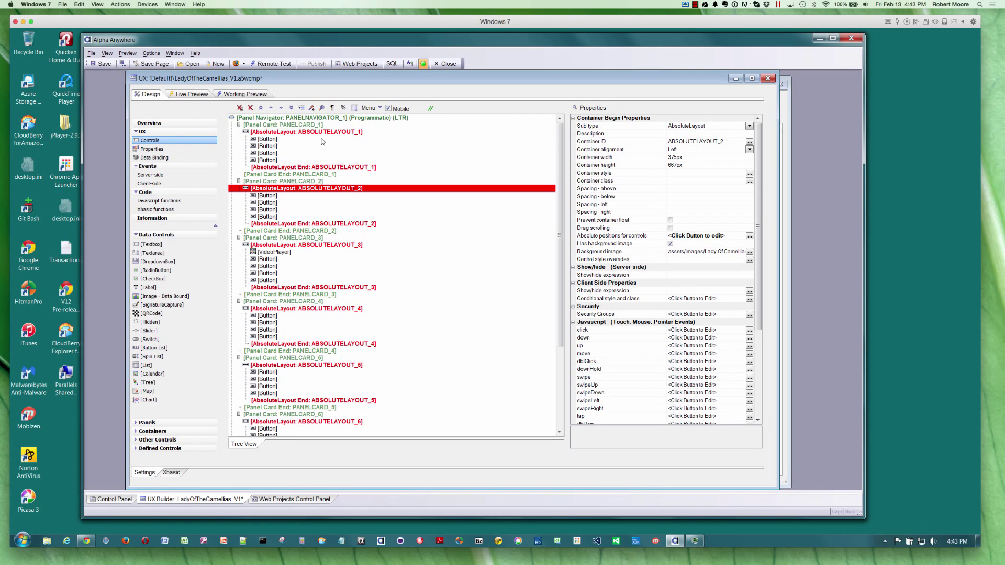
pyautogui.moveTo(379, 152)
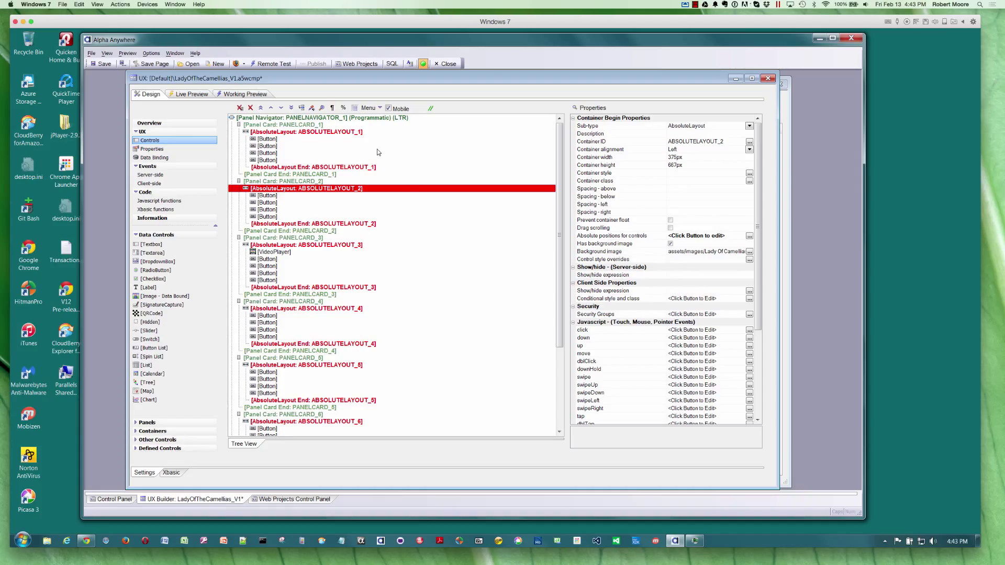
pyautogui.moveTo(430, 234)
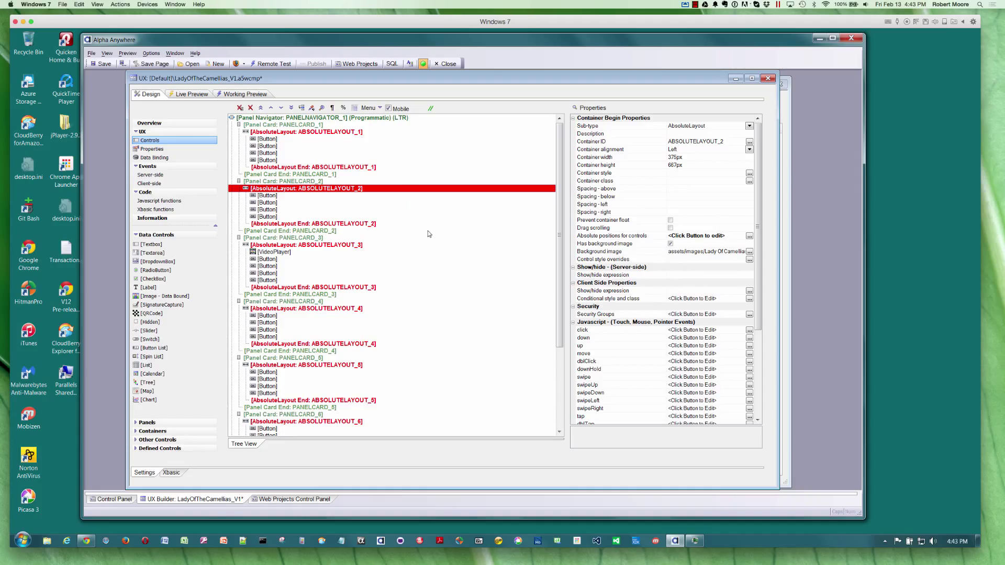